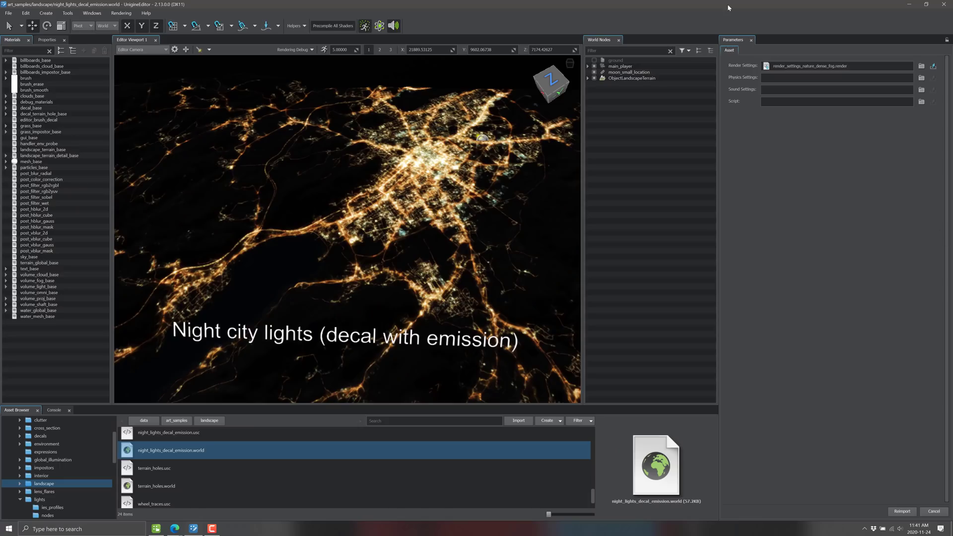
{"action": "mouse_move", "coordinate": [366, 182]}
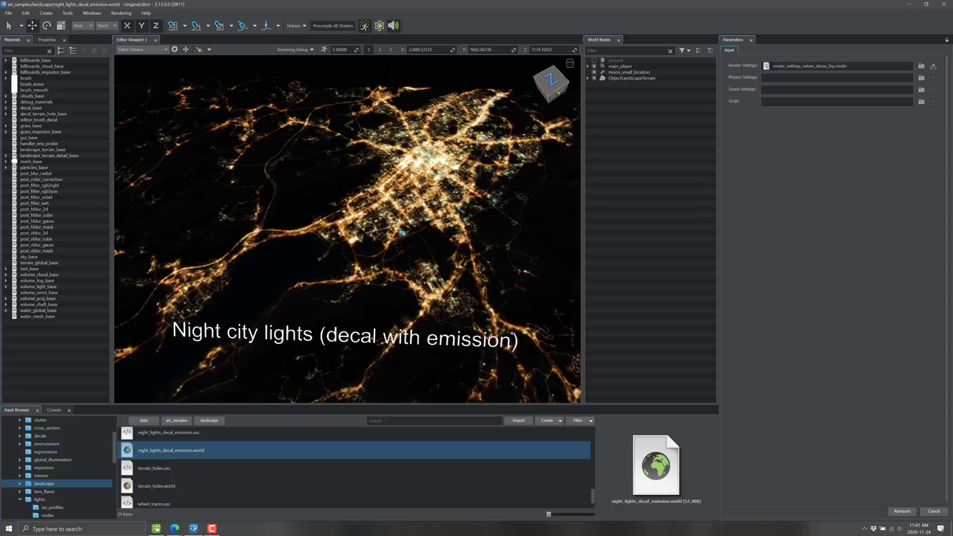
{"action": "mouse_move", "coordinate": [327, 169]}
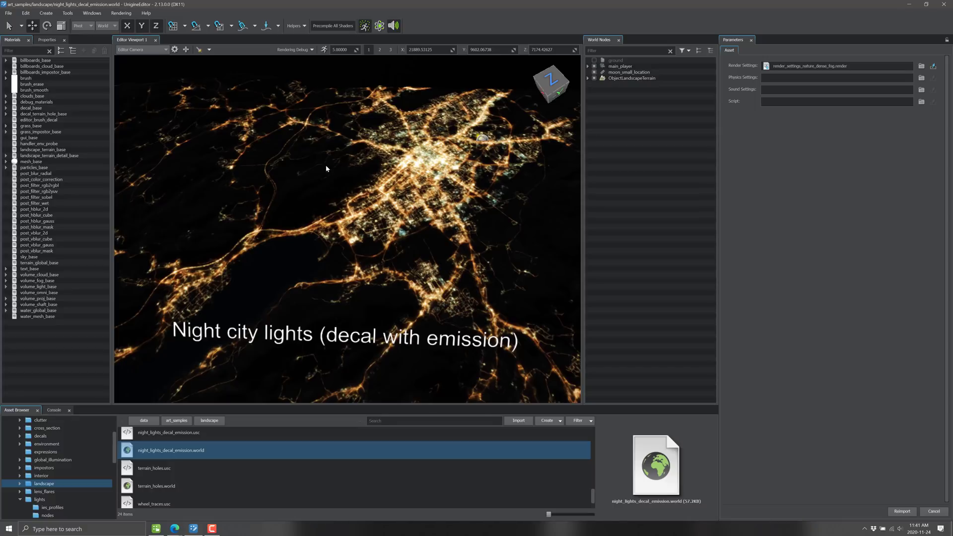
{"action": "mouse_move", "coordinate": [391, 216]}
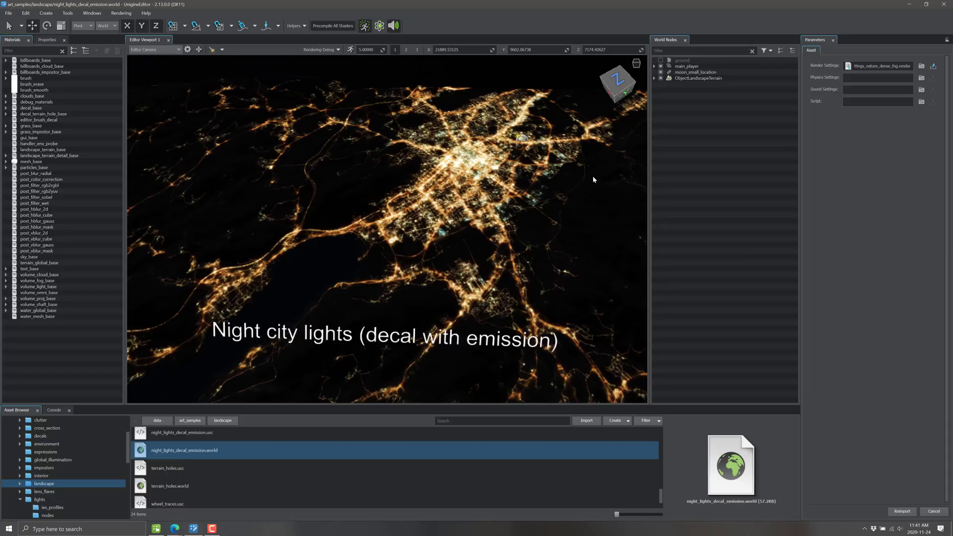
{"action": "mouse_move", "coordinate": [160, 468]}
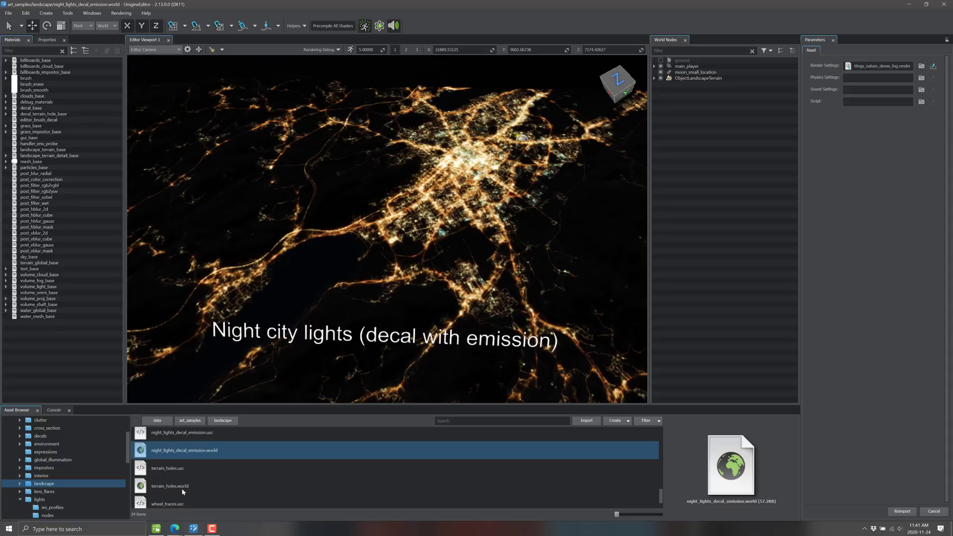
Load the terrain_holes.world sample from the Asset Browser
{"action": "double_click", "coordinate": [169, 486]}
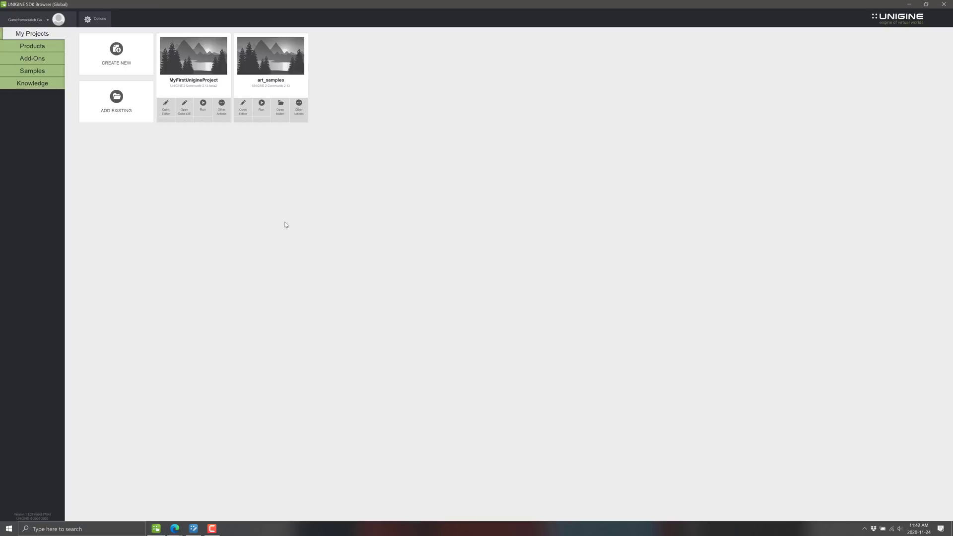
Browse Products, then the Samples sections: Demos, C++ API and C# API samples
{"action": "left_click", "coordinate": [34, 46]}
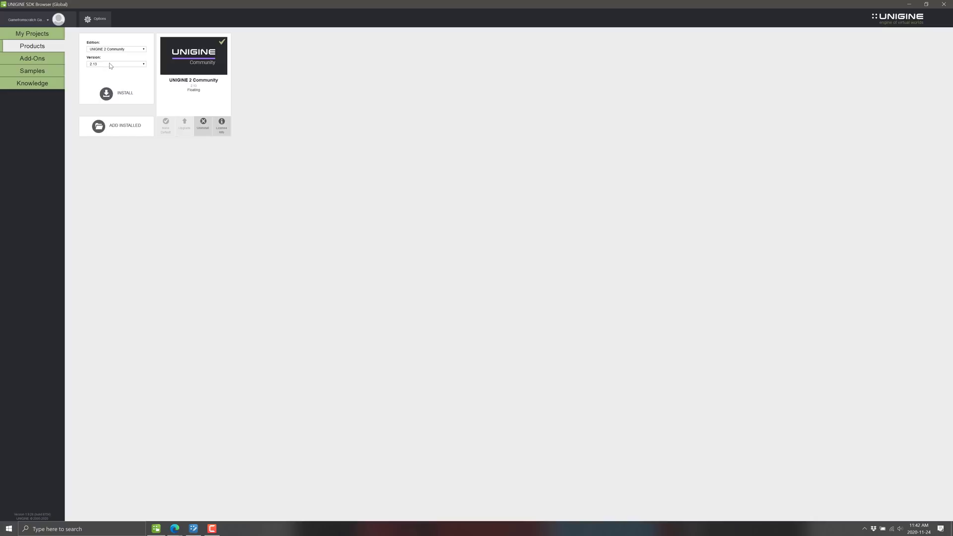
{"action": "left_click", "coordinate": [32, 70]}
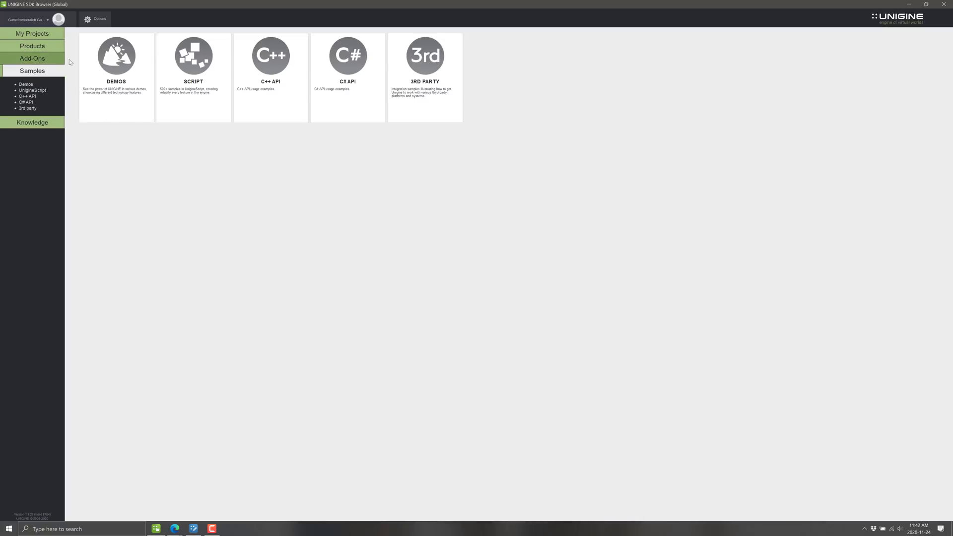
{"action": "left_click", "coordinate": [26, 84]}
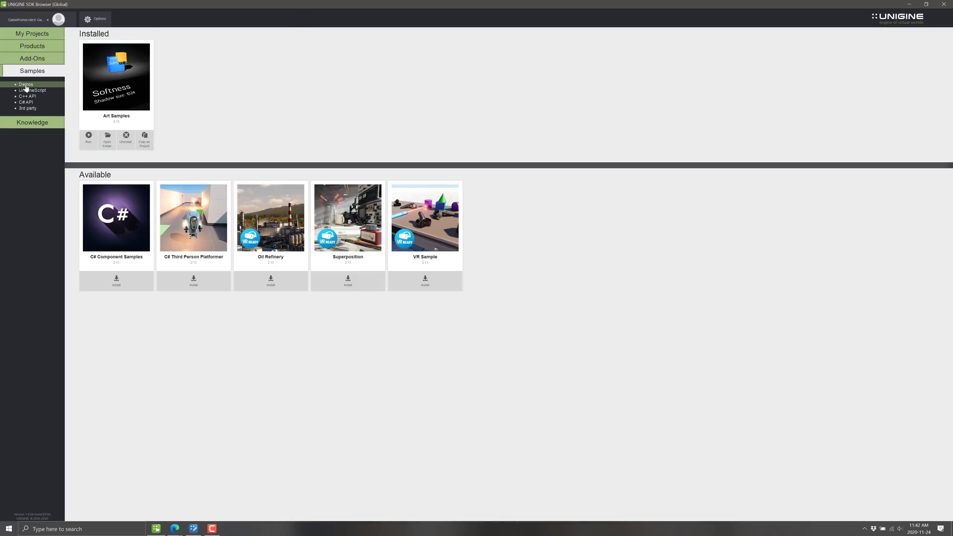
{"action": "left_click", "coordinate": [28, 97]}
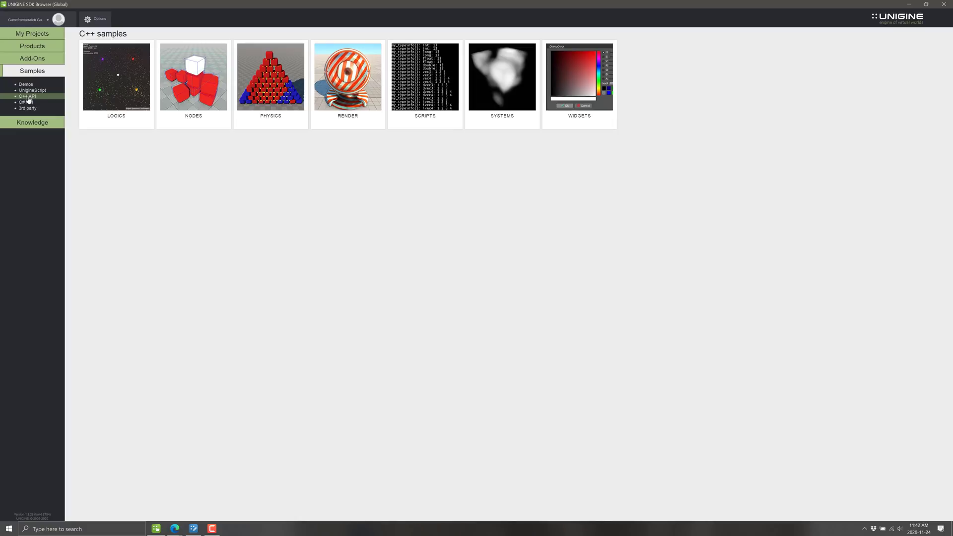
{"action": "left_click", "coordinate": [20, 101]}
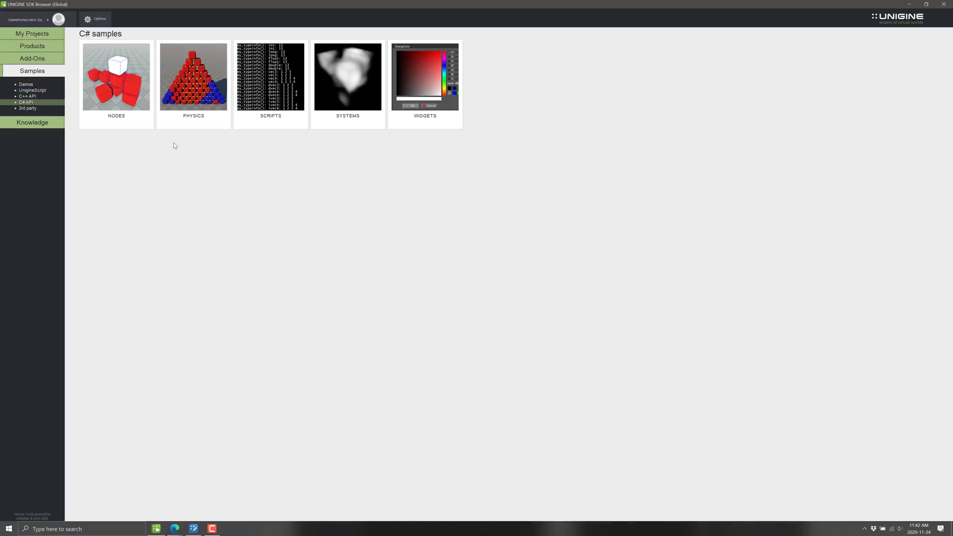
{"action": "mouse_move", "coordinate": [111, 117]}
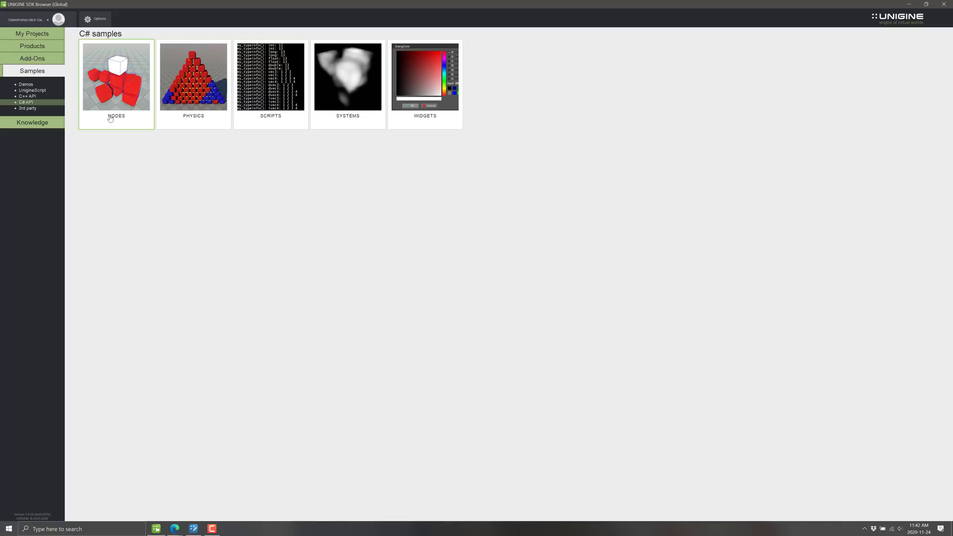
{"action": "mouse_move", "coordinate": [40, 81]}
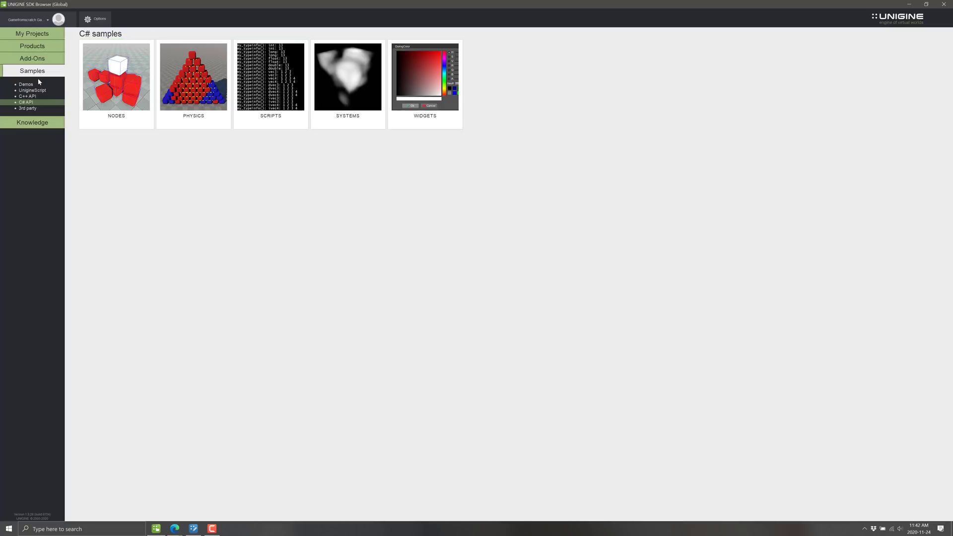
Return to the demos list and switch to the Add-Ons catalog
{"action": "left_click", "coordinate": [21, 83]}
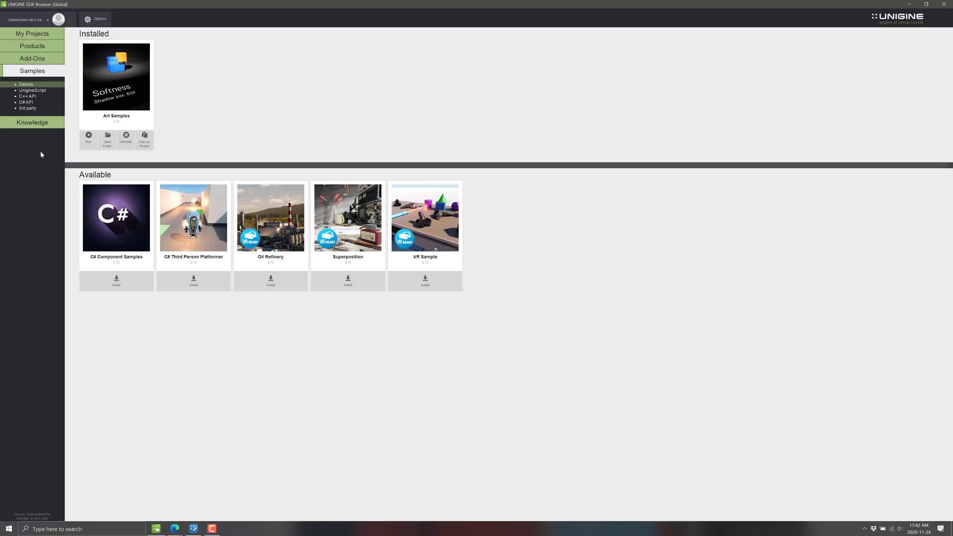
{"action": "mouse_move", "coordinate": [173, 432]}
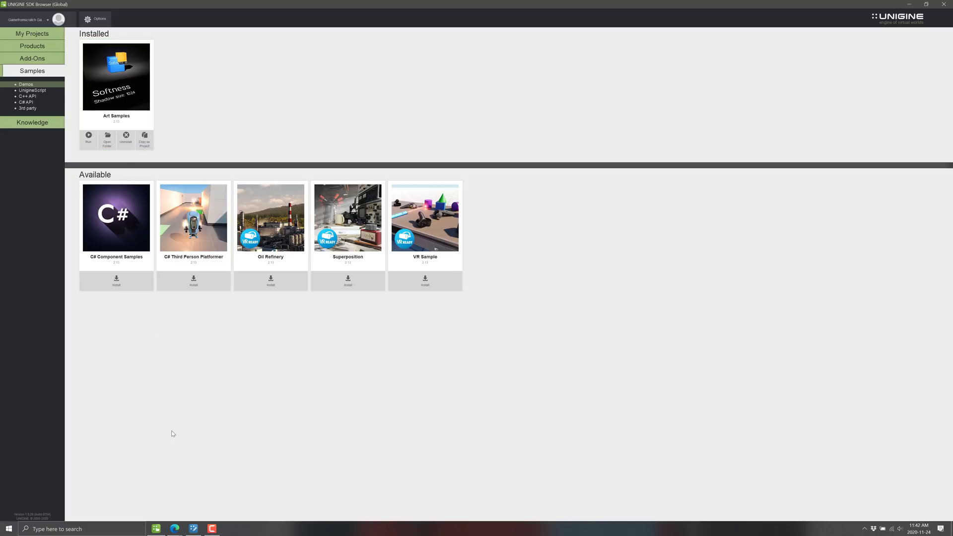
{"action": "left_click", "coordinate": [32, 57]}
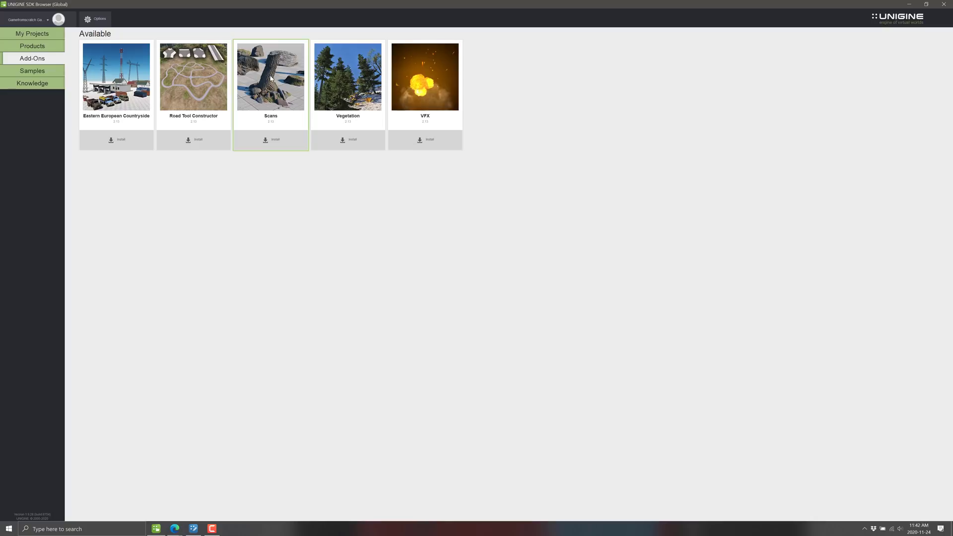
View the Scans add-on's detail page with its photogrammetry stones and debris assets
{"action": "left_click", "coordinate": [270, 77]}
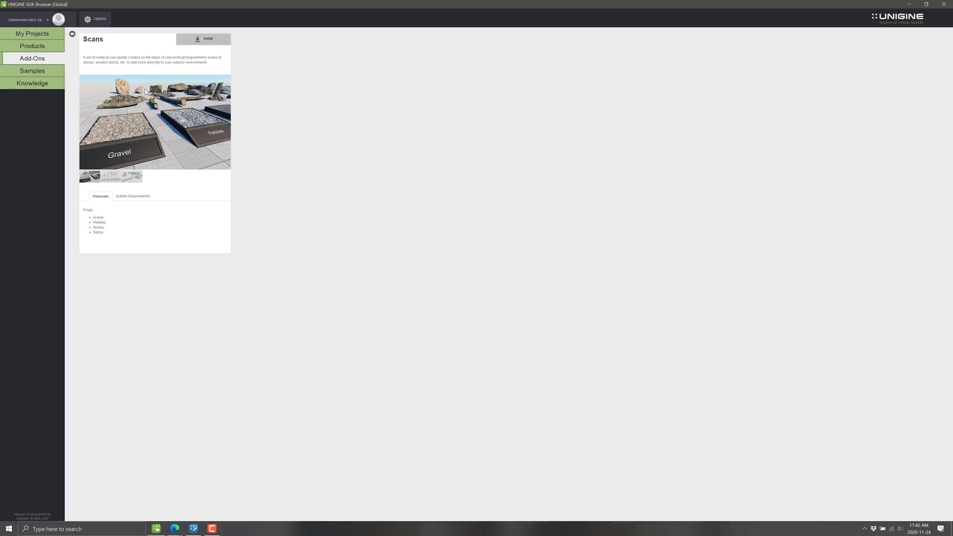
{"action": "mouse_move", "coordinate": [191, 71]}
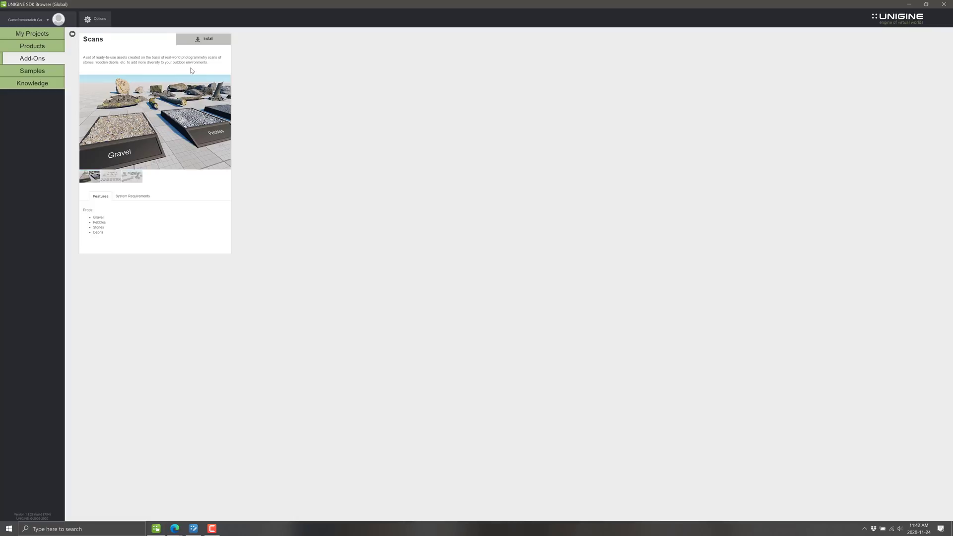
{"action": "mouse_move", "coordinate": [191, 100]}
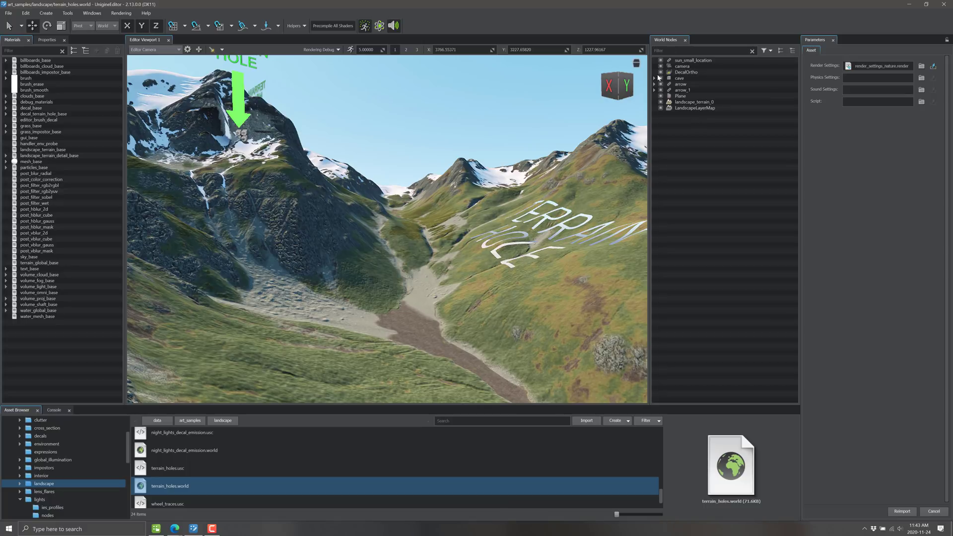
Expand the cave node in World Nodes and select its LightVoxelProbe, bringing up its context menu
{"action": "left_click", "coordinate": [655, 77]}
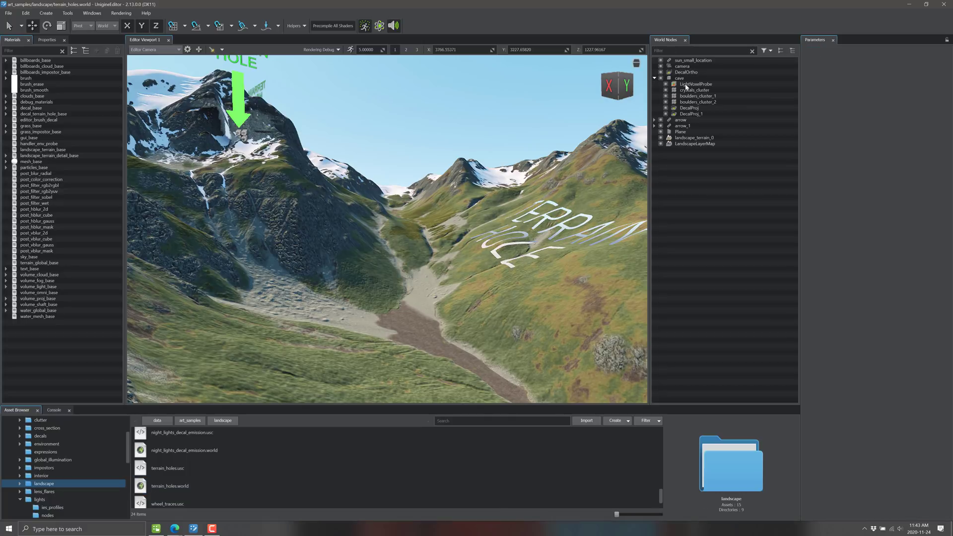
{"action": "left_click", "coordinate": [692, 84]}
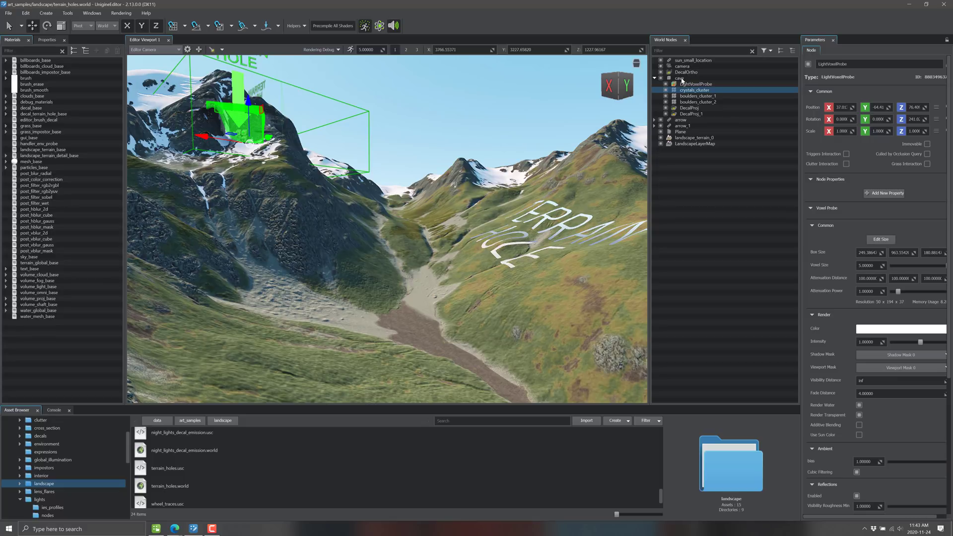
{"action": "right_click", "coordinate": [677, 78]}
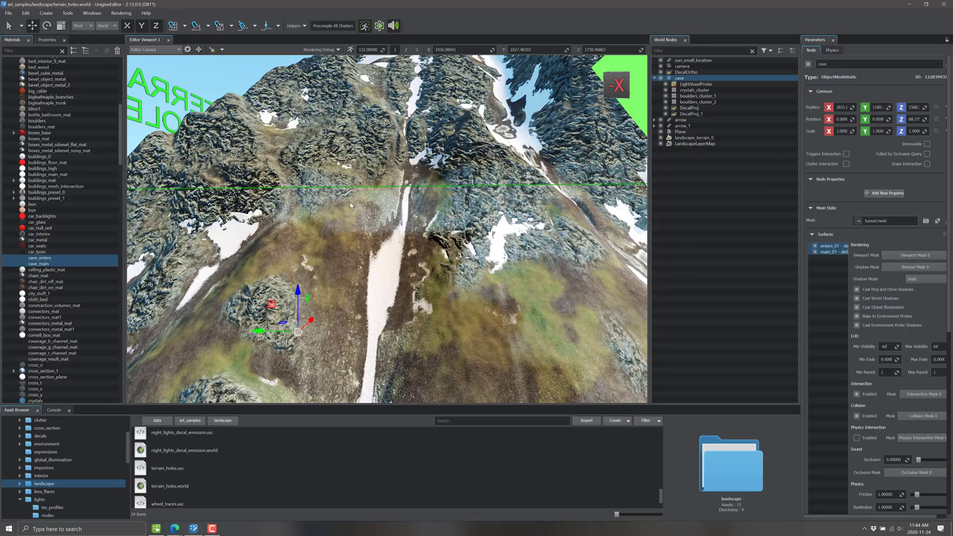
{"action": "mouse_move", "coordinate": [235, 292]}
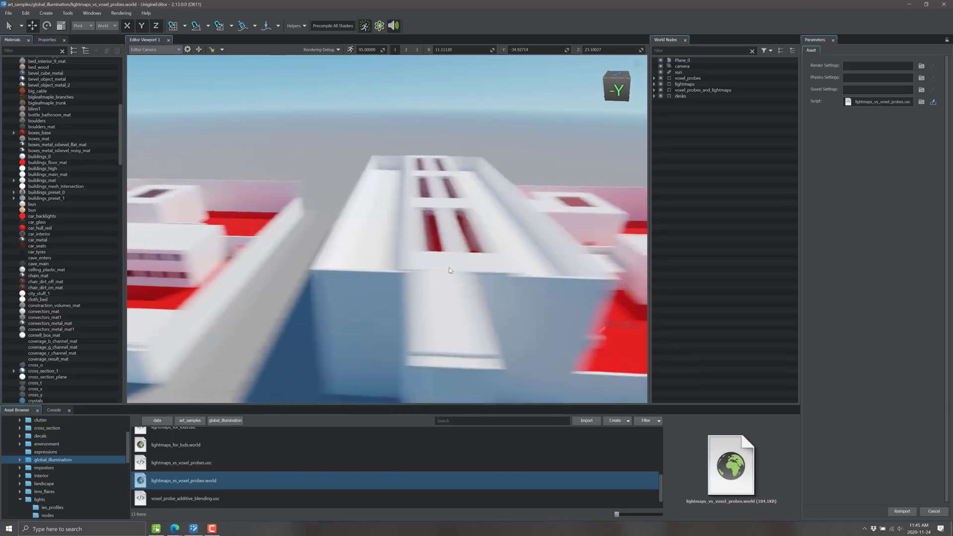
Load voxel_probe_additive_blending.world from the Asset Browser
{"action": "left_click_drag", "start_coordinate": [450, 270], "coordinate": [457, 277]}
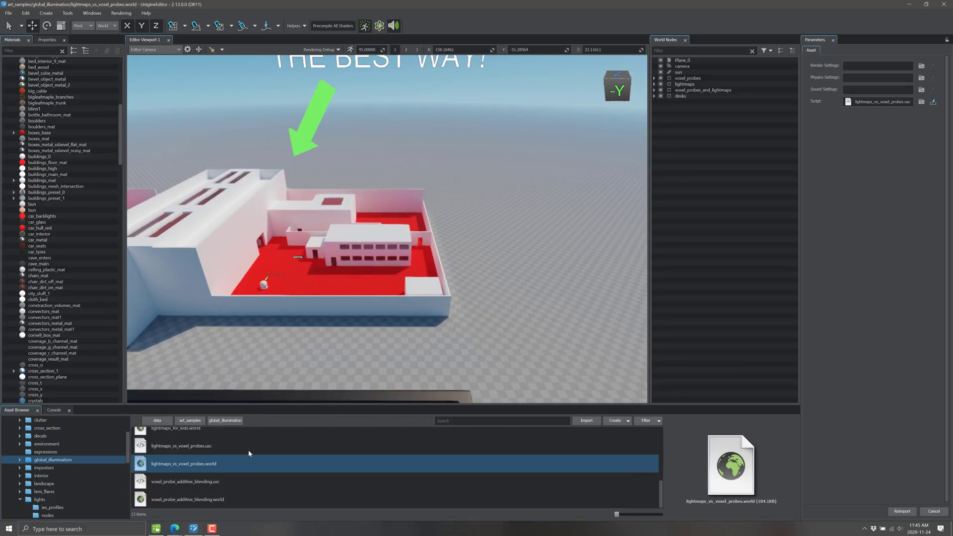
{"action": "double_click", "coordinate": [186, 499]}
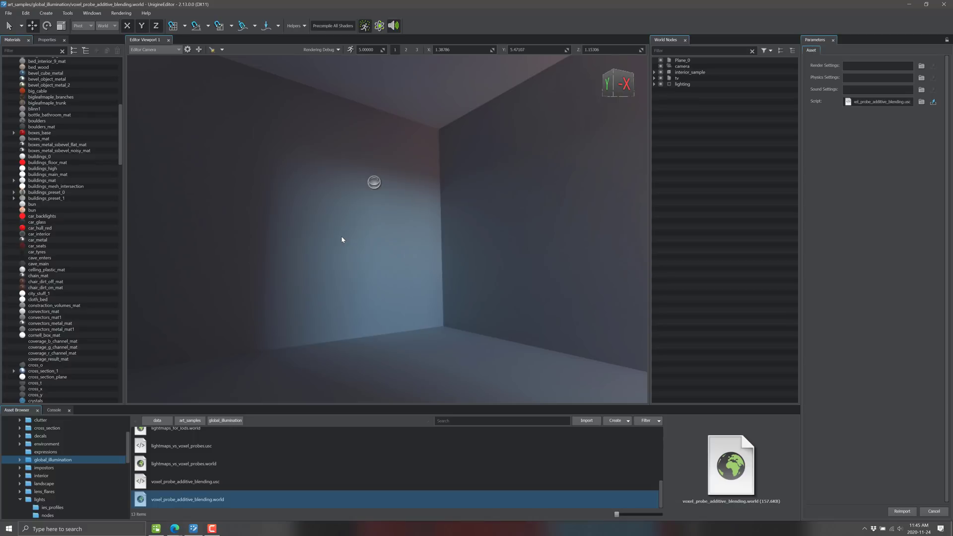
{"action": "mouse_move", "coordinate": [424, 179]}
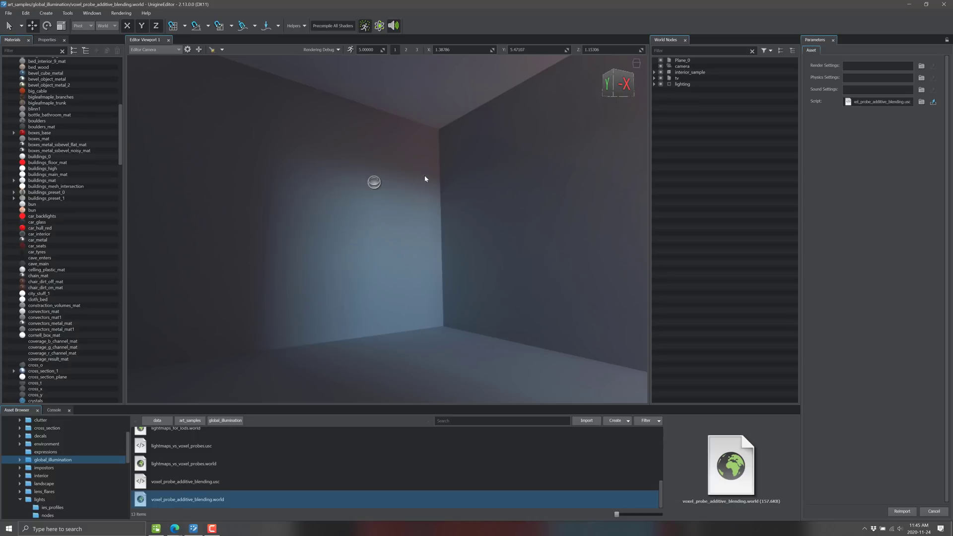
{"action": "mouse_move", "coordinate": [260, 200]}
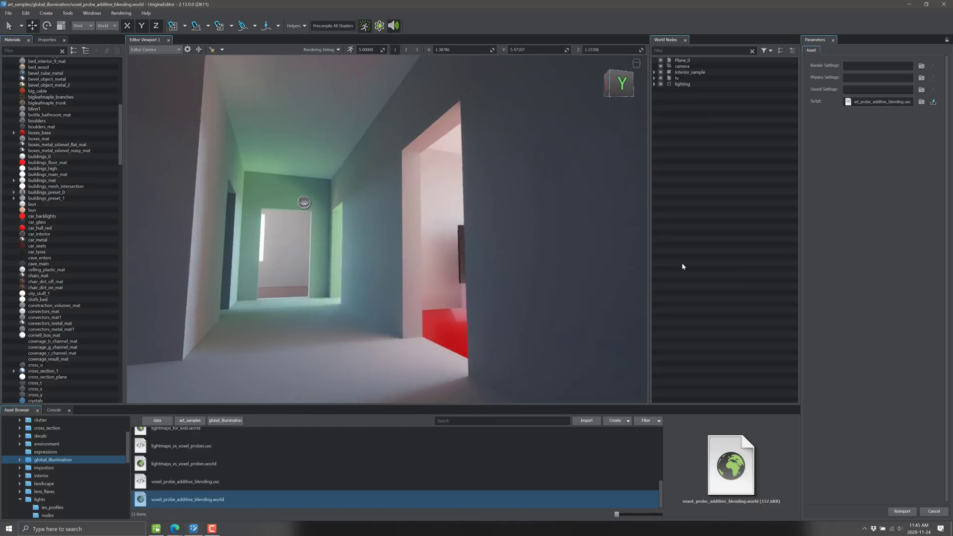
Fly the camera down the corridor into the red-floored room with the TV
{"action": "left_click_drag", "start_coordinate": [681, 266], "coordinate": [444, 296]}
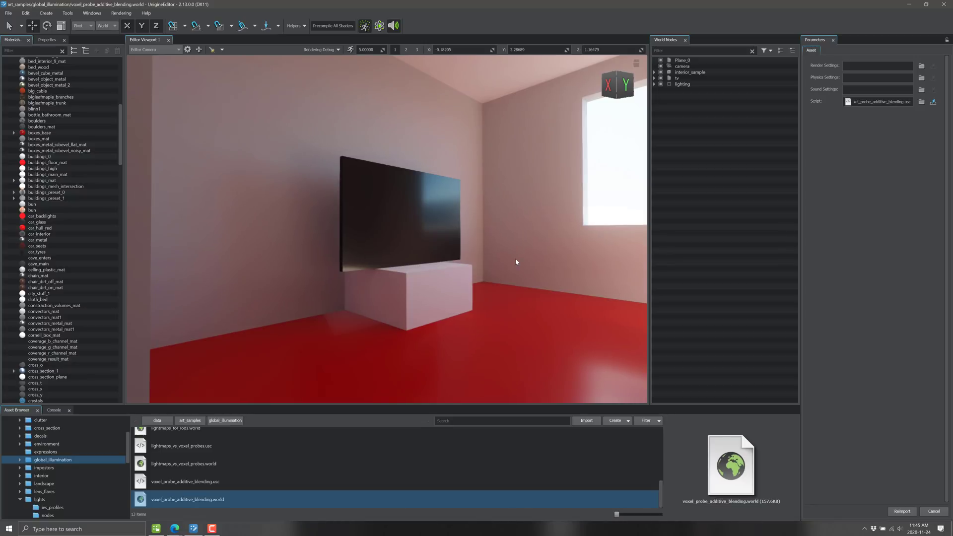
{"action": "mouse_move", "coordinate": [702, 331]}
{"action": "type", "text": "tess"}
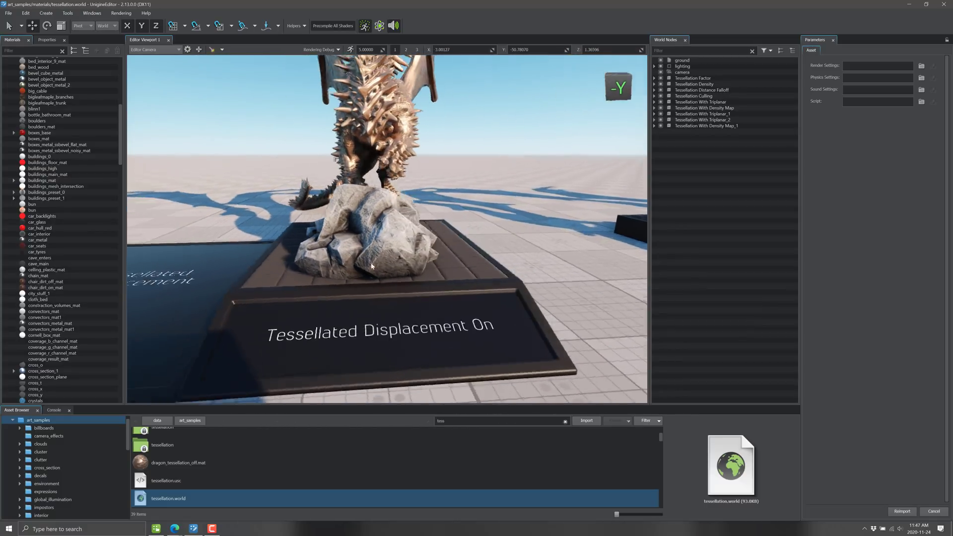
Orbit the camera around the tessellated dragon to show its wings
{"action": "left_click_drag", "start_coordinate": [370, 267], "coordinate": [272, 202]}
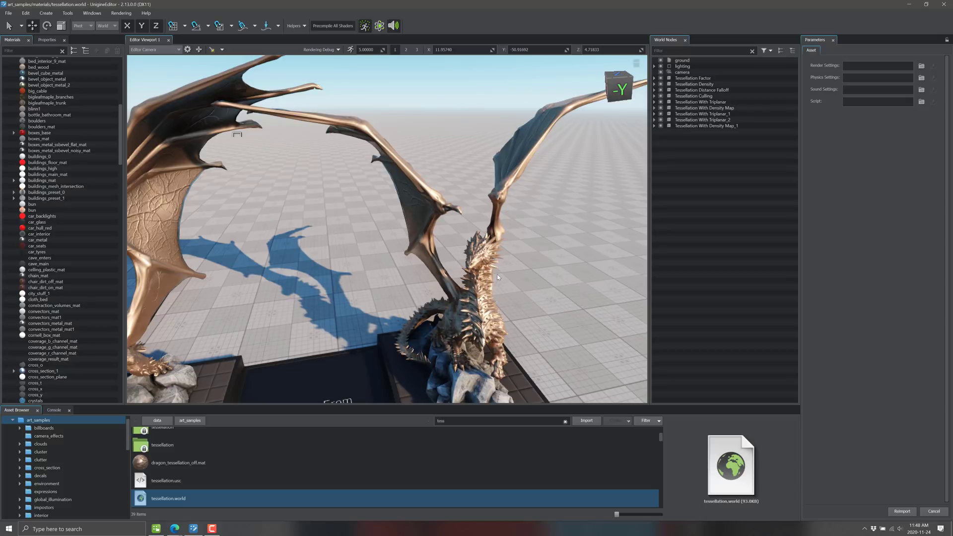
{"action": "mouse_move", "coordinate": [492, 267]}
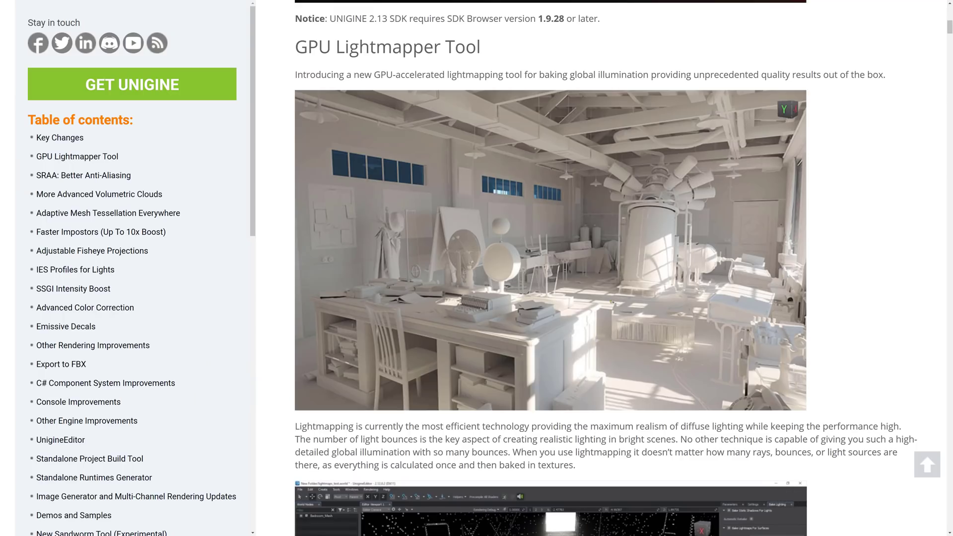
{"action": "mouse_move", "coordinate": [609, 236]}
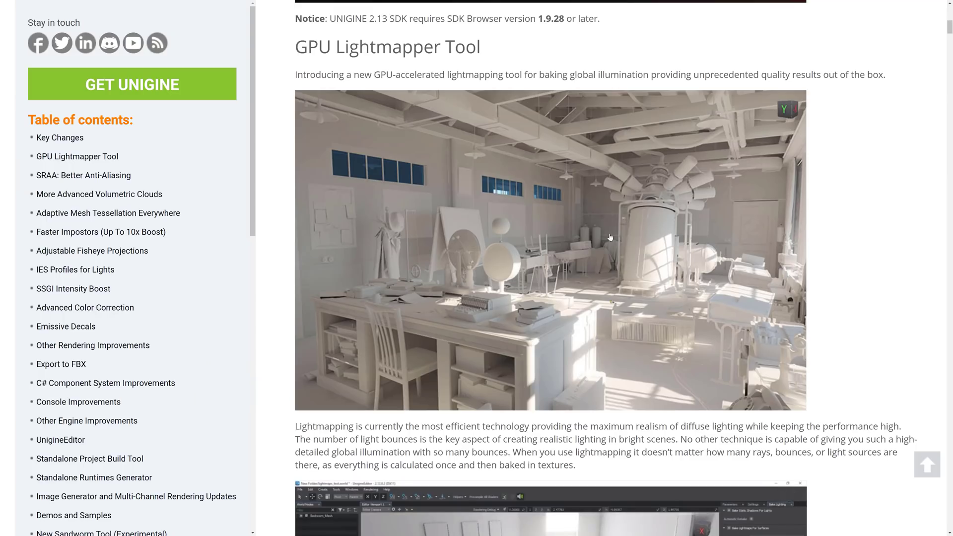
{"action": "mouse_move", "coordinate": [653, 407]}
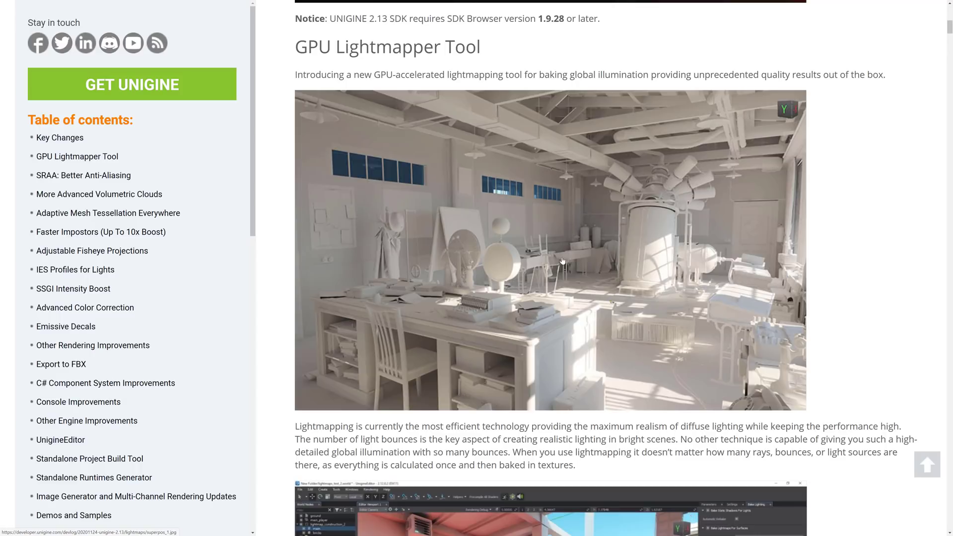
{"action": "mouse_move", "coordinate": [397, 104]}
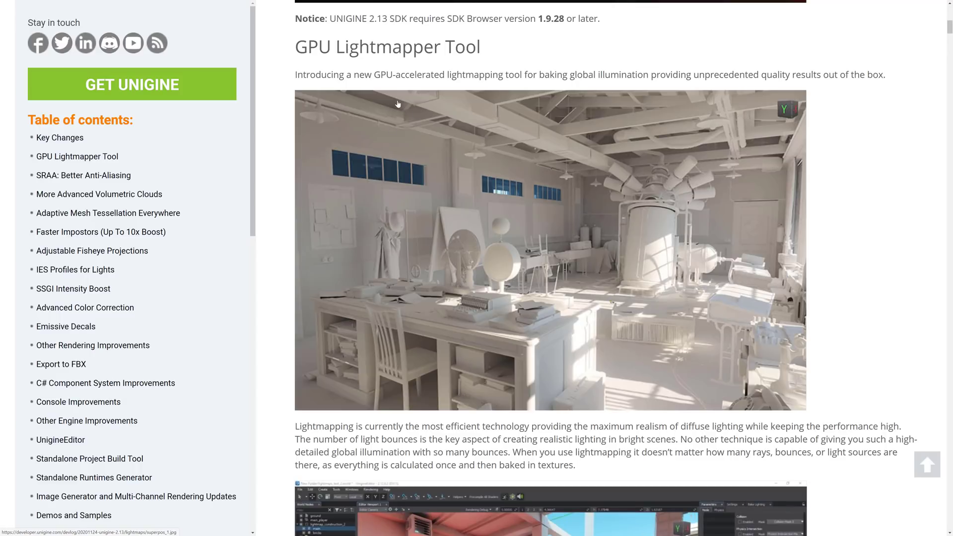
{"action": "mouse_move", "coordinate": [550, 74]}
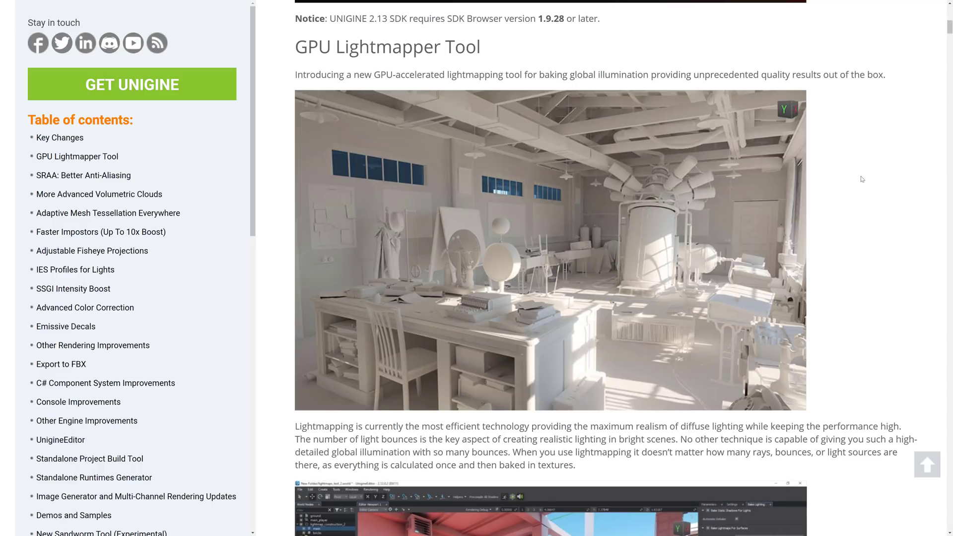
Scroll through the GPU Lightmapper Tool notes down to the Bake Lighting Tool settings panel
{"action": "scroll", "scroll_direction": "down", "scroll_amount": 3}
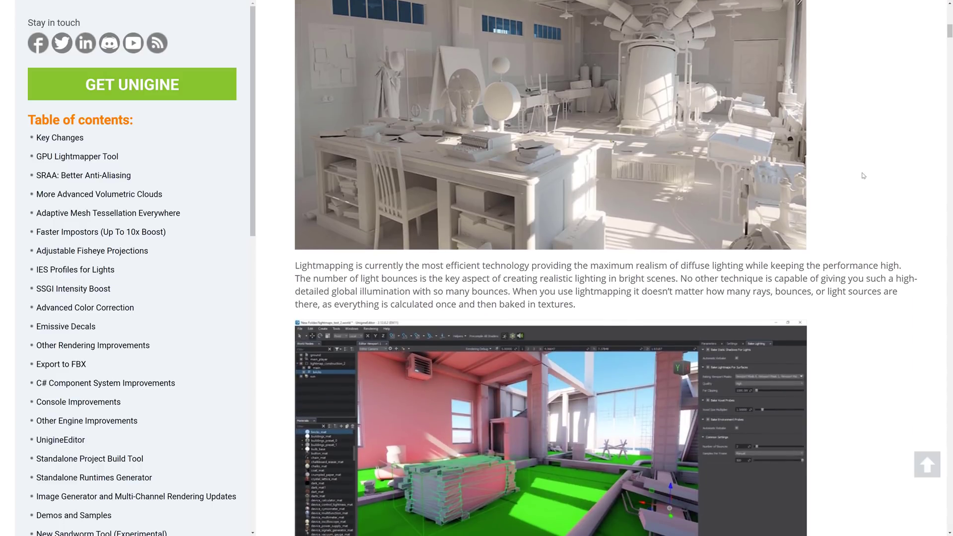
{"action": "scroll", "scroll_direction": "down", "scroll_amount": 3}
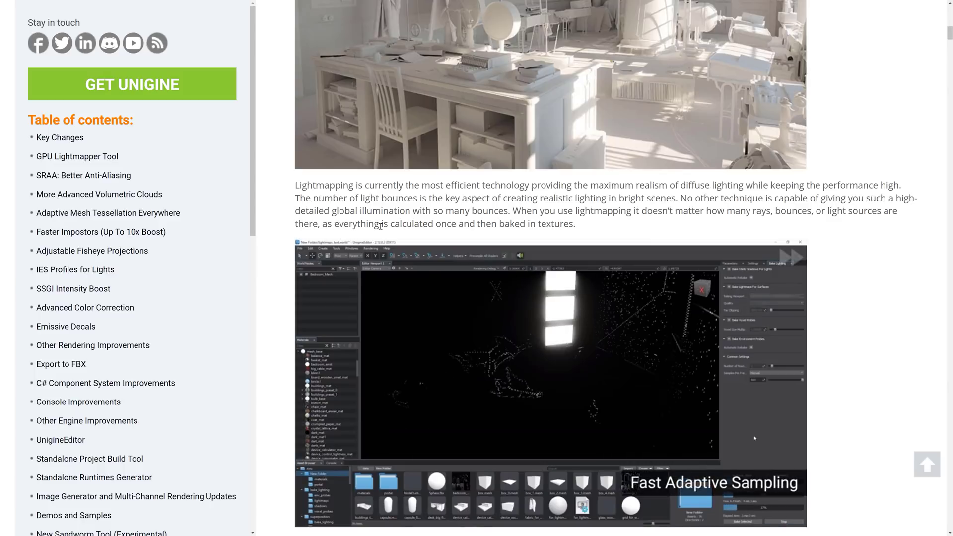
{"action": "scroll", "scroll_direction": "down", "scroll_amount": 3}
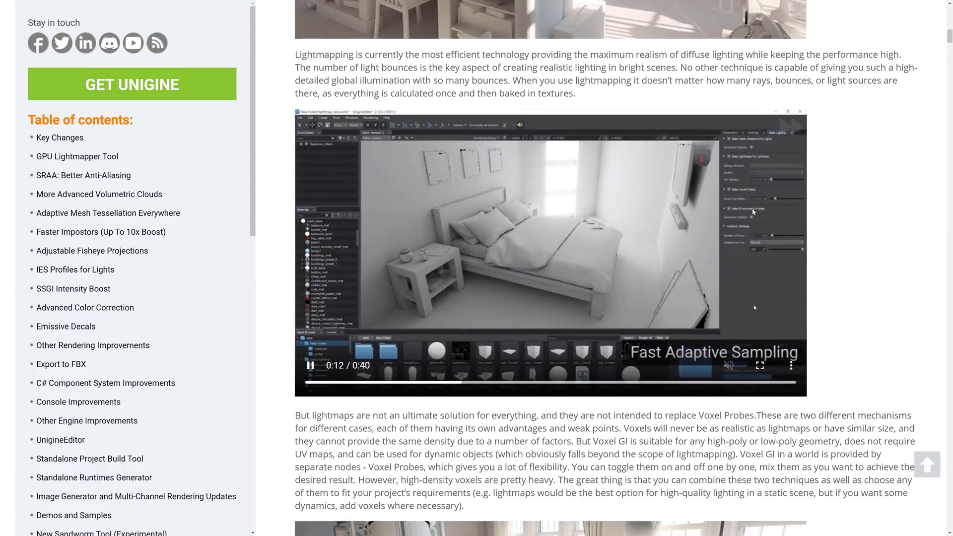
{"action": "scroll", "scroll_direction": "down", "scroll_amount": 3}
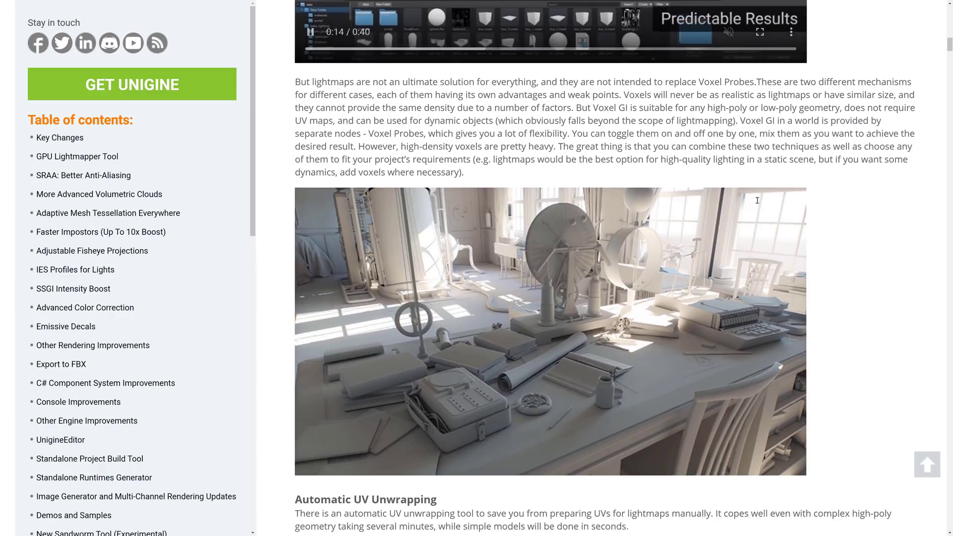
{"action": "scroll", "scroll_direction": "down", "scroll_amount": 3}
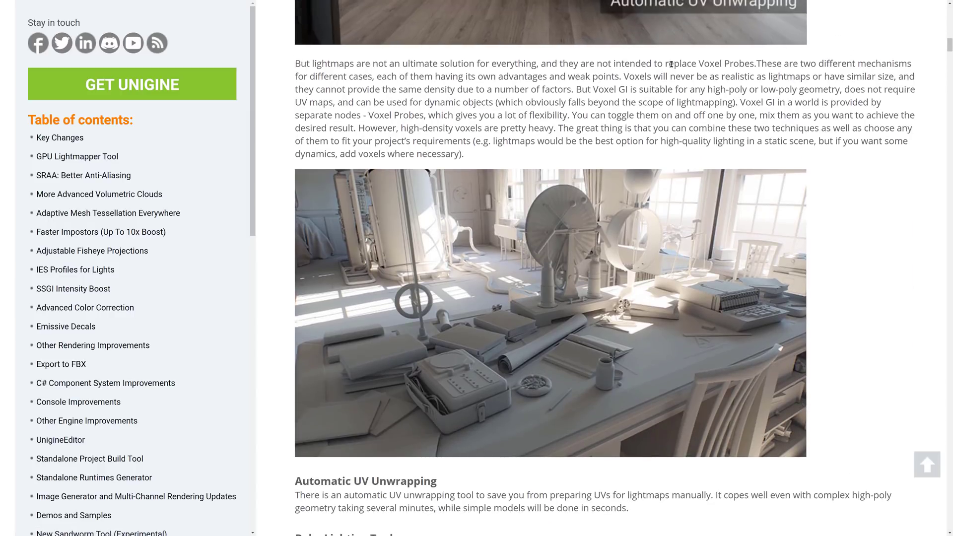
{"action": "left_click_drag", "start_coordinate": [667, 63], "coordinate": [767, 63]}
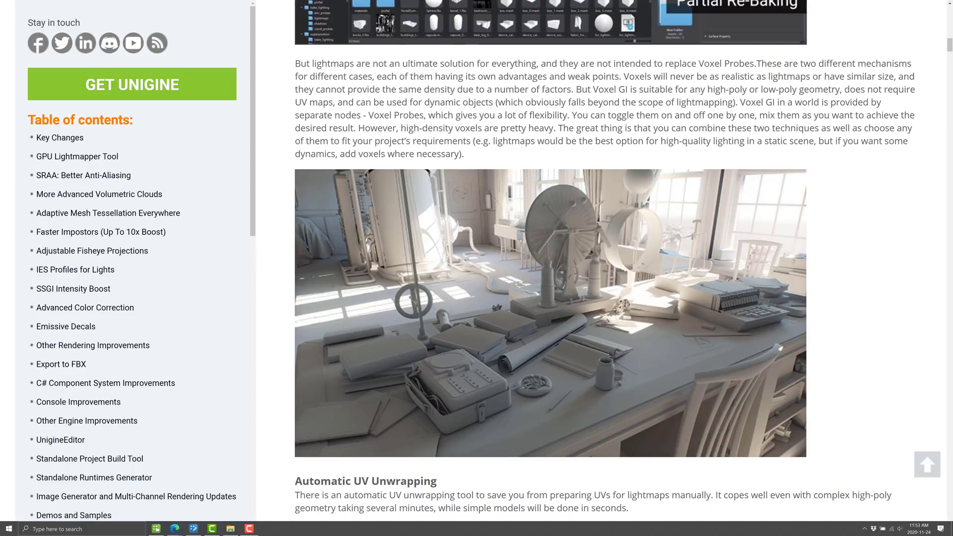
{"action": "scroll", "scroll_direction": "down", "scroll_amount": 3}
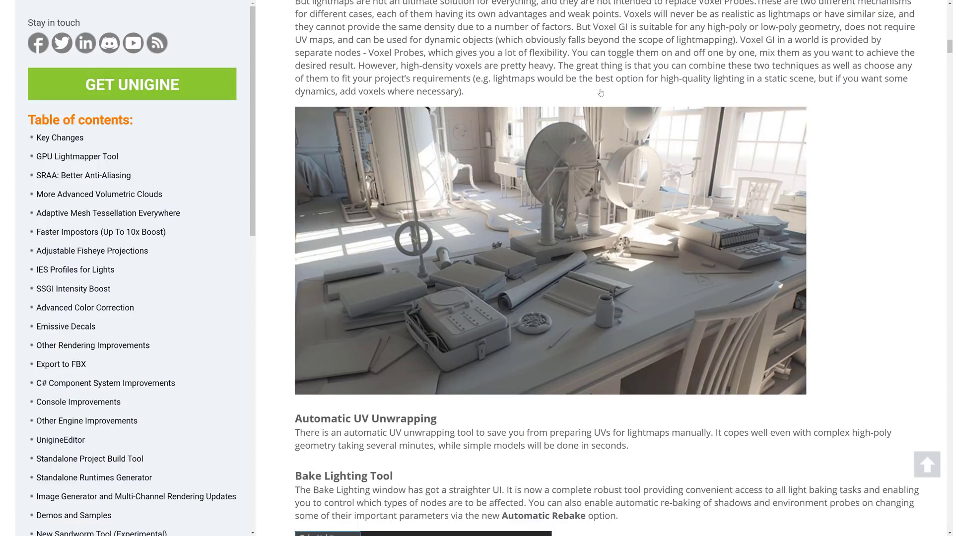
{"action": "scroll", "scroll_direction": "down", "scroll_amount": 3}
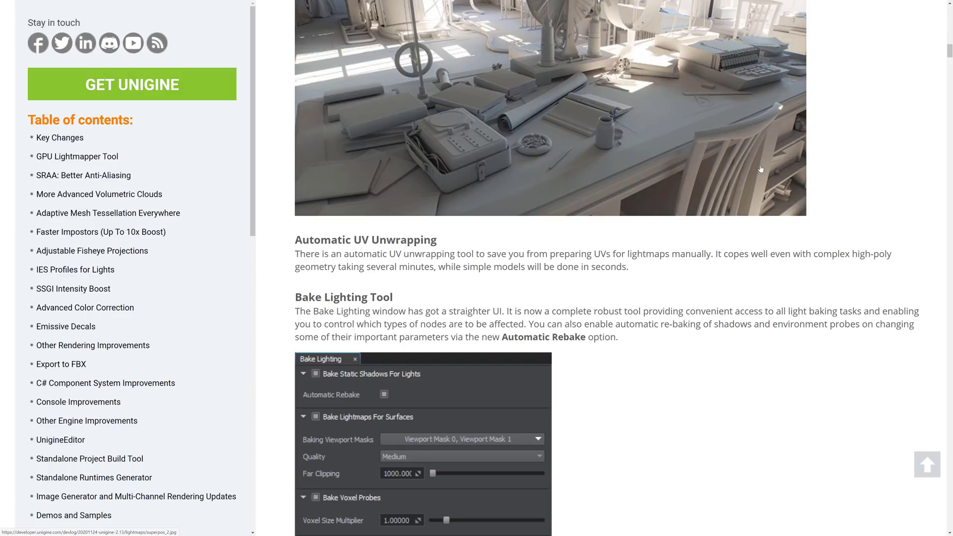
{"action": "mouse_move", "coordinate": [826, 262]}
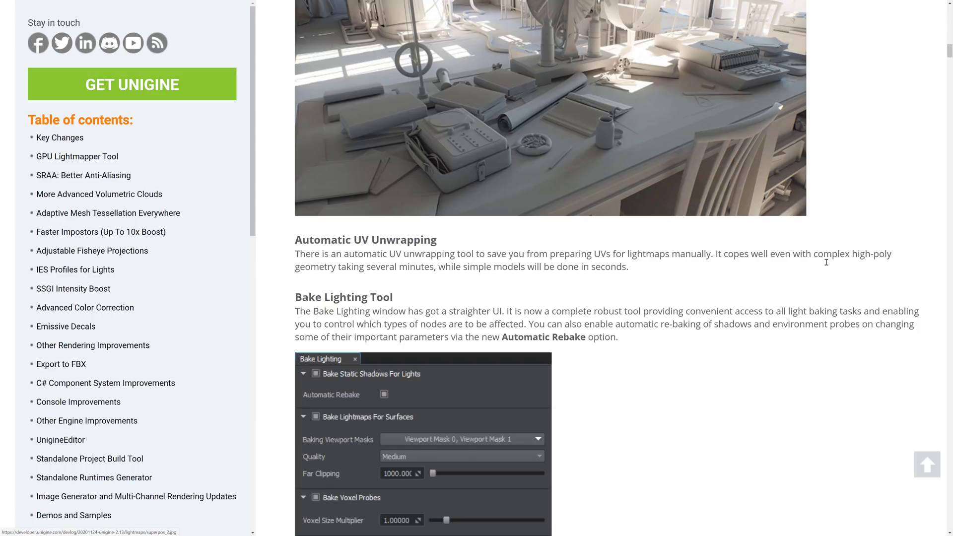
{"action": "scroll", "scroll_direction": "down", "scroll_amount": 3}
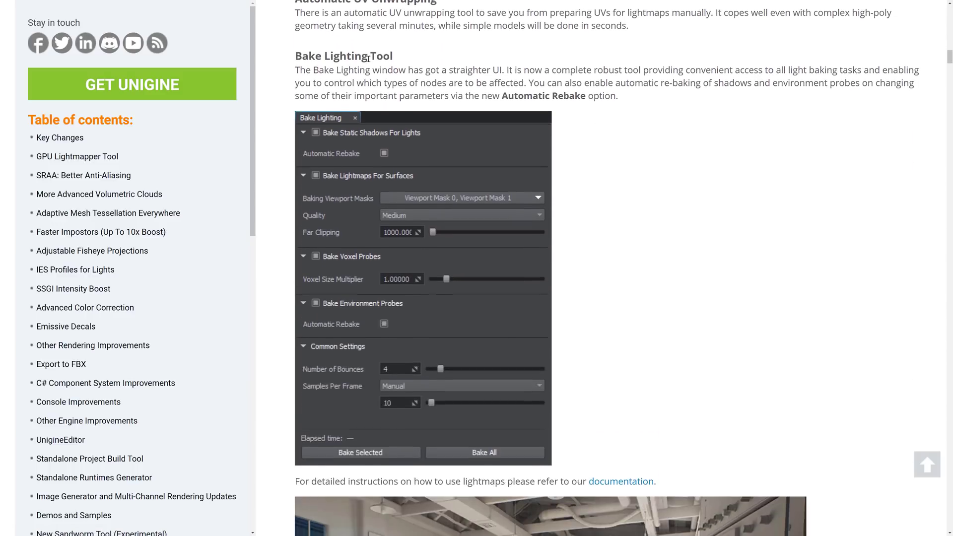
{"action": "mouse_move", "coordinate": [534, 366]}
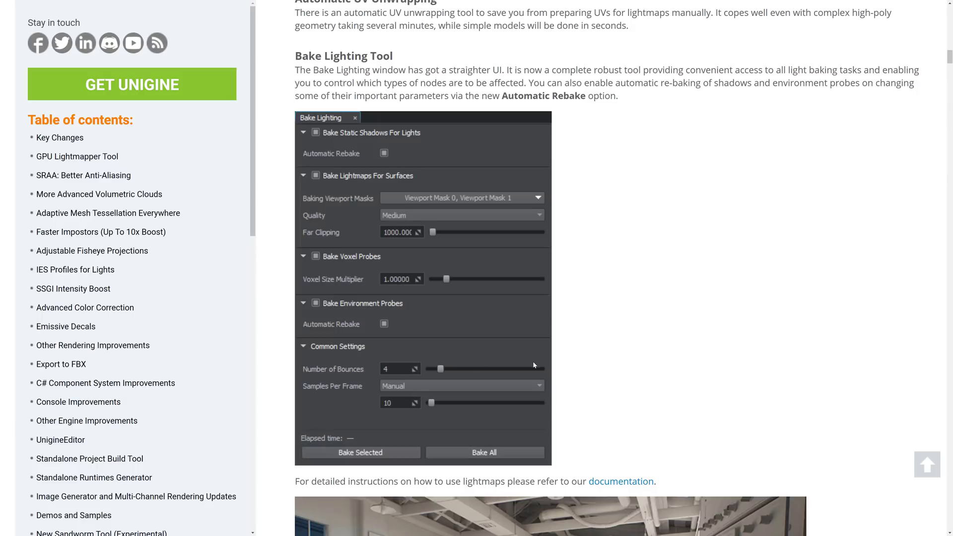
{"action": "mouse_move", "coordinate": [438, 358]}
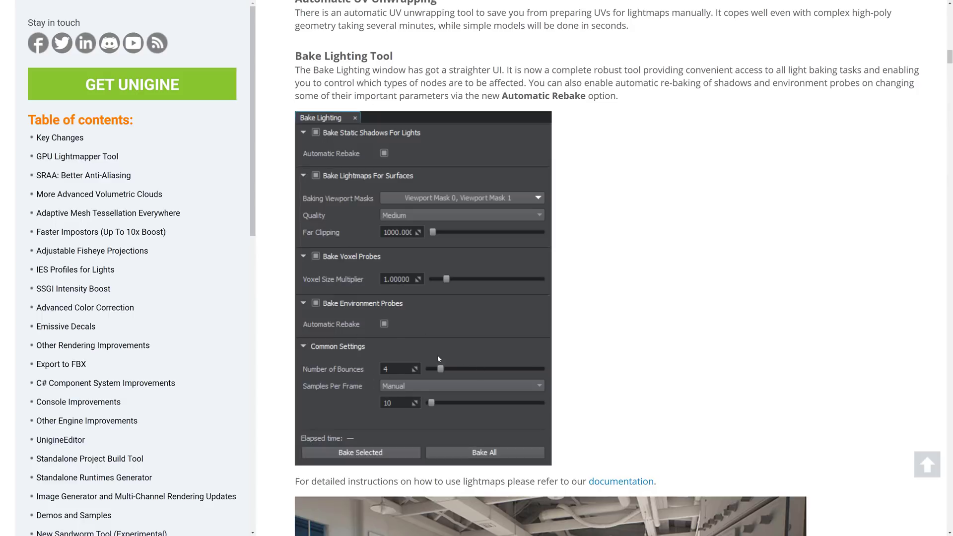
Scroll past the Bake Lighting screenshot to the Levels of Detail and Current Limitations text
{"action": "scroll", "scroll_direction": "down", "scroll_amount": 3}
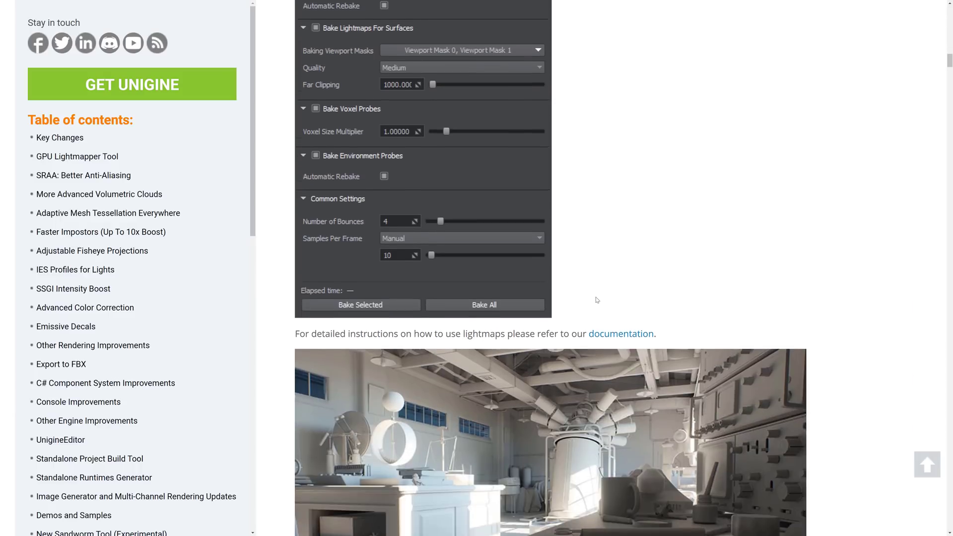
{"action": "scroll", "scroll_direction": "down", "scroll_amount": 3}
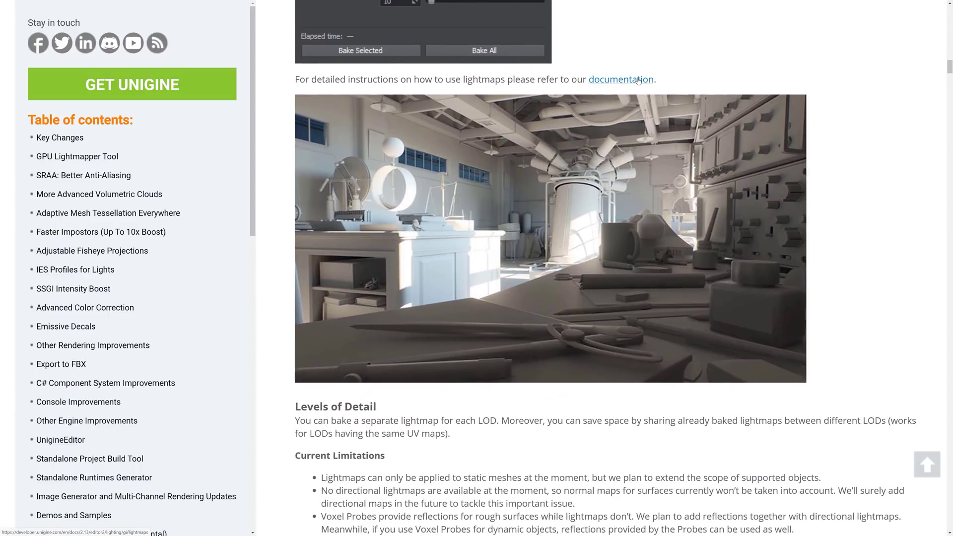
{"action": "scroll", "scroll_direction": "down", "scroll_amount": 3}
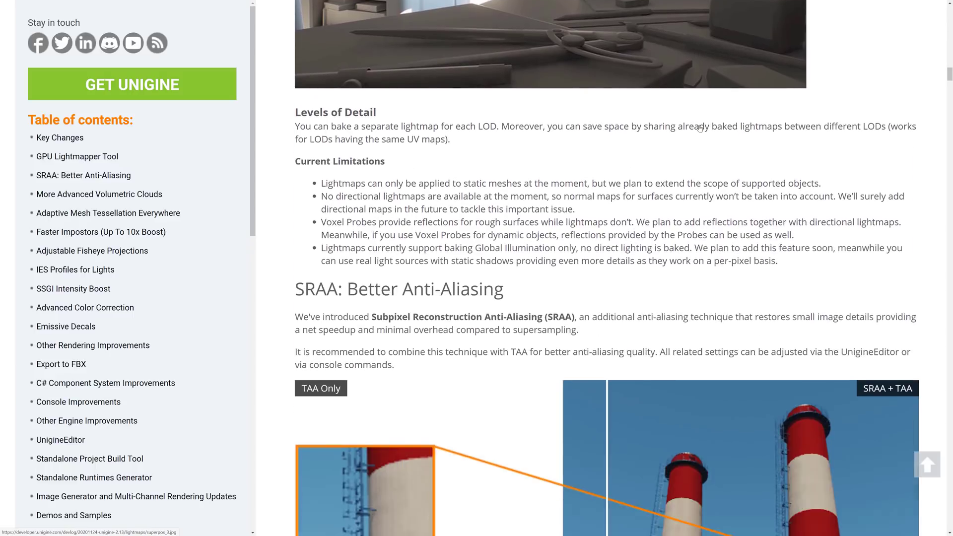
Reach the SRAA comparison image and slide its divider right to reveal more of the TAA Only side
{"action": "scroll", "scroll_direction": "down", "scroll_amount": 3}
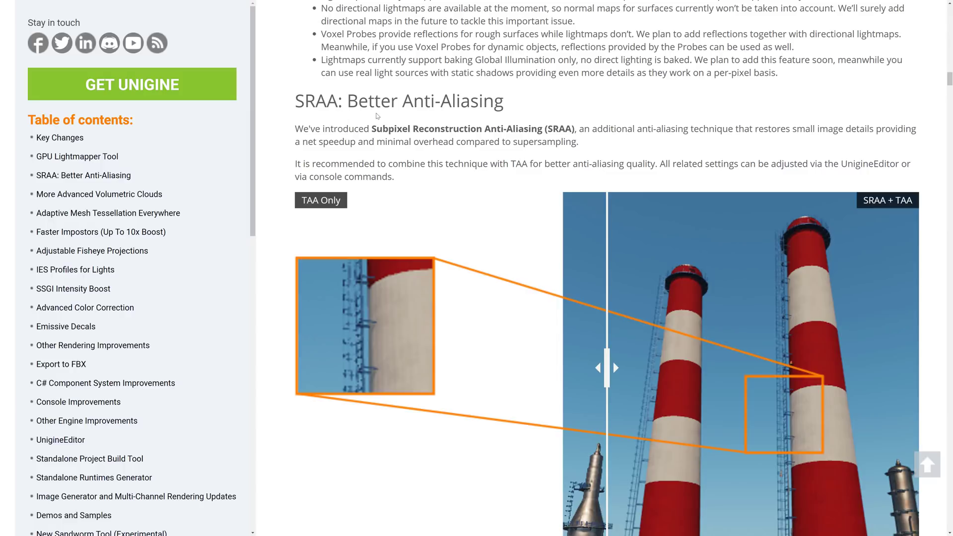
{"action": "mouse_move", "coordinate": [619, 147]}
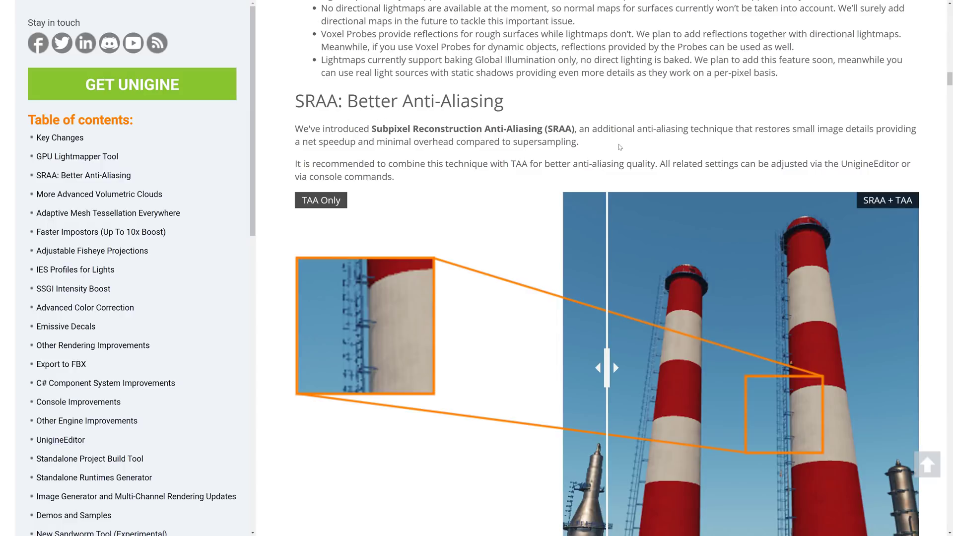
{"action": "mouse_move", "coordinate": [760, 138]}
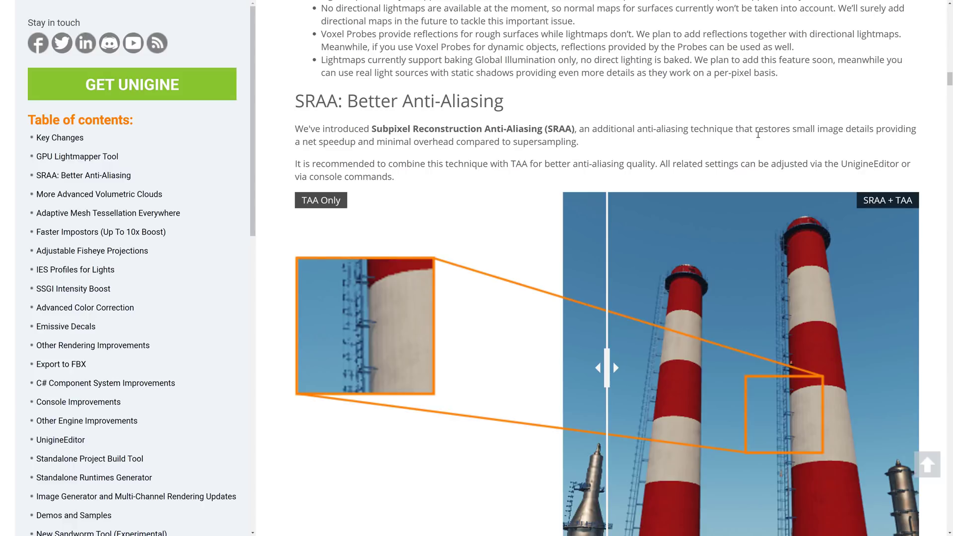
{"action": "mouse_move", "coordinate": [490, 209]}
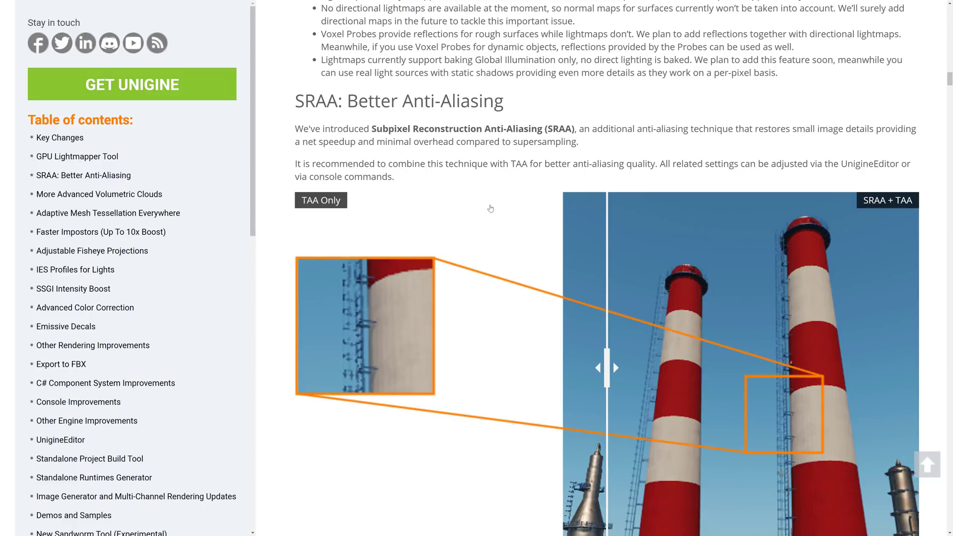
{"action": "scroll", "scroll_direction": "down", "scroll_amount": 3}
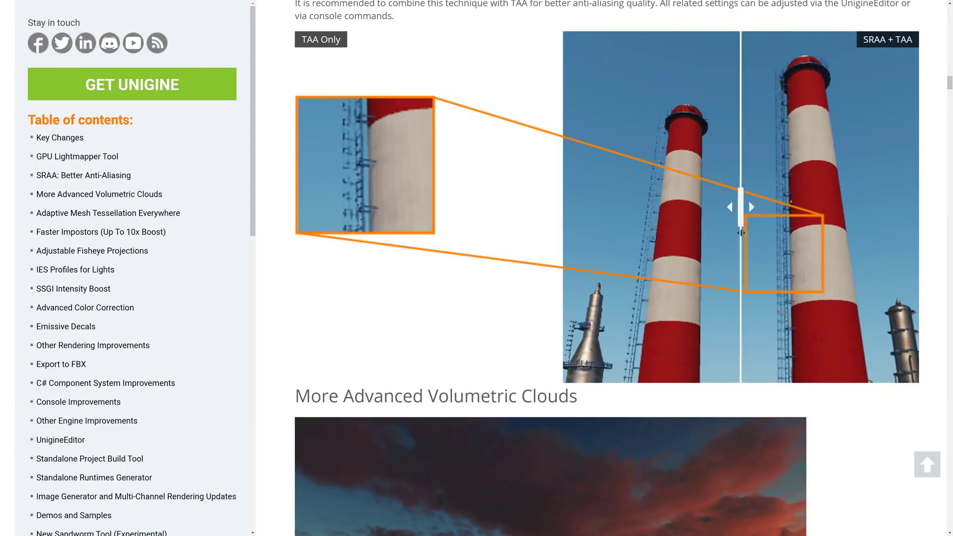
{"action": "left_click_drag", "start_coordinate": [740, 206], "coordinate": [796, 206]}
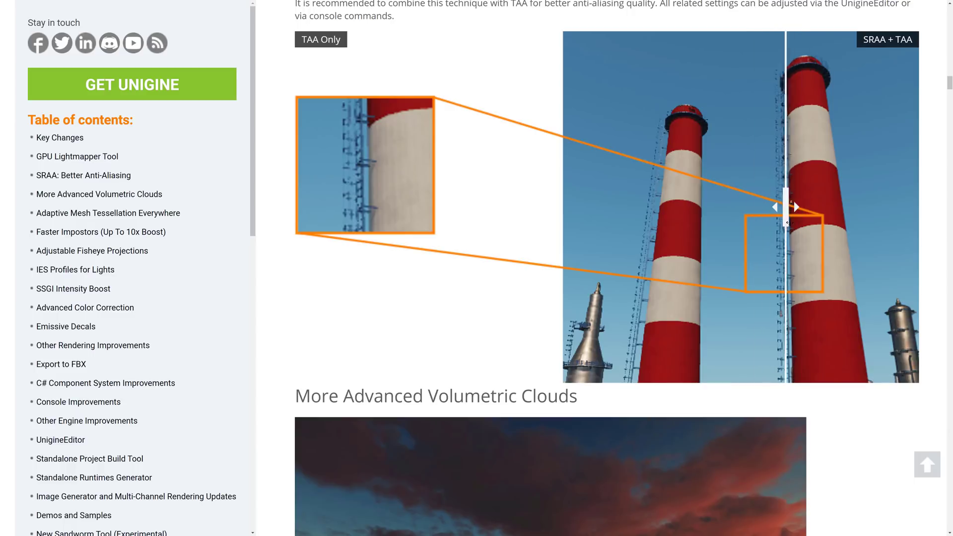
Compare the Multiscattering Intensity 0 versus 1 cloud renders with the slider
{"action": "scroll", "scroll_direction": "down", "scroll_amount": 3}
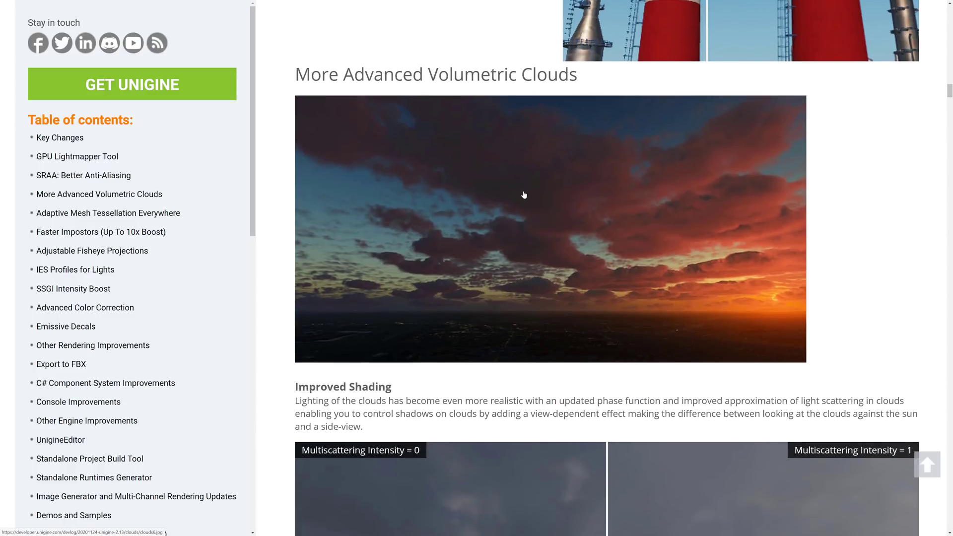
{"action": "mouse_move", "coordinate": [504, 179]}
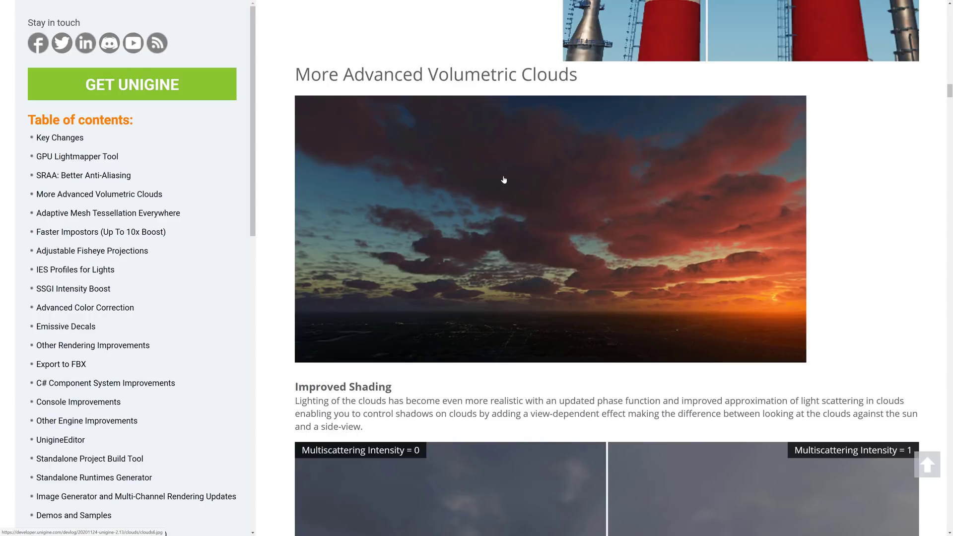
{"action": "scroll", "scroll_direction": "down", "scroll_amount": 3}
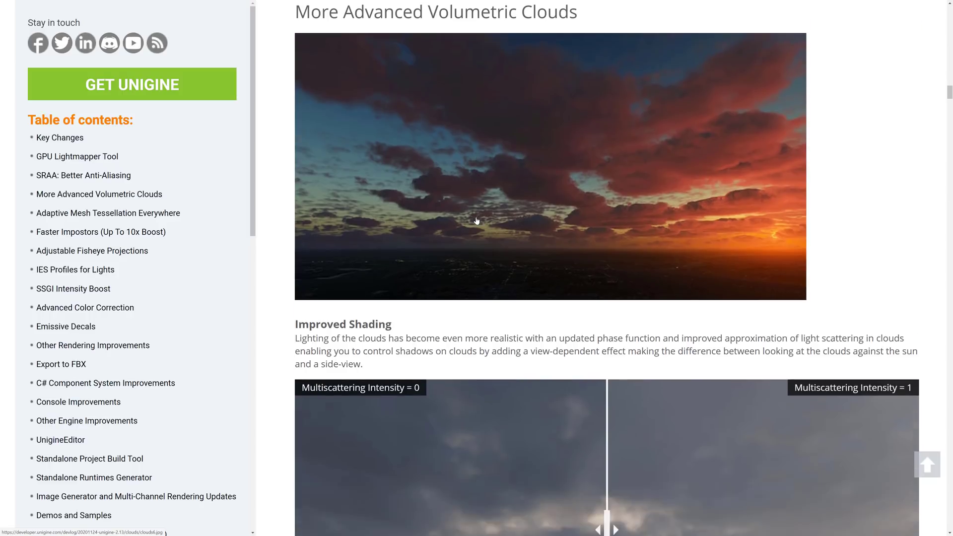
{"action": "scroll", "scroll_direction": "down", "scroll_amount": 3}
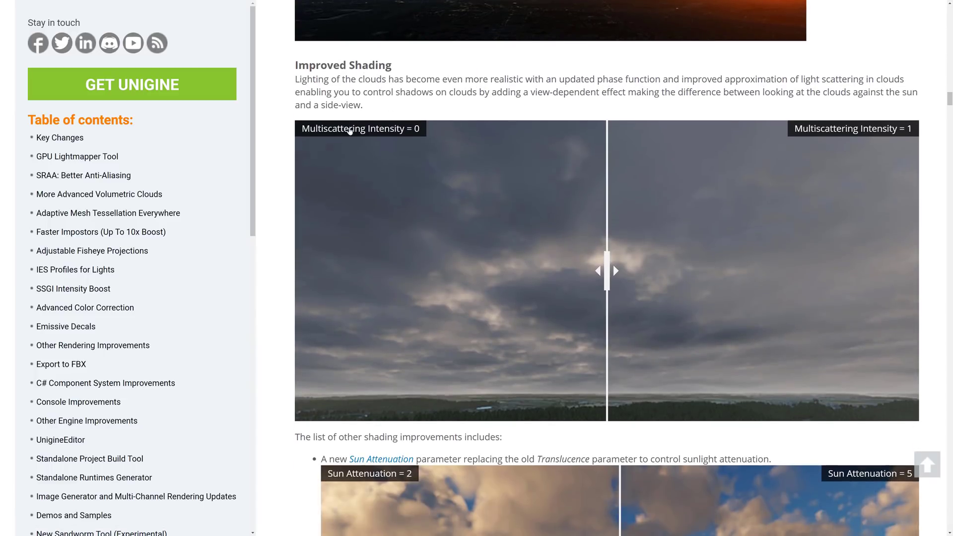
{"action": "mouse_move", "coordinate": [615, 244]}
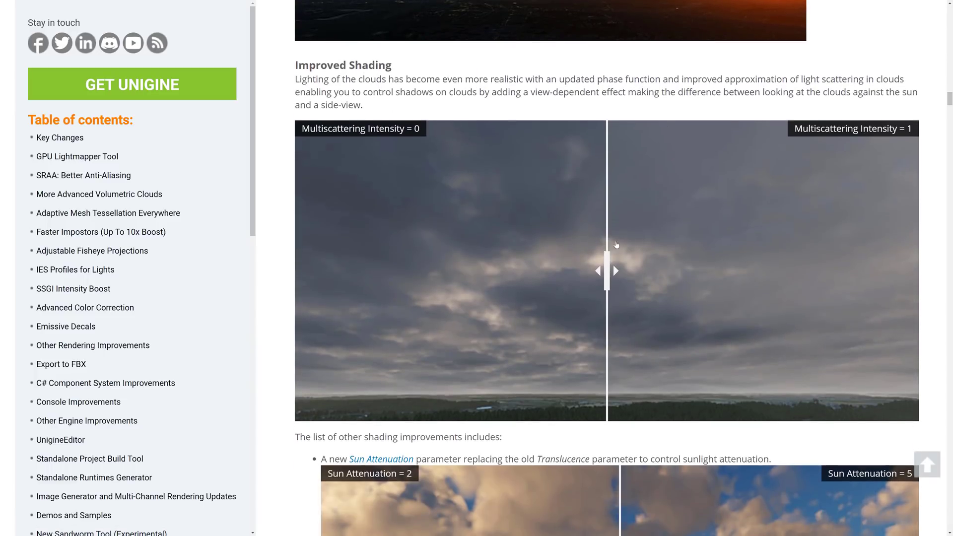
{"action": "left_click_drag", "start_coordinate": [606, 270], "coordinate": [410, 270]}
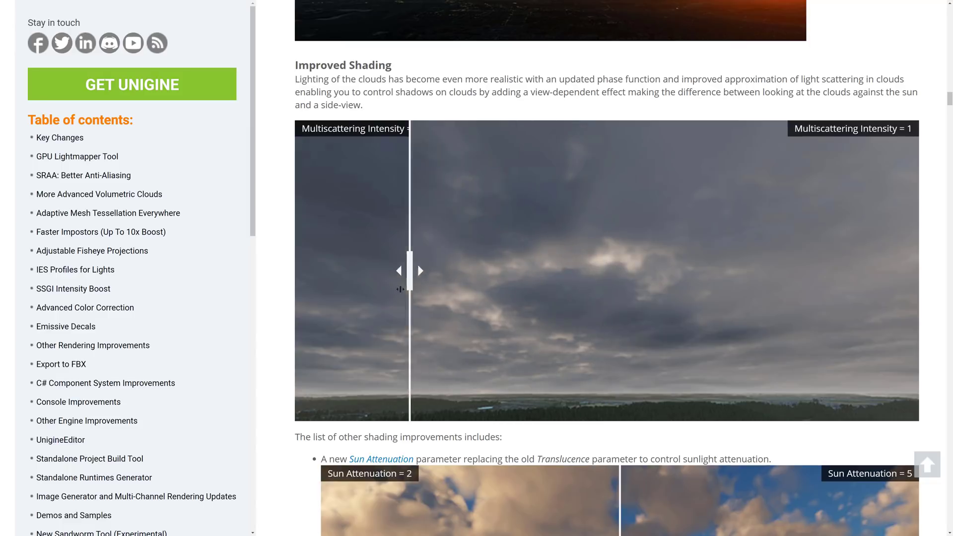
{"action": "left_click_drag", "start_coordinate": [408, 270], "coordinate": [668, 270]}
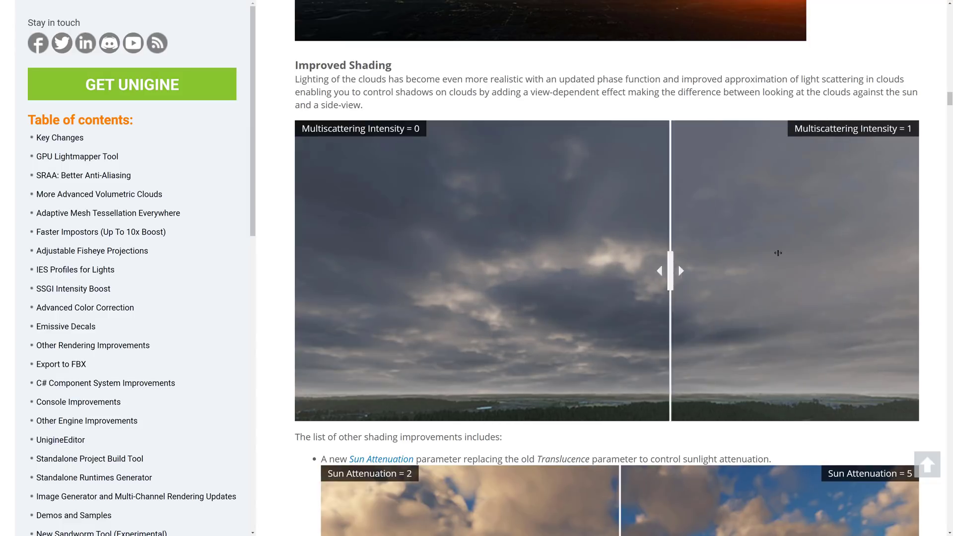
{"action": "left_click_drag", "start_coordinate": [670, 270], "coordinate": [580, 270]}
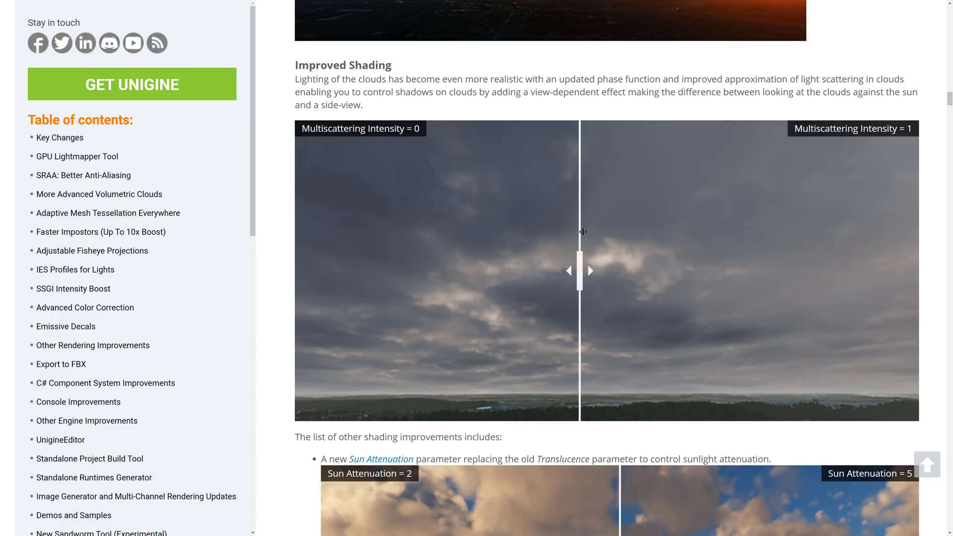
Compare the Sun Attenuation 2 versus 5 cloud renders with the slider
{"action": "scroll", "scroll_direction": "down", "scroll_amount": 3}
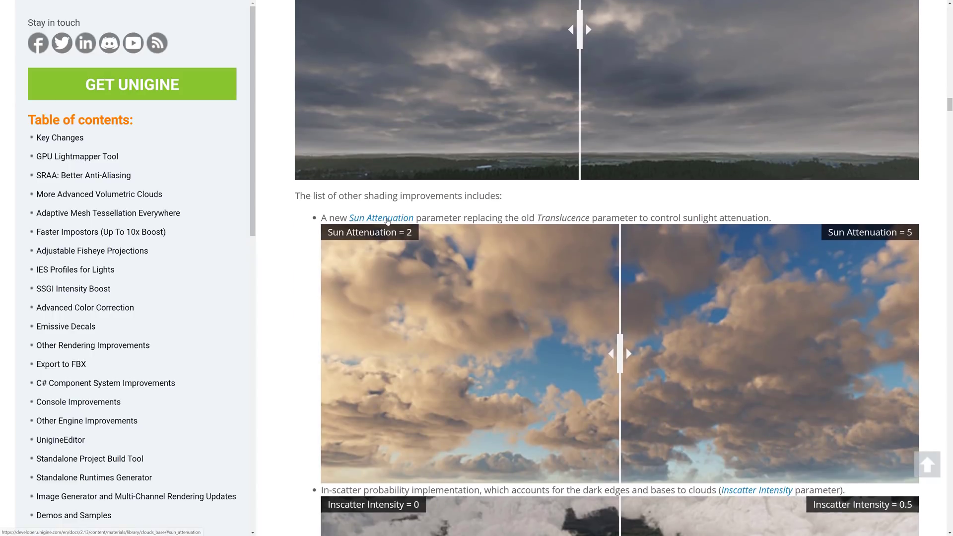
{"action": "scroll", "scroll_direction": "down", "scroll_amount": 3}
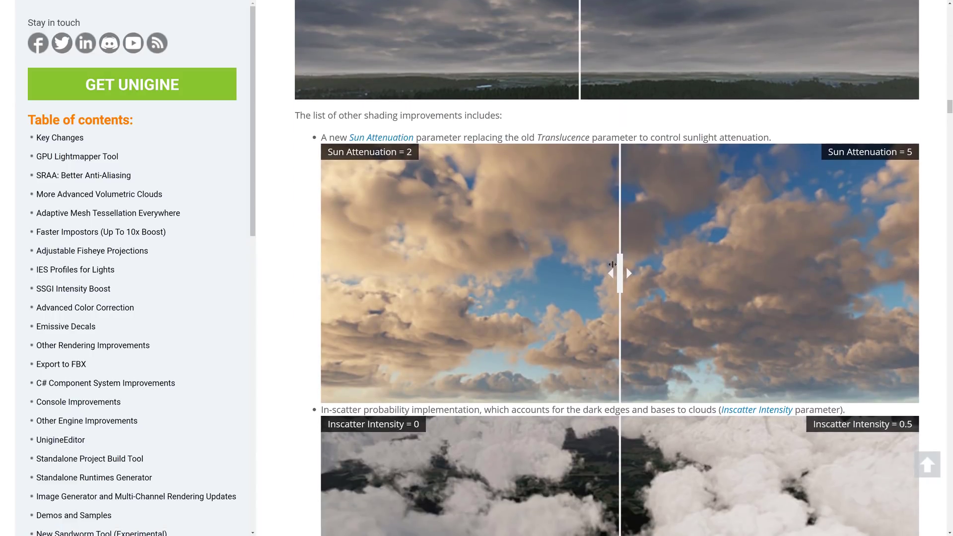
{"action": "left_click_drag", "start_coordinate": [618, 273], "coordinate": [735, 273]}
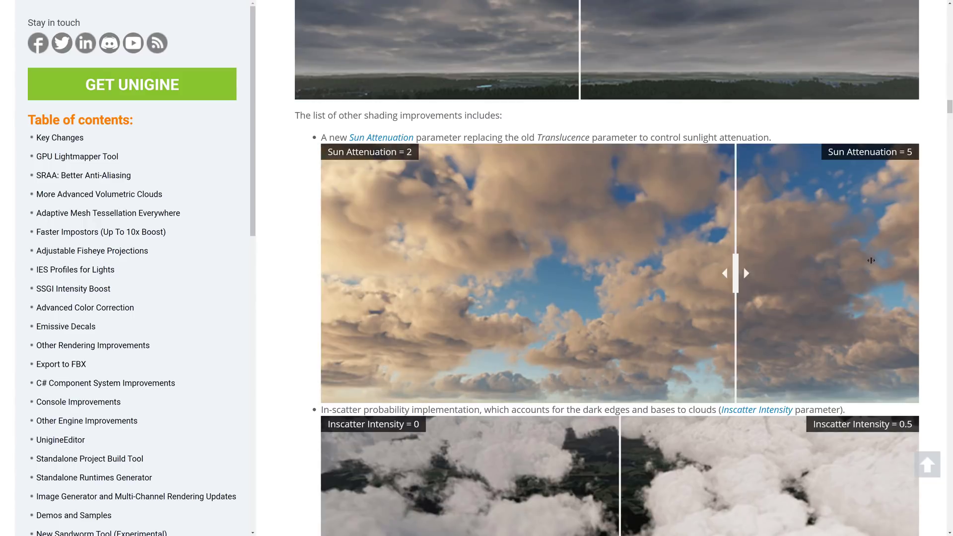
{"action": "left_click_drag", "start_coordinate": [735, 273], "coordinate": [380, 272]}
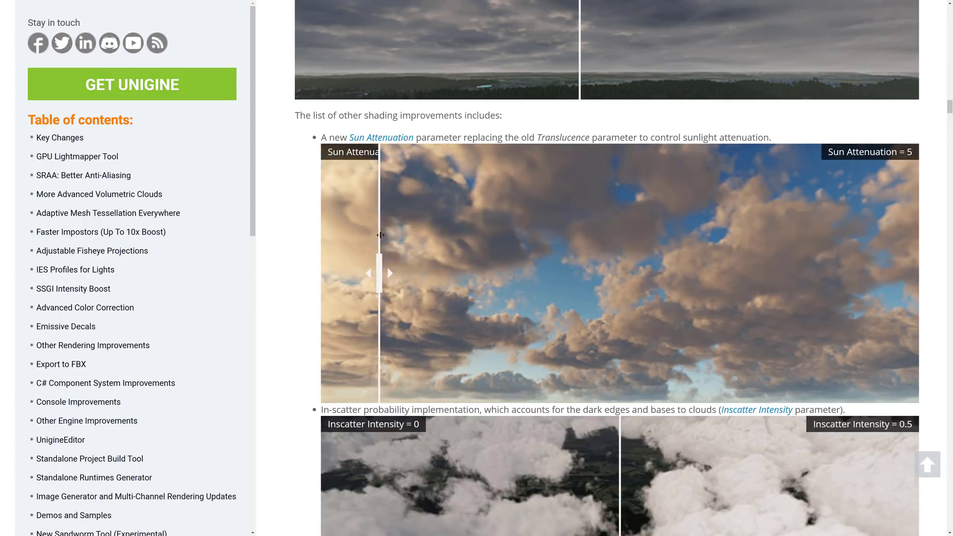
{"action": "left_click_drag", "start_coordinate": [381, 272], "coordinate": [480, 281]}
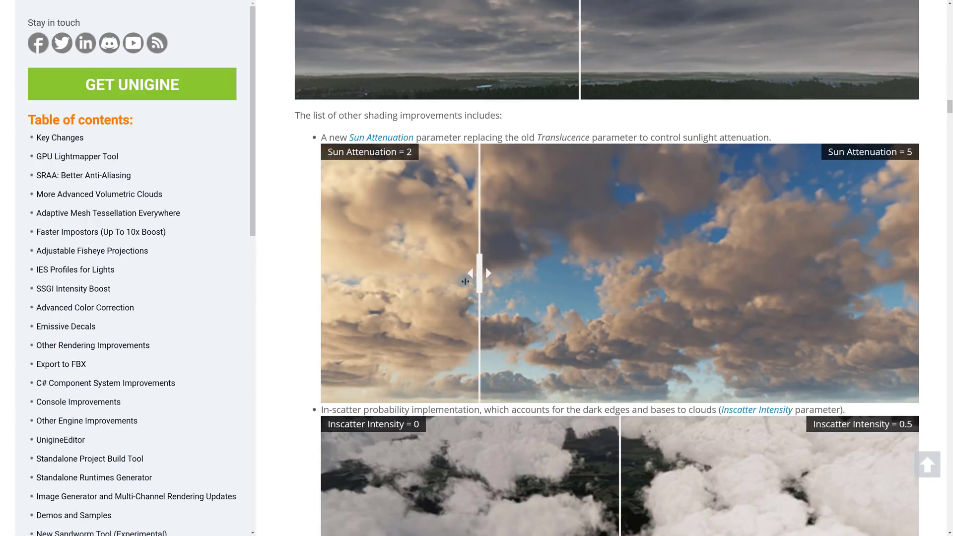
{"action": "left_click_drag", "start_coordinate": [486, 272], "coordinate": [344, 272]}
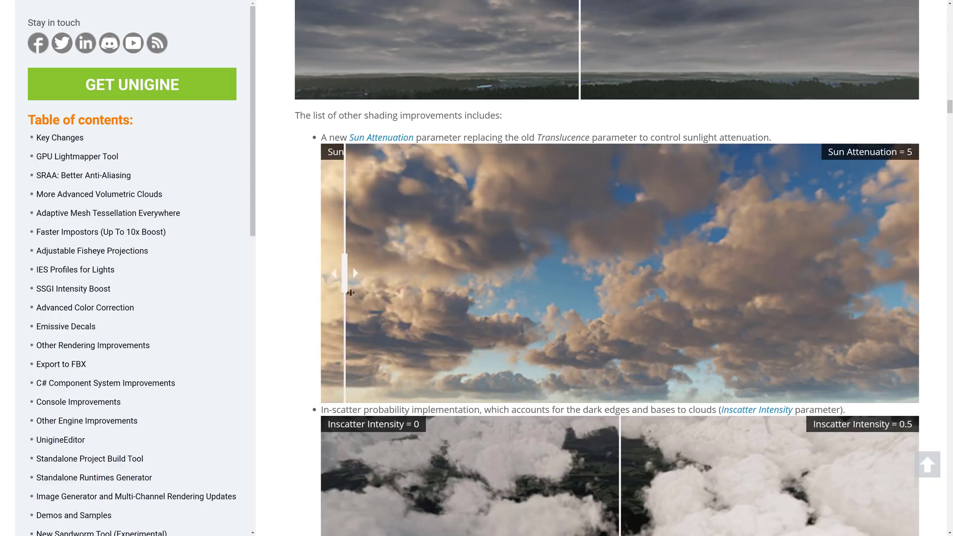
Compare the Inscatter Intensity 0 vs 0.5 and Sun Saturation 0.8 cloud images
{"action": "scroll", "scroll_direction": "down", "scroll_amount": 3}
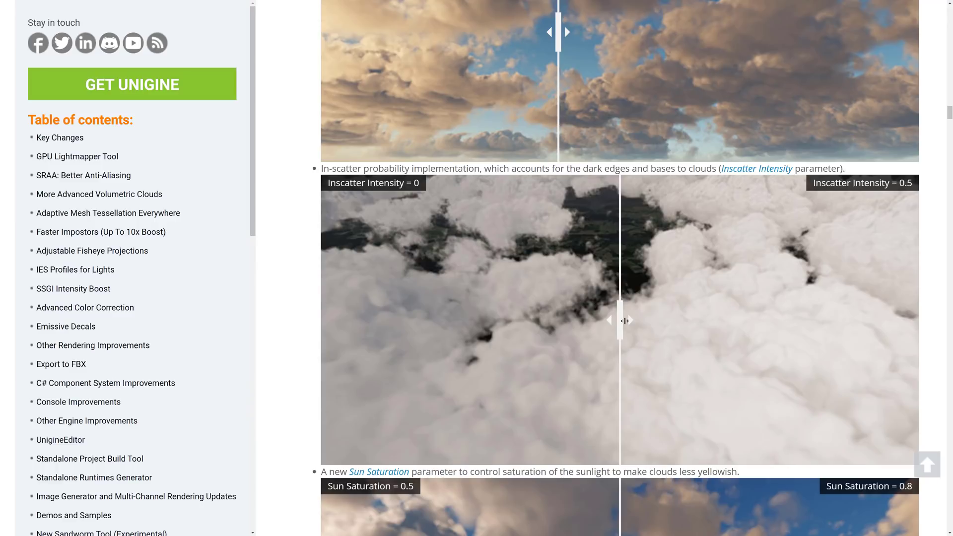
{"action": "left_click_drag", "start_coordinate": [623, 320], "coordinate": [690, 320]}
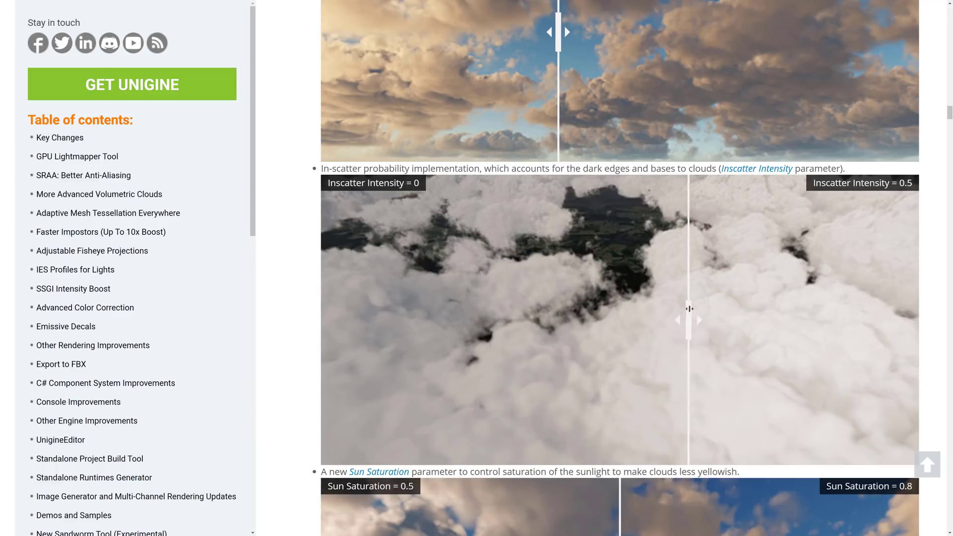
{"action": "left_click_drag", "start_coordinate": [689, 318], "coordinate": [498, 318]}
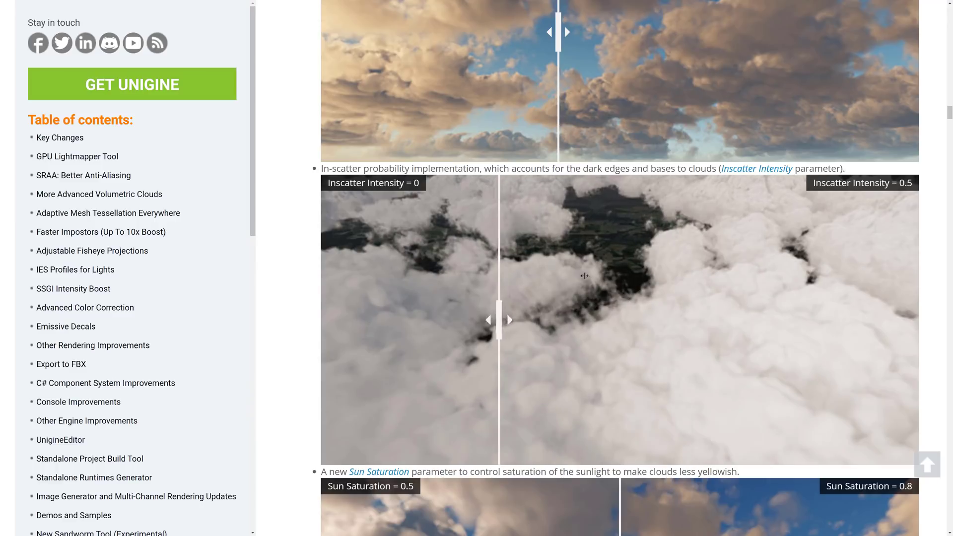
{"action": "scroll", "scroll_direction": "down", "scroll_amount": 3}
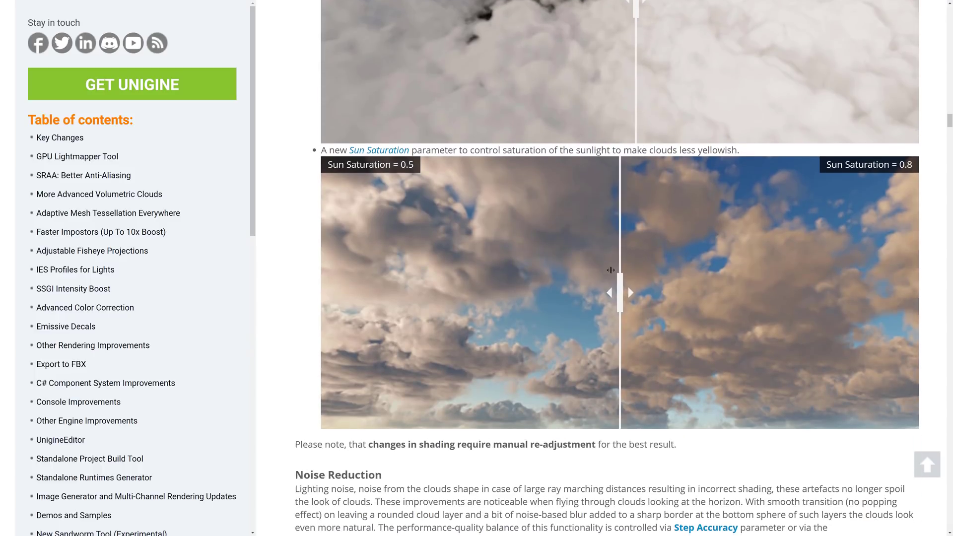
{"action": "left_click_drag", "start_coordinate": [618, 292], "coordinate": [507, 292]}
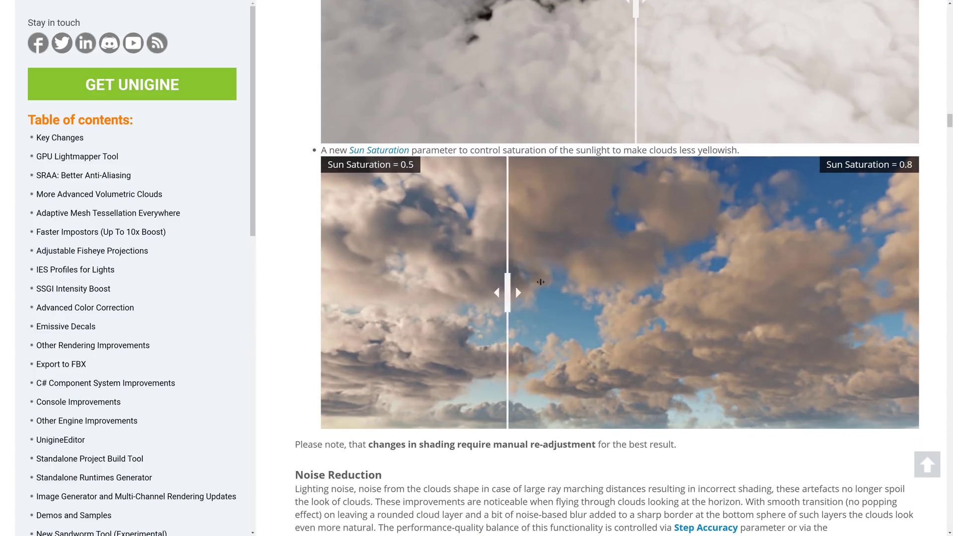
Scroll on to the Noise Reduction section with its sunset cloud image
{"action": "scroll", "scroll_direction": "down", "scroll_amount": 3}
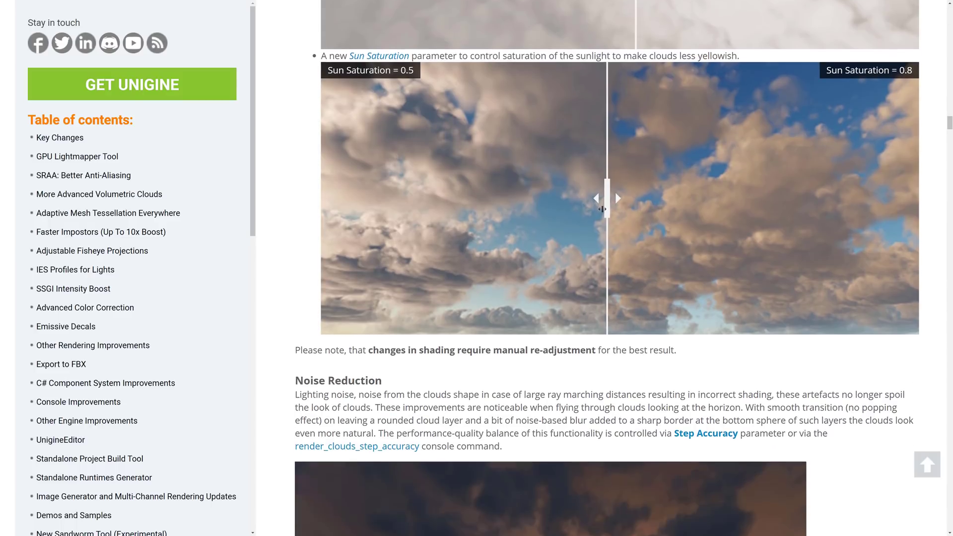
{"action": "scroll", "scroll_direction": "down", "scroll_amount": 3}
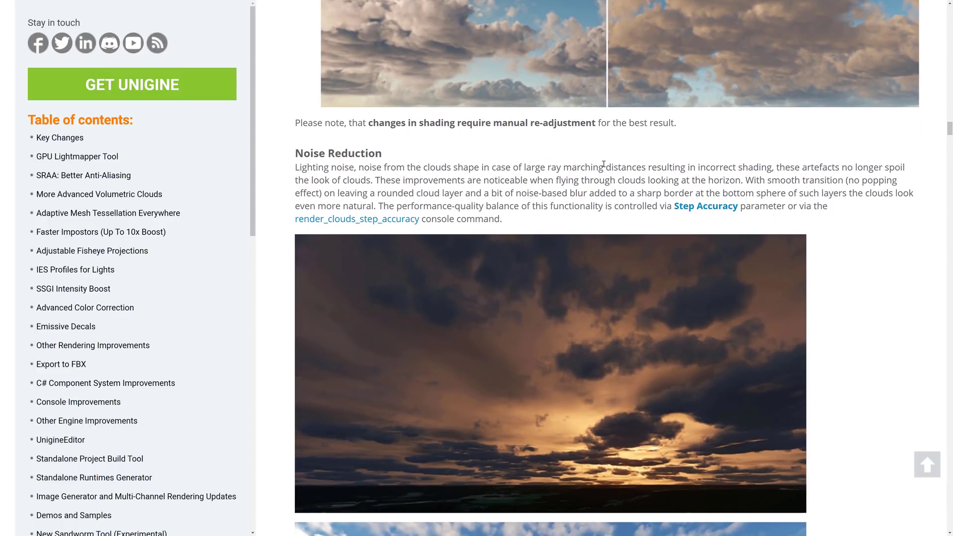
{"action": "scroll", "scroll_direction": "down", "scroll_amount": 3}
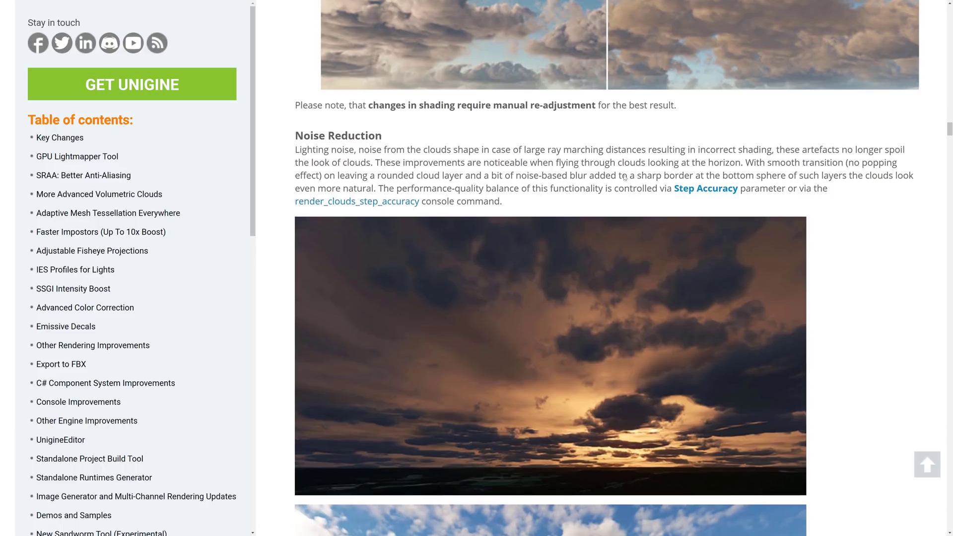
Scroll past Accurate Layers Sorting to the Detail Wispy Billowy Gradient comparison
{"action": "scroll", "scroll_direction": "down", "scroll_amount": 3}
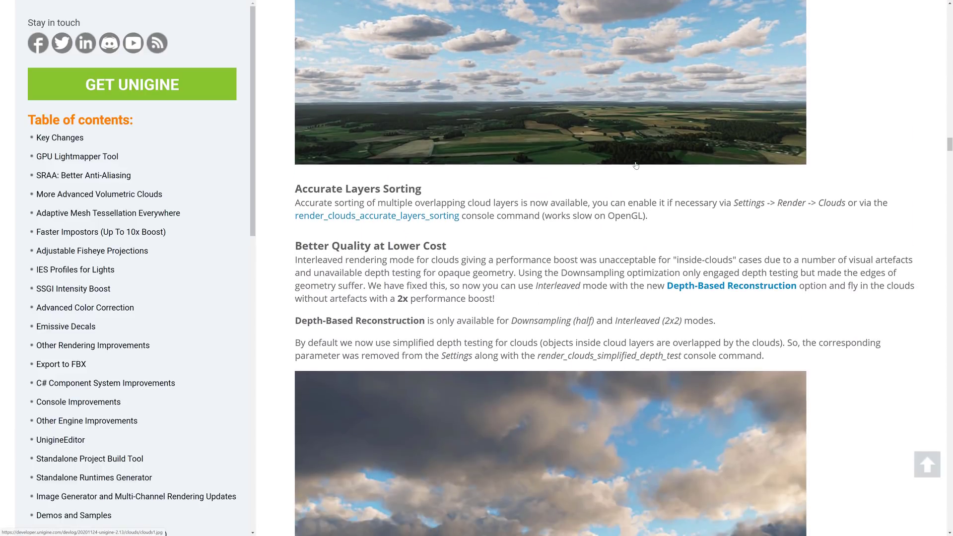
{"action": "scroll", "scroll_direction": "down", "scroll_amount": 3}
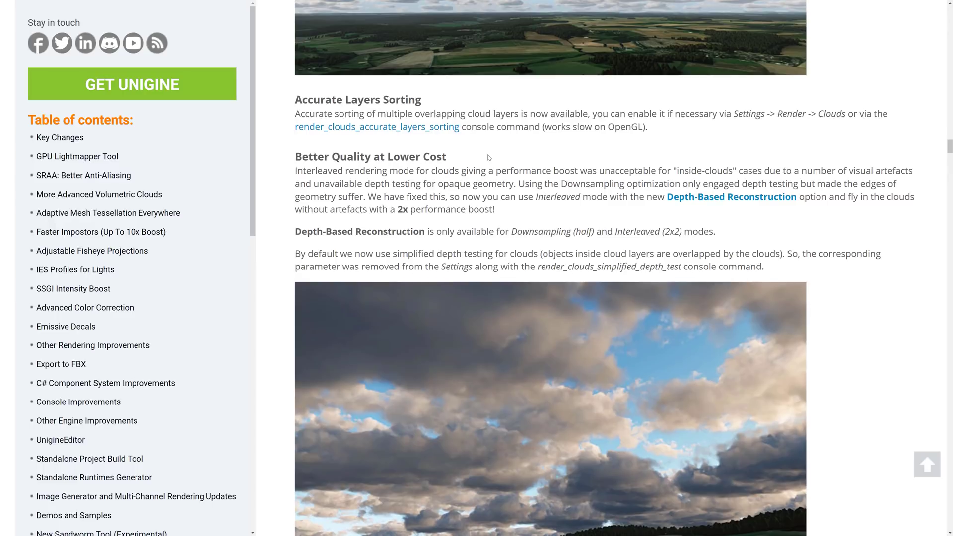
{"action": "scroll", "scroll_direction": "down", "scroll_amount": 3}
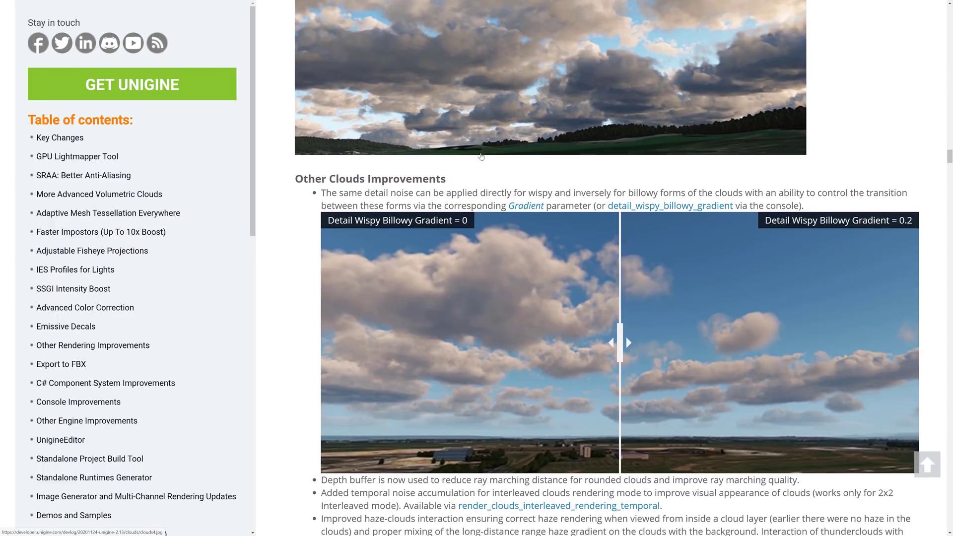
{"action": "scroll", "scroll_direction": "down", "scroll_amount": 3}
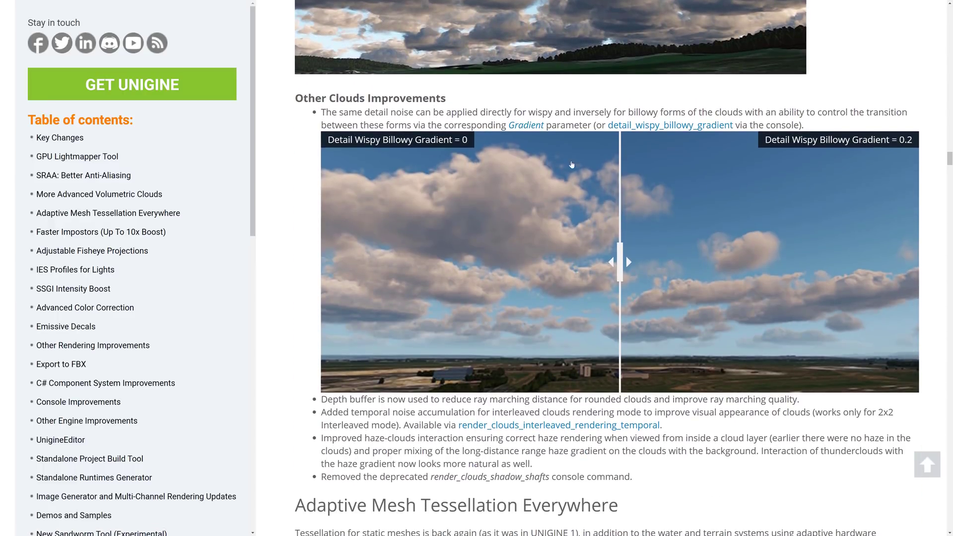
Compare the Gradient 0 versus 0.2 cloud renders, then reach Adaptive Mesh Tessellation Everywhere
{"action": "left_click_drag", "start_coordinate": [627, 261], "coordinate": [776, 261]}
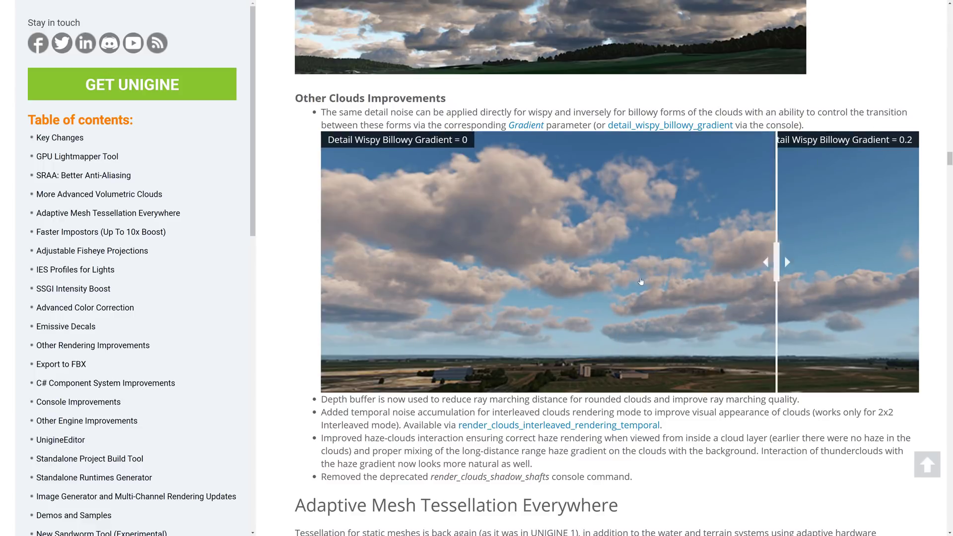
{"action": "left_click_drag", "start_coordinate": [776, 261], "coordinate": [657, 261]}
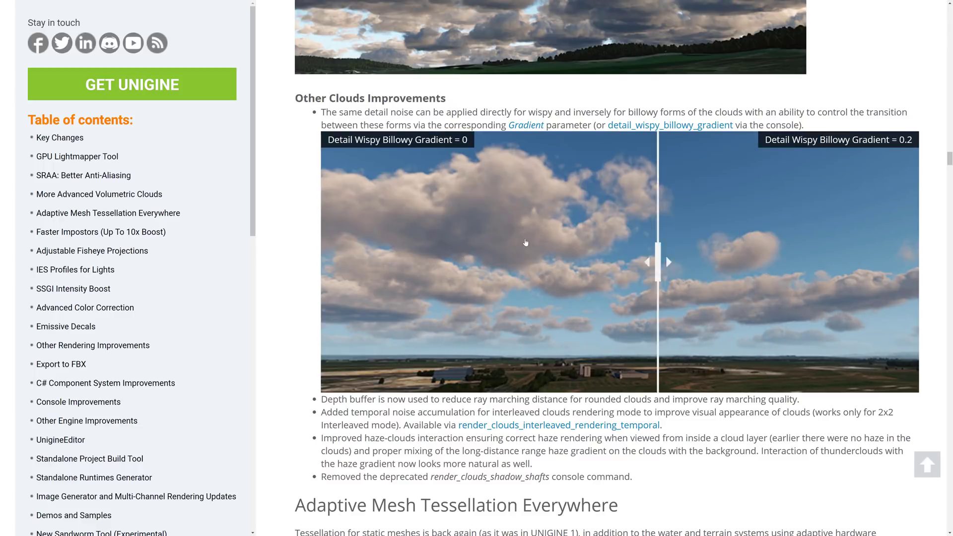
{"action": "left_click_drag", "start_coordinate": [657, 261], "coordinate": [850, 261]}
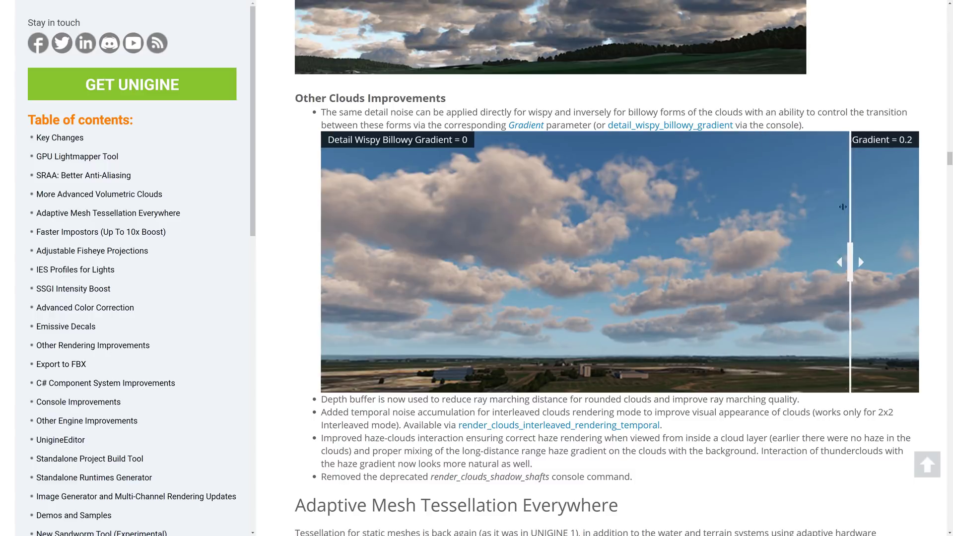
{"action": "scroll", "scroll_direction": "down", "scroll_amount": 3}
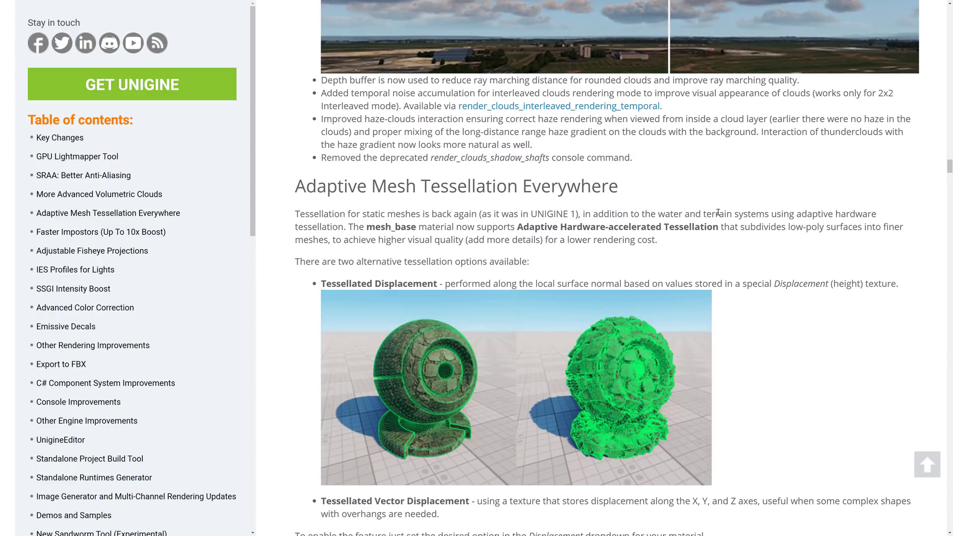
Read through the Adaptive Mesh Tessellation notes toward the SSGI section
{"action": "scroll", "scroll_direction": "down", "scroll_amount": 3}
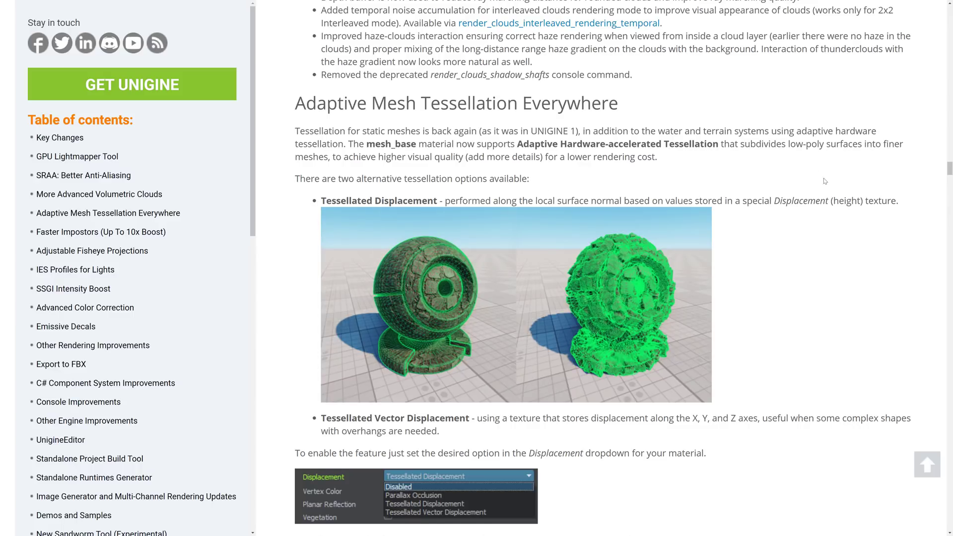
{"action": "scroll", "scroll_direction": "down", "scroll_amount": 3}
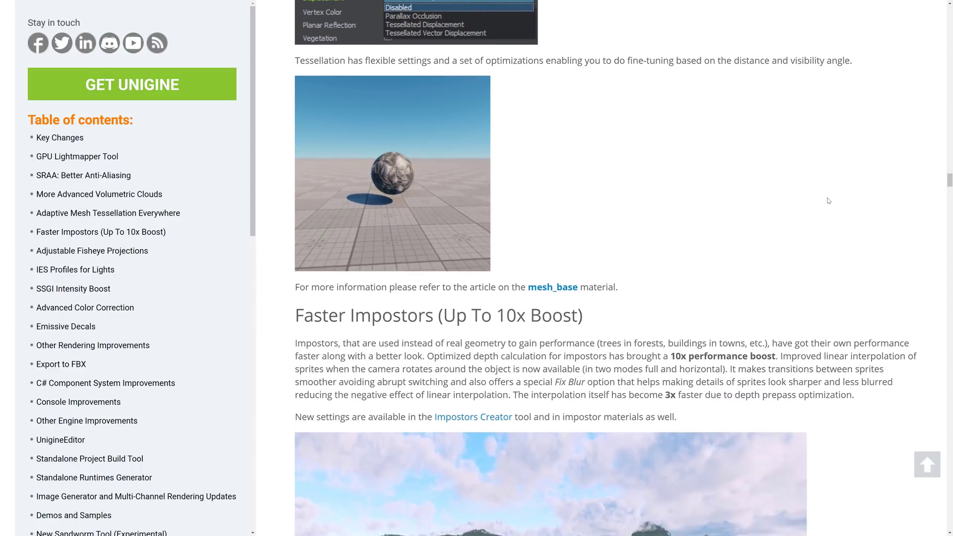
{"action": "scroll", "scroll_direction": "down", "scroll_amount": 3}
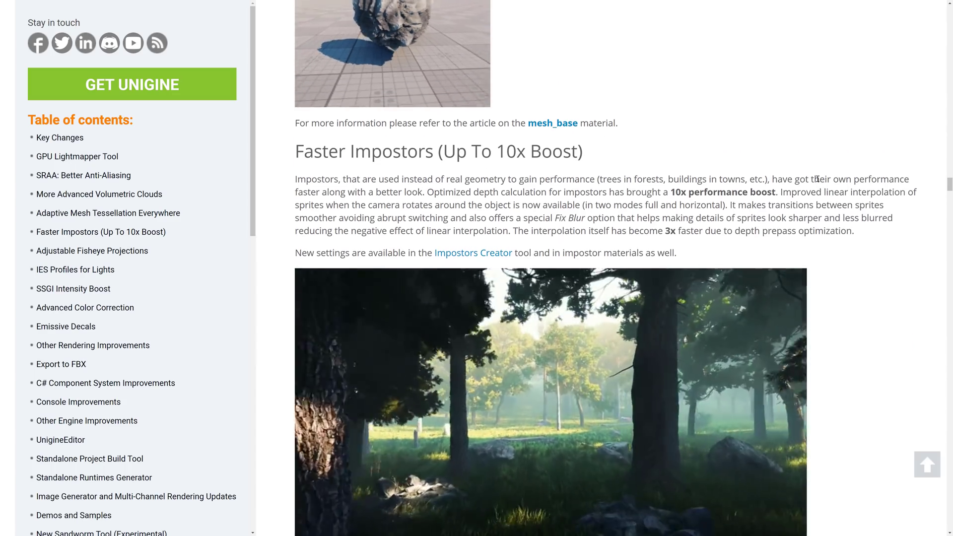
{"action": "scroll", "scroll_direction": "down", "scroll_amount": 3}
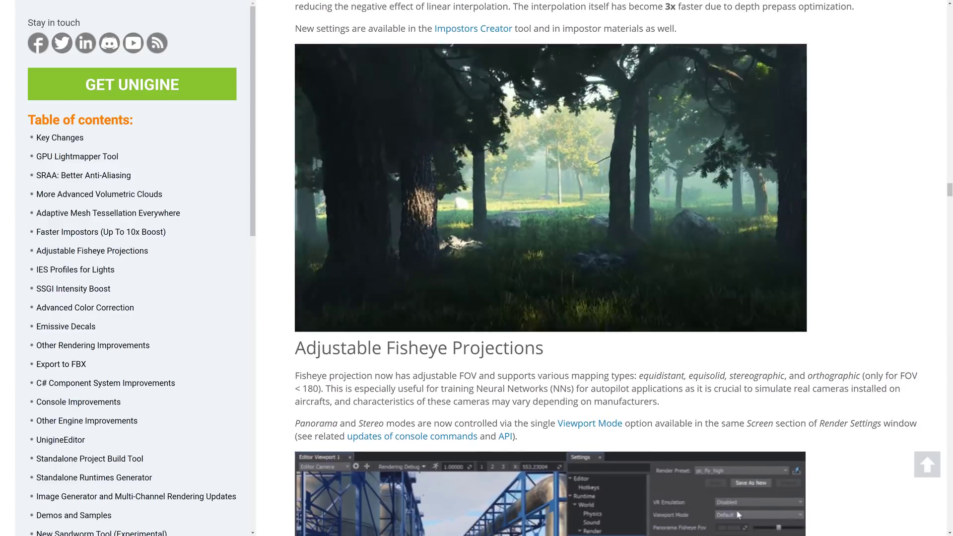
{"action": "scroll", "scroll_direction": "down", "scroll_amount": 3}
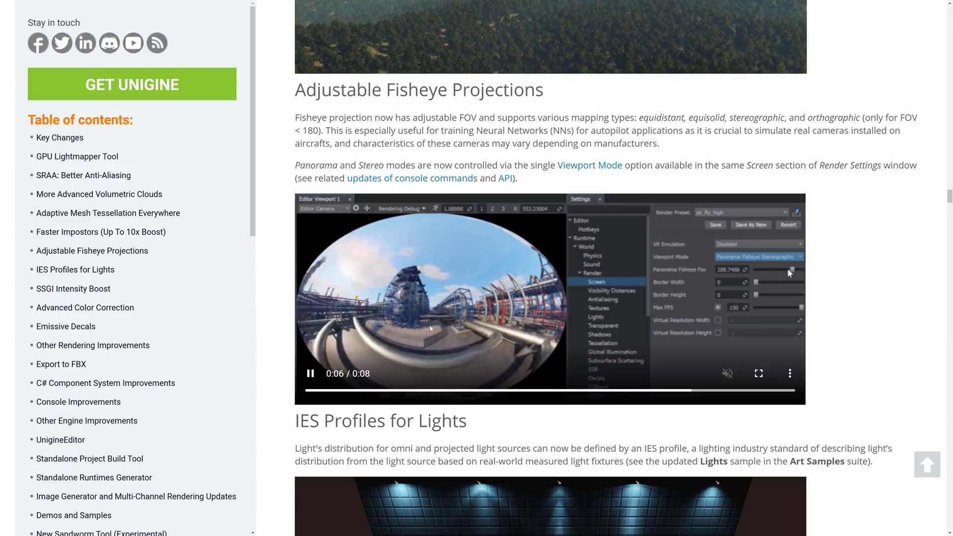
{"action": "scroll", "scroll_direction": "down", "scroll_amount": 3}
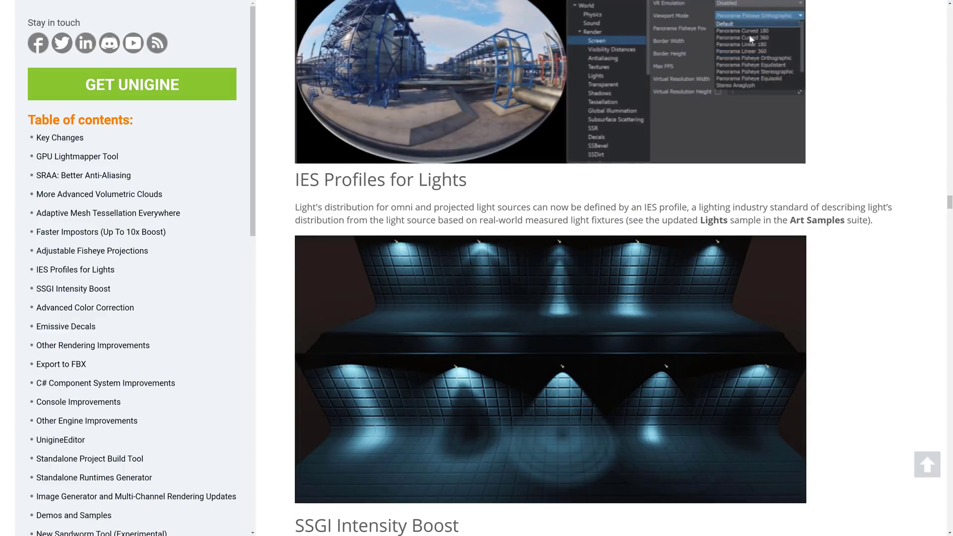
Compare the SSGI Intensity Boost 1 versus 4 images, returning the split to the middle
{"action": "left_click", "coordinate": [755, 71]}
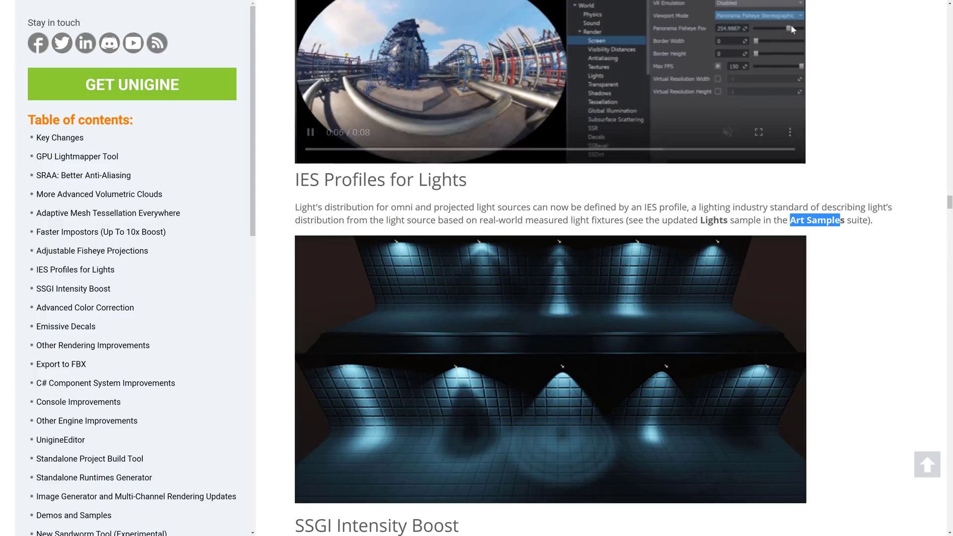
{"action": "scroll", "scroll_direction": "down", "scroll_amount": 3}
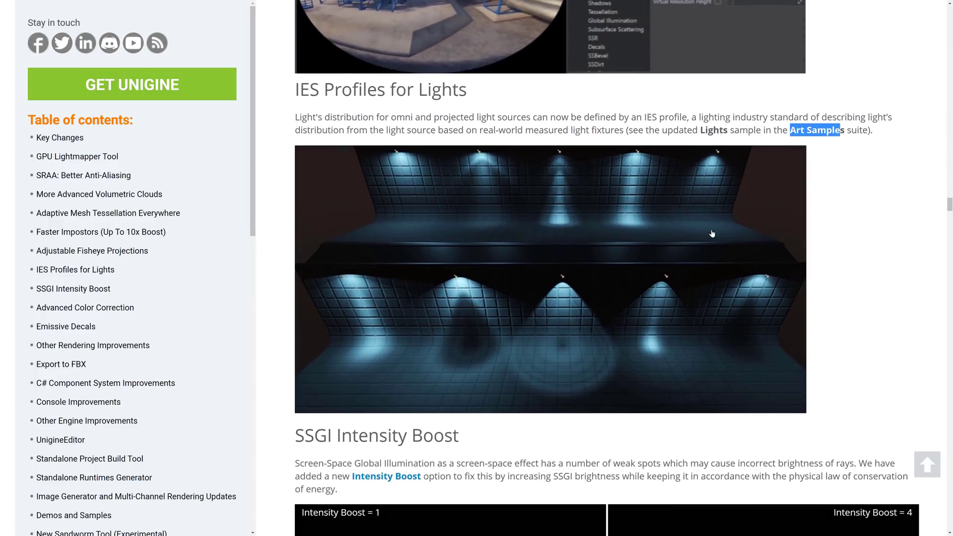
{"action": "scroll", "scroll_direction": "down", "scroll_amount": 3}
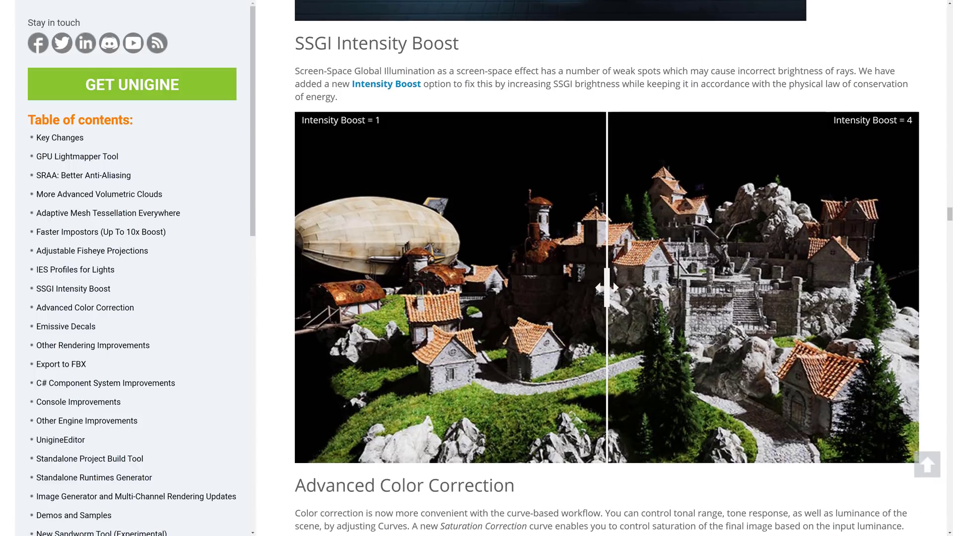
{"action": "mouse_move", "coordinate": [585, 159]}
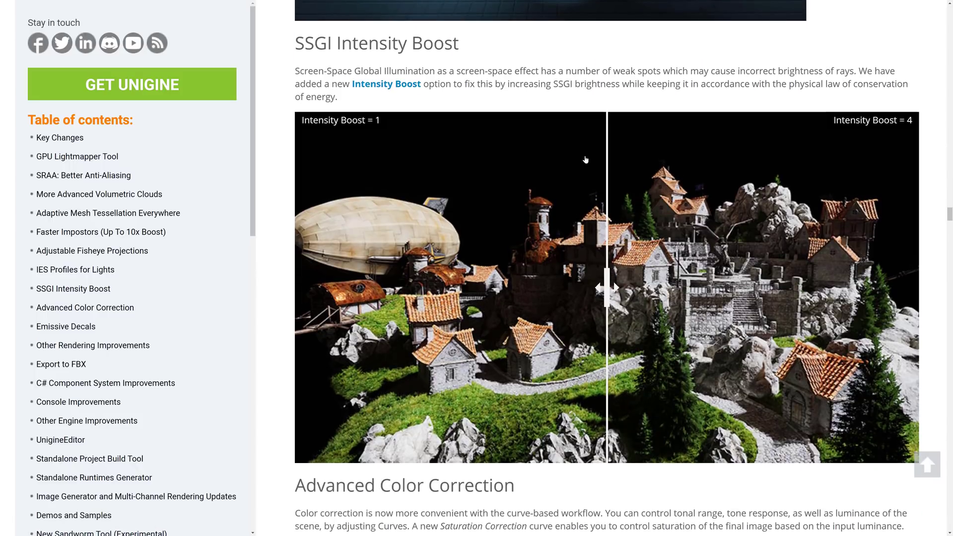
{"action": "mouse_move", "coordinate": [546, 72]}
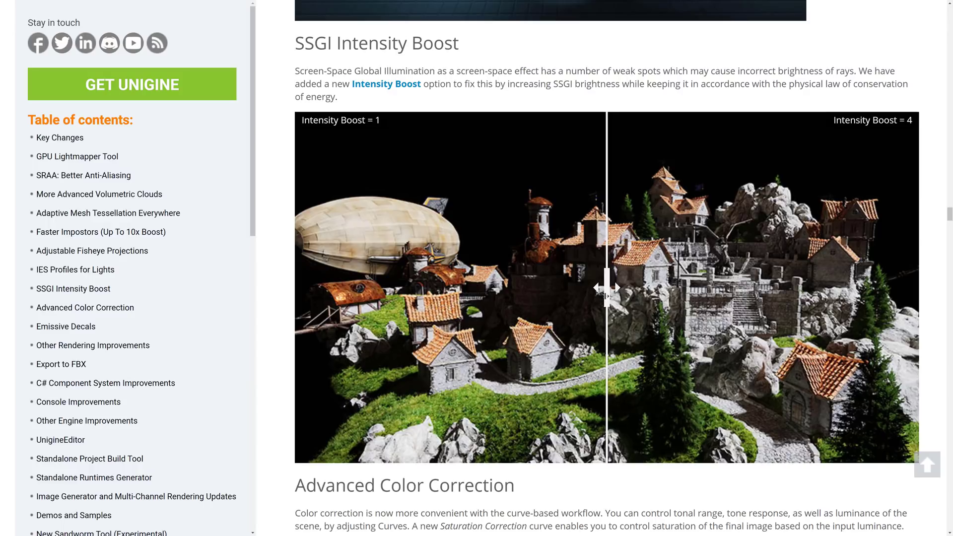
{"action": "left_click_drag", "start_coordinate": [608, 288], "coordinate": [821, 288]}
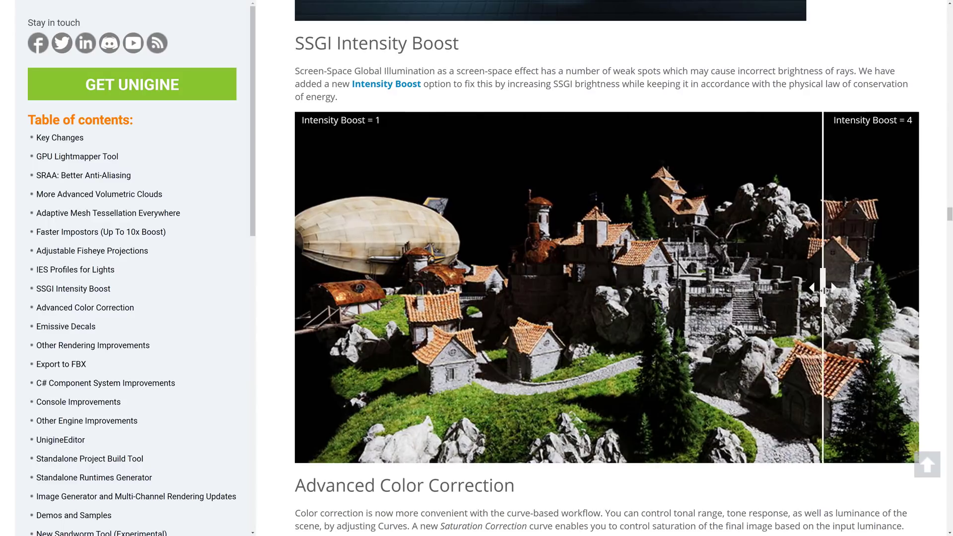
{"action": "left_click_drag", "start_coordinate": [824, 289], "coordinate": [611, 289]}
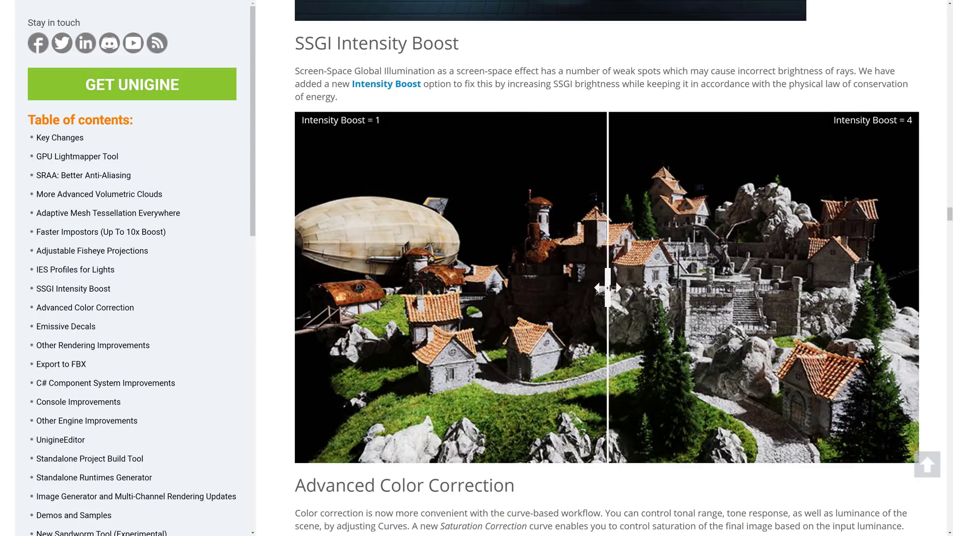
Read past Color Correction and Emissive Decals, highlighting the rendering fixes, to Export to FBX
{"action": "scroll", "scroll_direction": "down", "scroll_amount": 3}
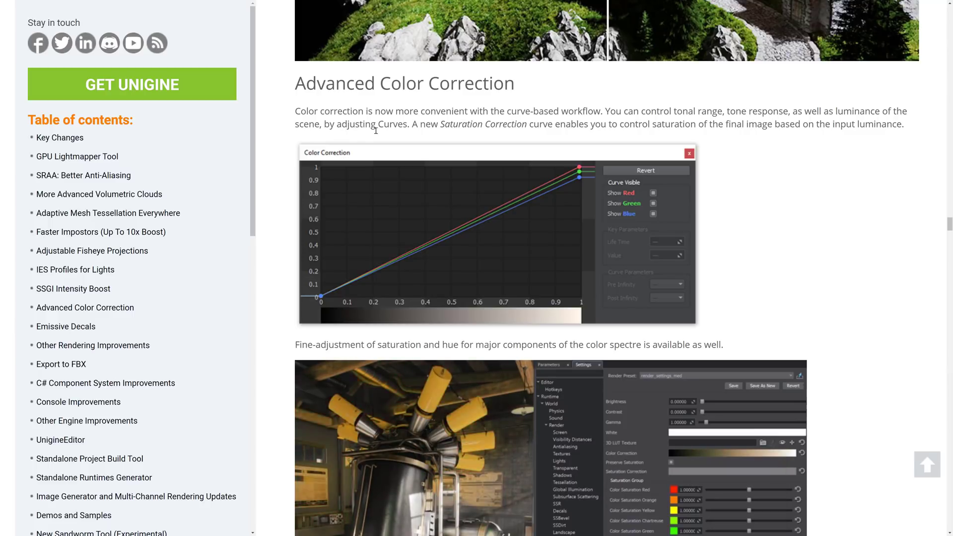
{"action": "scroll", "scroll_direction": "down", "scroll_amount": 3}
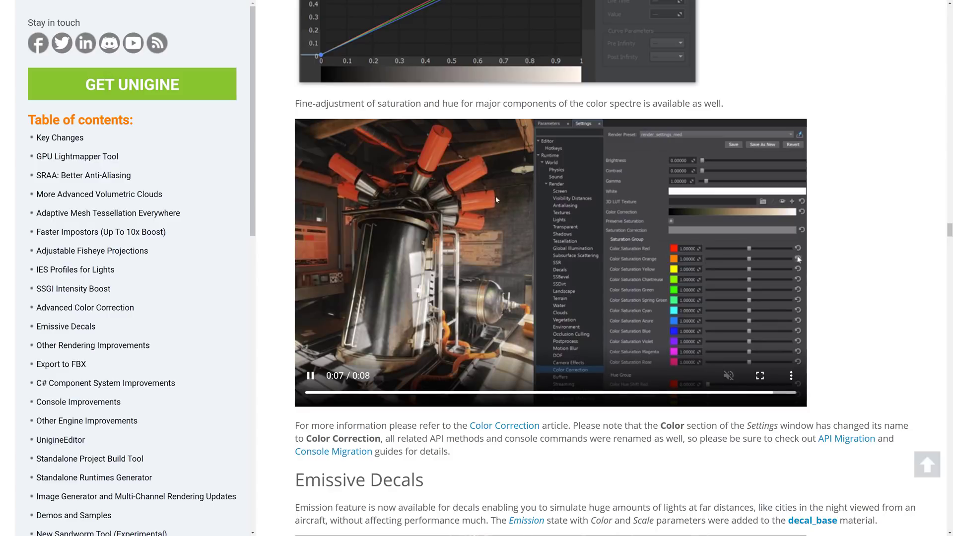
{"action": "scroll", "scroll_direction": "down", "scroll_amount": 3}
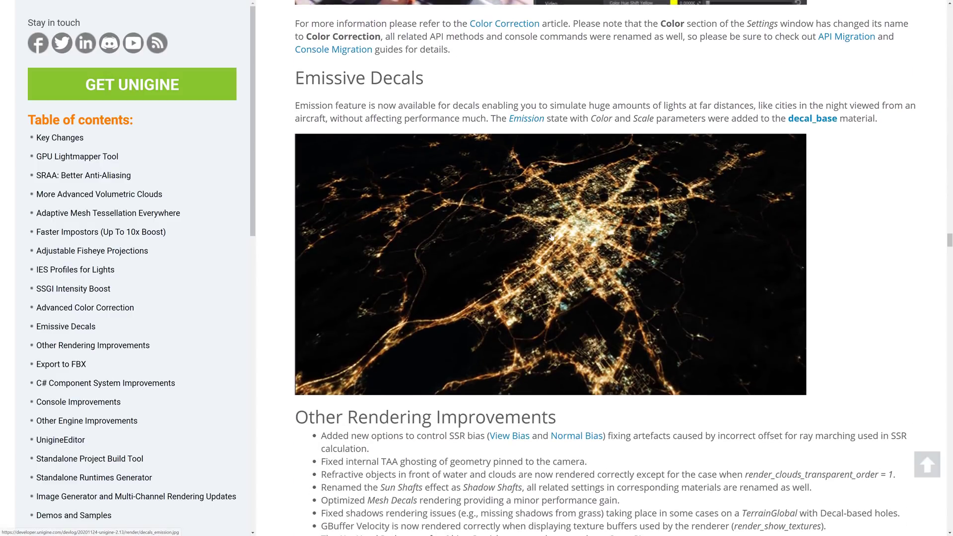
{"action": "scroll", "scroll_direction": "down", "scroll_amount": 3}
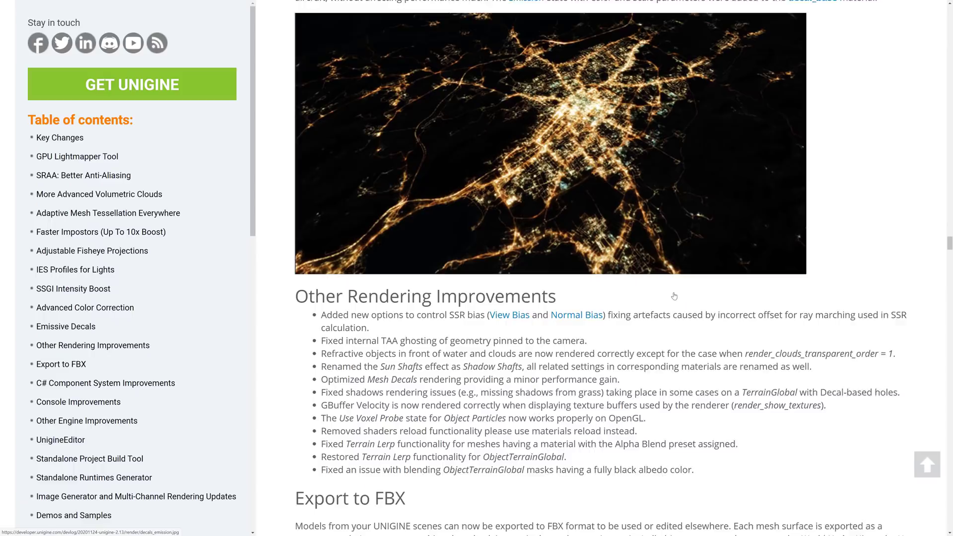
{"action": "left_click_drag", "start_coordinate": [367, 114], "coordinate": [689, 243]}
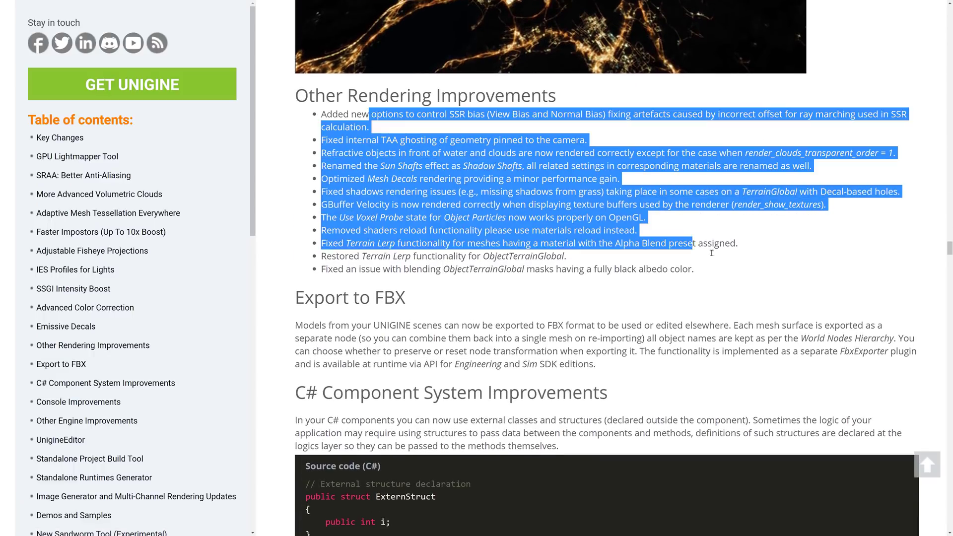
{"action": "scroll", "scroll_direction": "down", "scroll_amount": 3}
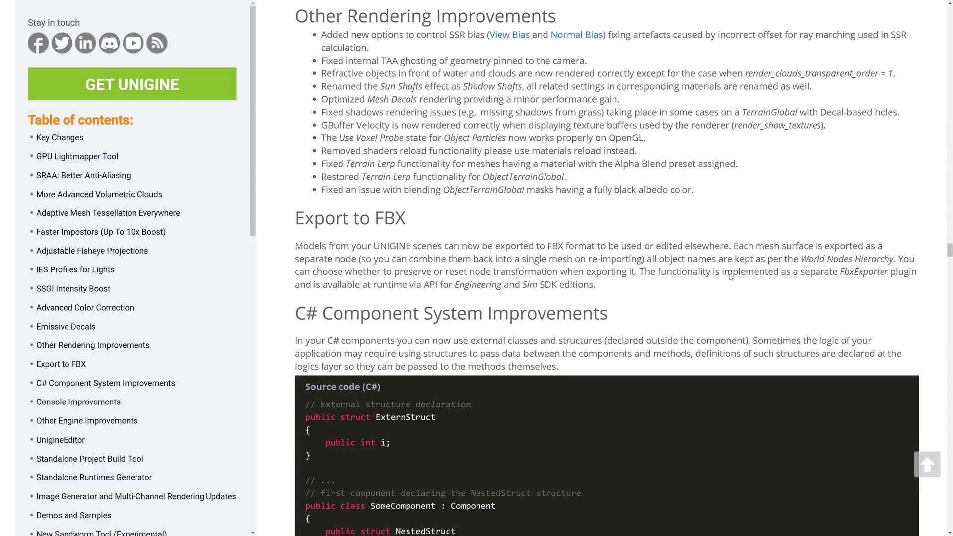
{"action": "scroll", "scroll_direction": "down", "scroll_amount": 3}
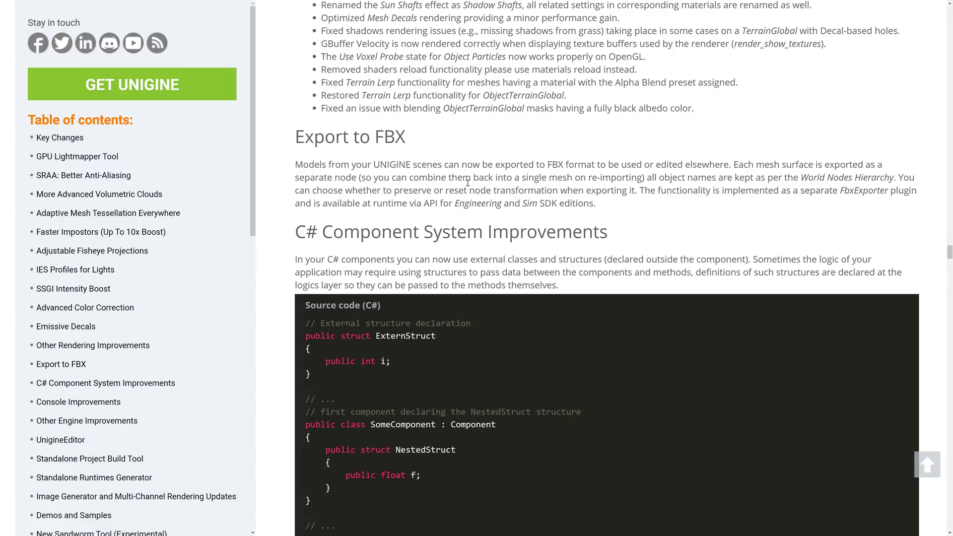
{"action": "mouse_move", "coordinate": [648, 172]}
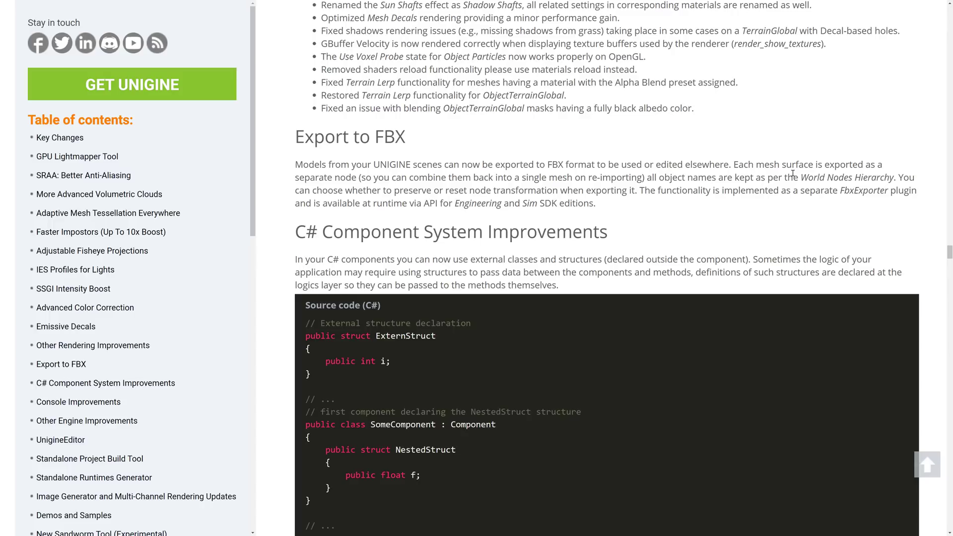
{"action": "mouse_move", "coordinate": [383, 190]}
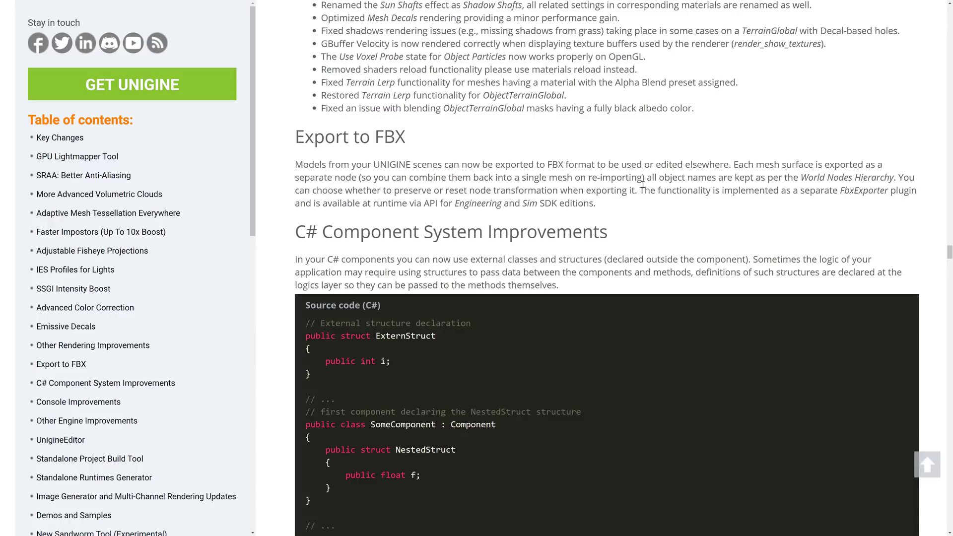
{"action": "mouse_move", "coordinate": [754, 188]}
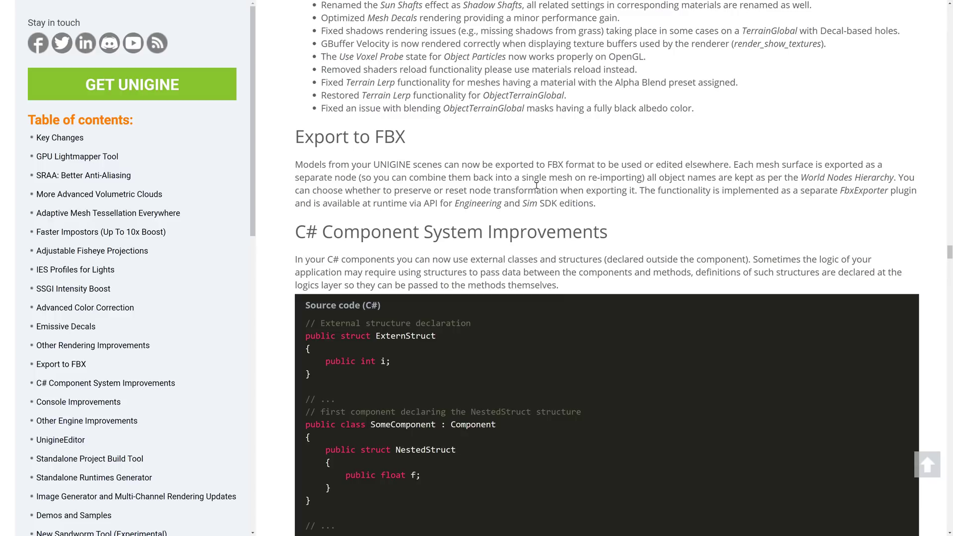
{"action": "mouse_move", "coordinate": [554, 149]}
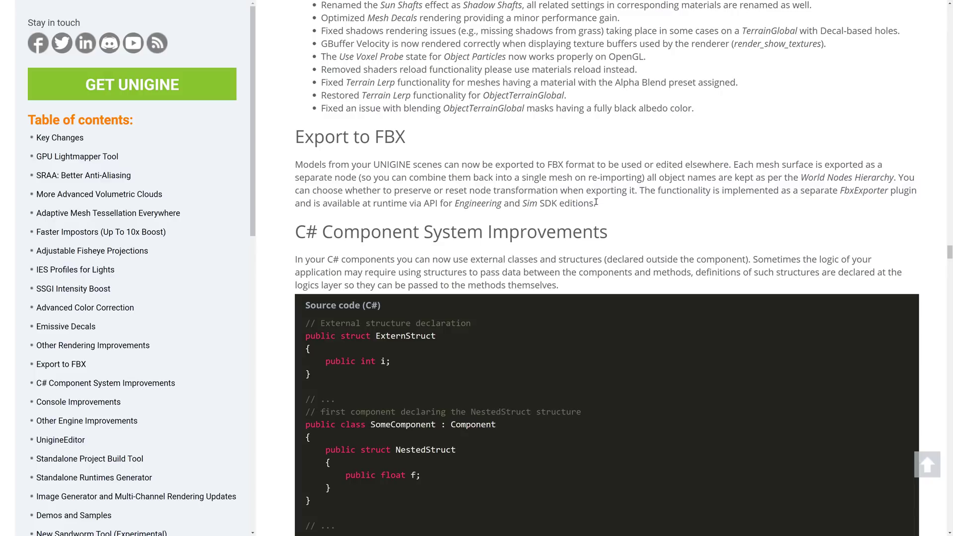
{"action": "mouse_move", "coordinate": [499, 173]}
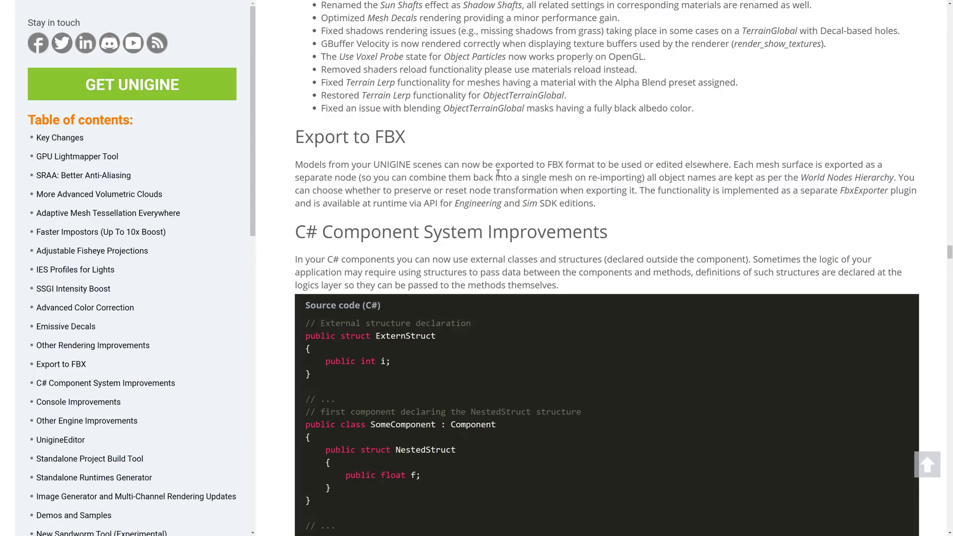
Read through the C#, Console and Engine notes, clearing the stray text highlight
{"action": "scroll", "scroll_direction": "down", "scroll_amount": 3}
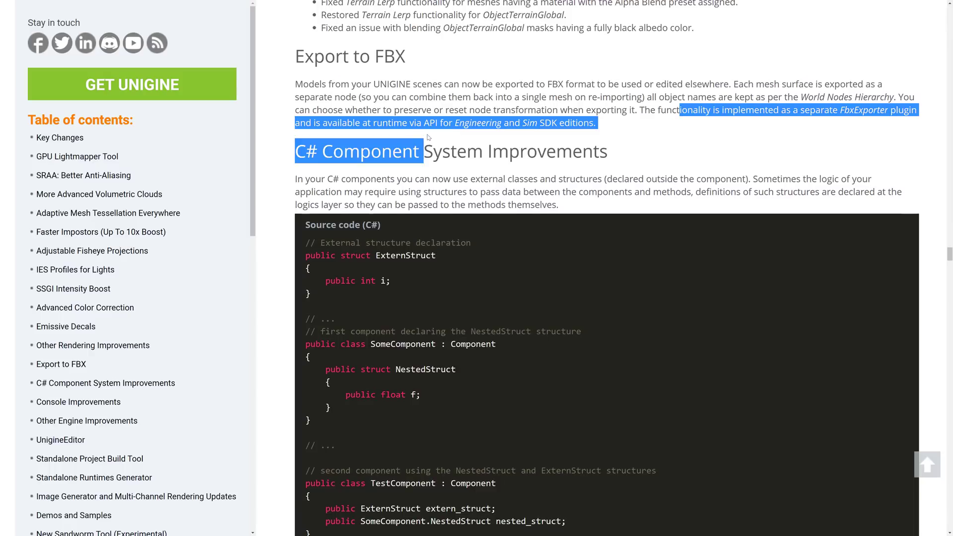
{"action": "left_click", "coordinate": [613, 137]}
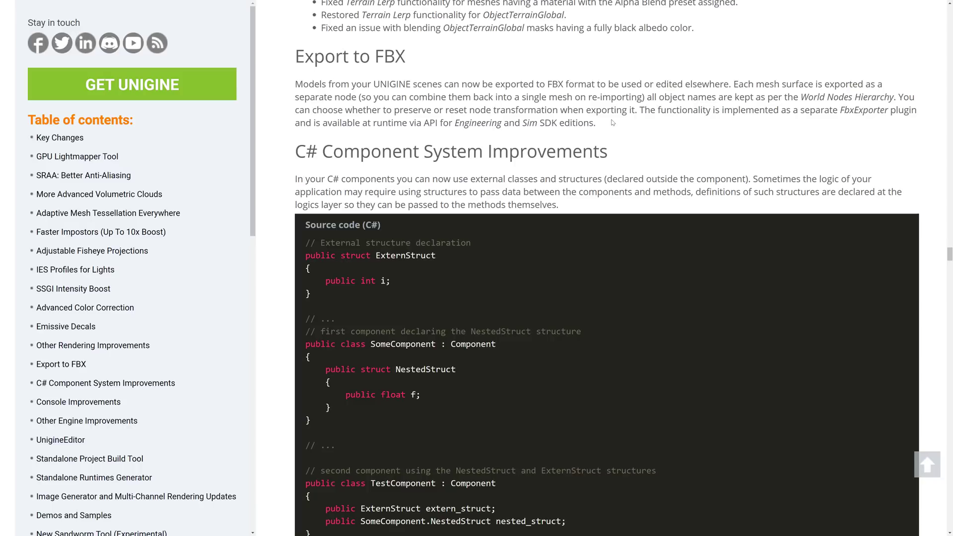
{"action": "scroll", "scroll_direction": "down", "scroll_amount": 3}
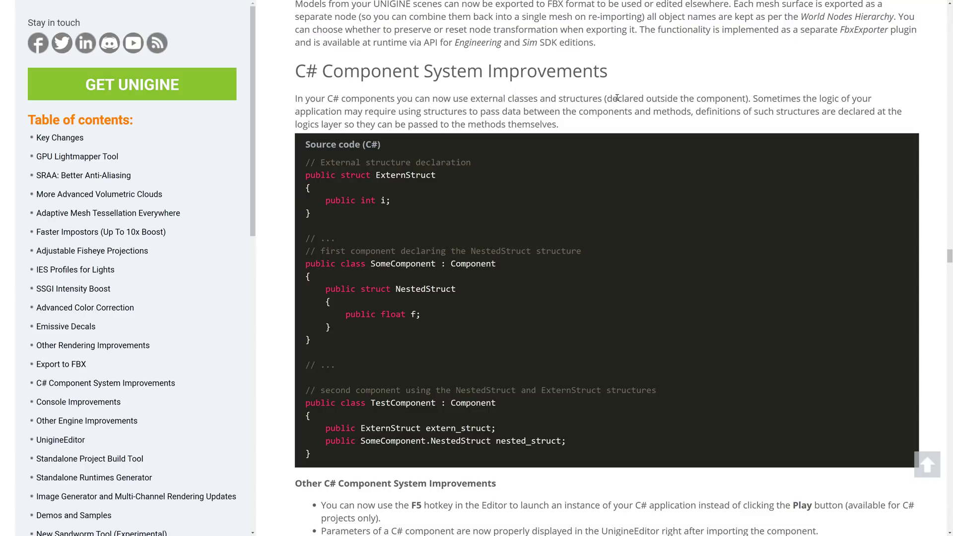
{"action": "scroll", "scroll_direction": "down", "scroll_amount": 3}
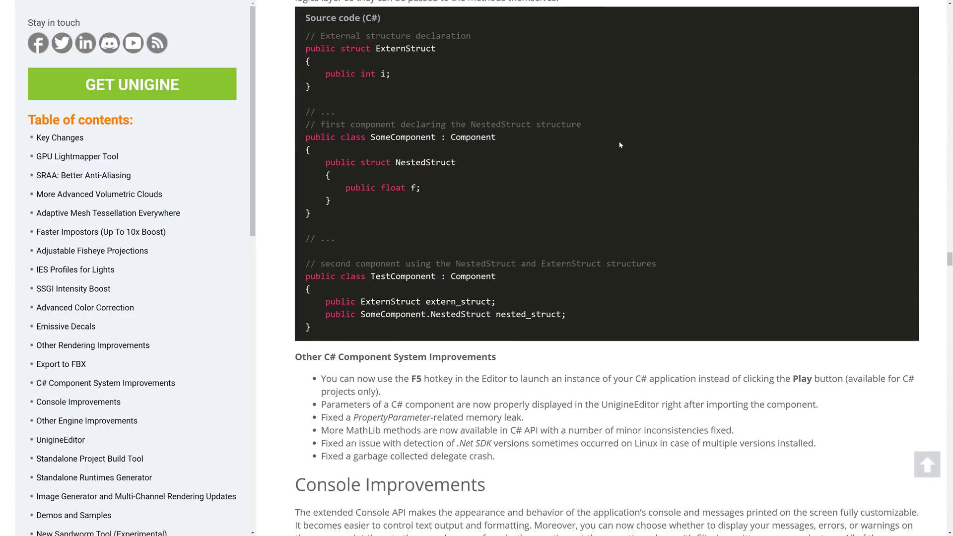
{"action": "scroll", "scroll_direction": "down", "scroll_amount": 3}
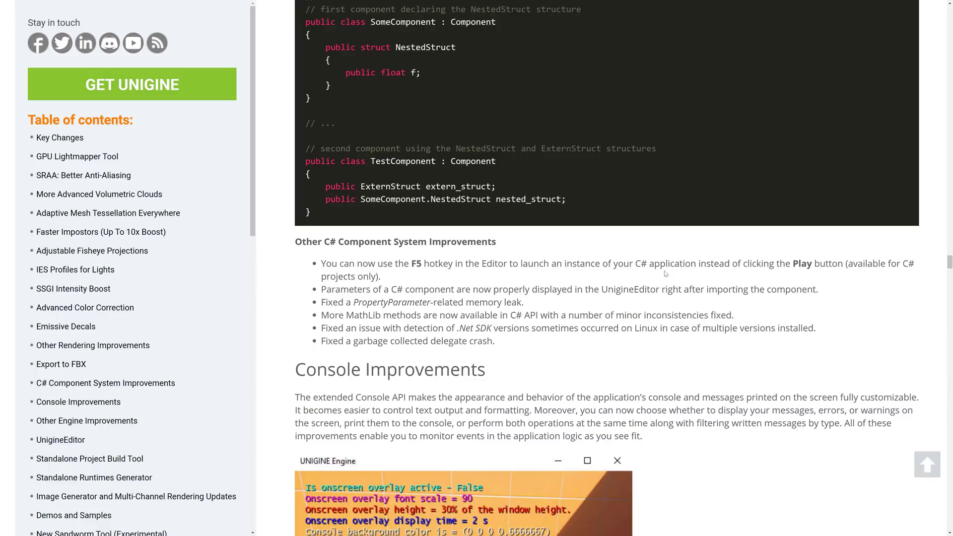
{"action": "scroll", "scroll_direction": "down", "scroll_amount": 3}
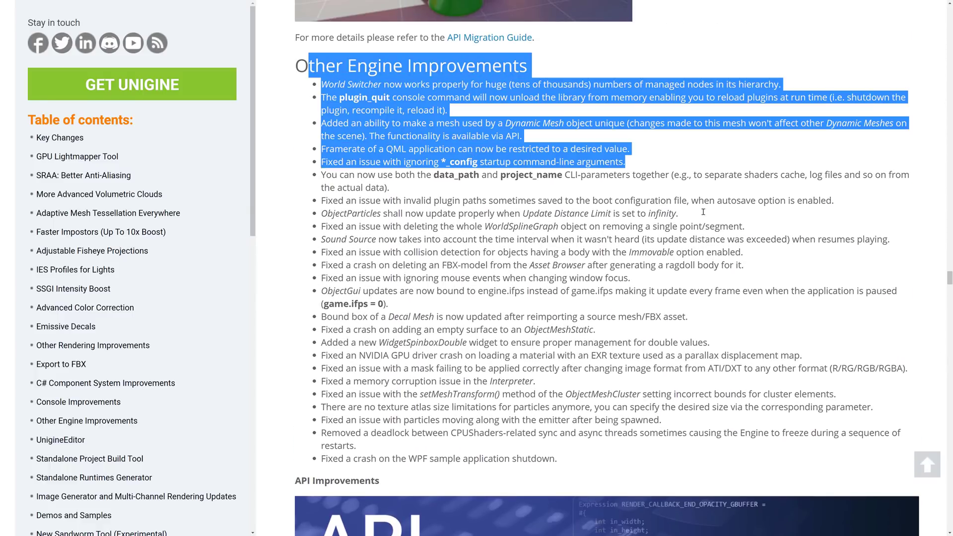
Reach the Standalone Project Build Tool section and highlight its opening sentence
{"action": "scroll", "scroll_direction": "down", "scroll_amount": 3}
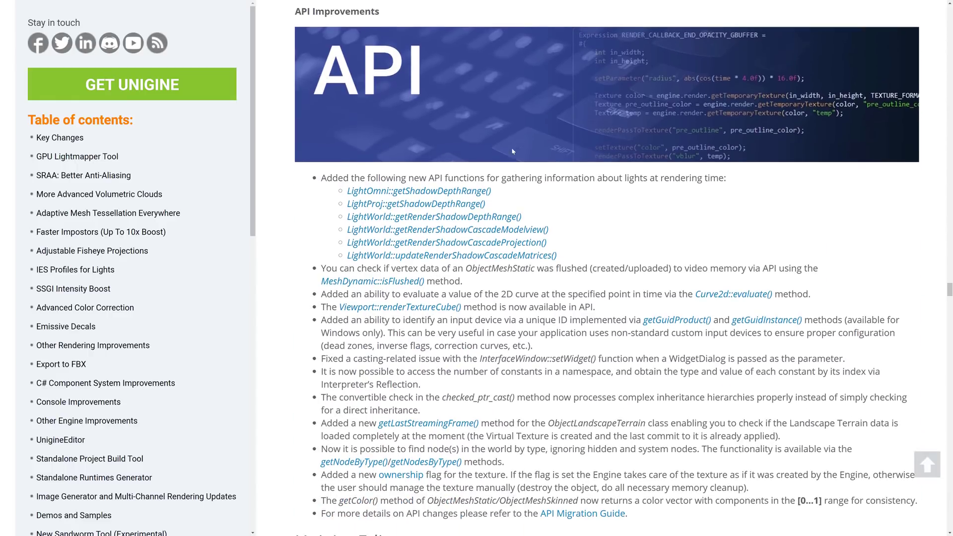
{"action": "scroll", "scroll_direction": "down", "scroll_amount": 3}
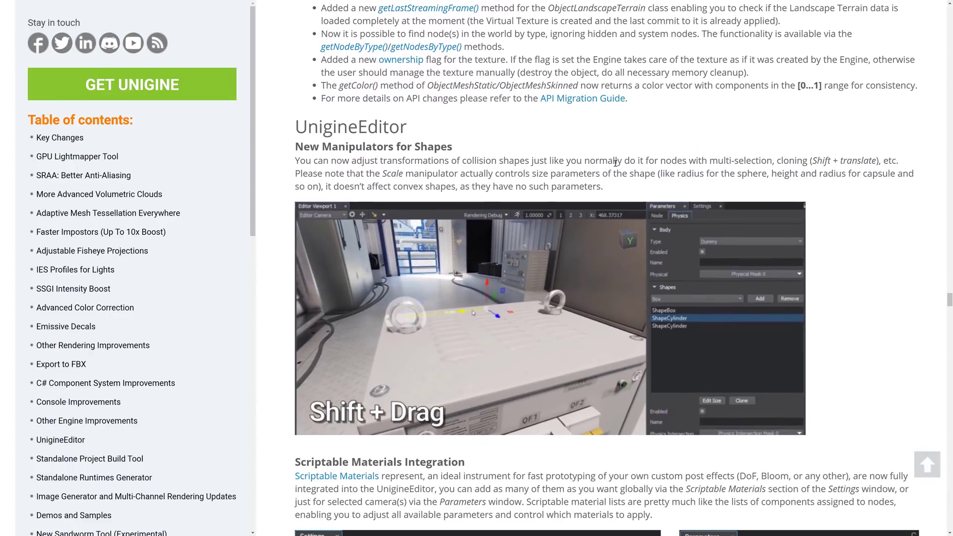
{"action": "scroll", "scroll_direction": "down", "scroll_amount": 3}
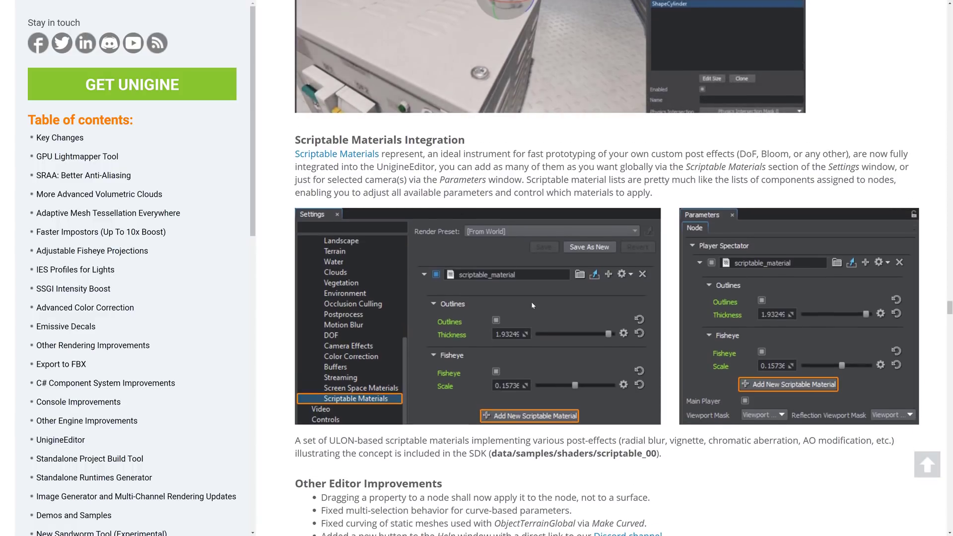
{"action": "scroll", "scroll_direction": "down", "scroll_amount": 3}
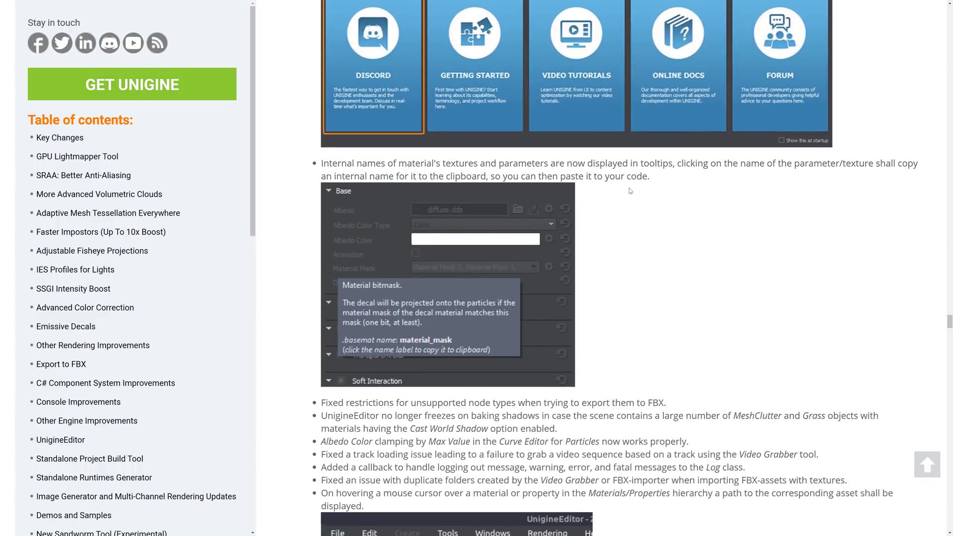
{"action": "scroll", "scroll_direction": "down", "scroll_amount": 3}
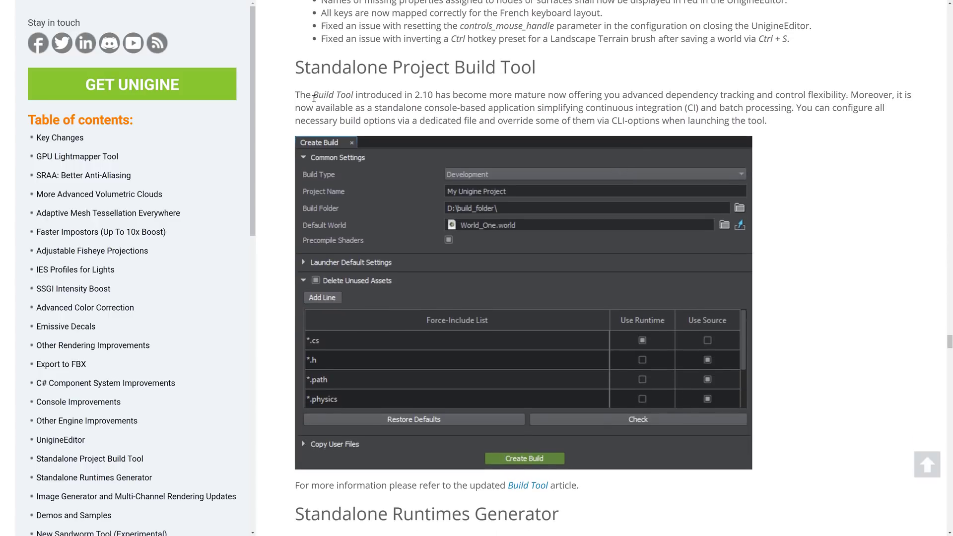
{"action": "left_click_drag", "start_coordinate": [317, 95], "coordinate": [529, 94]}
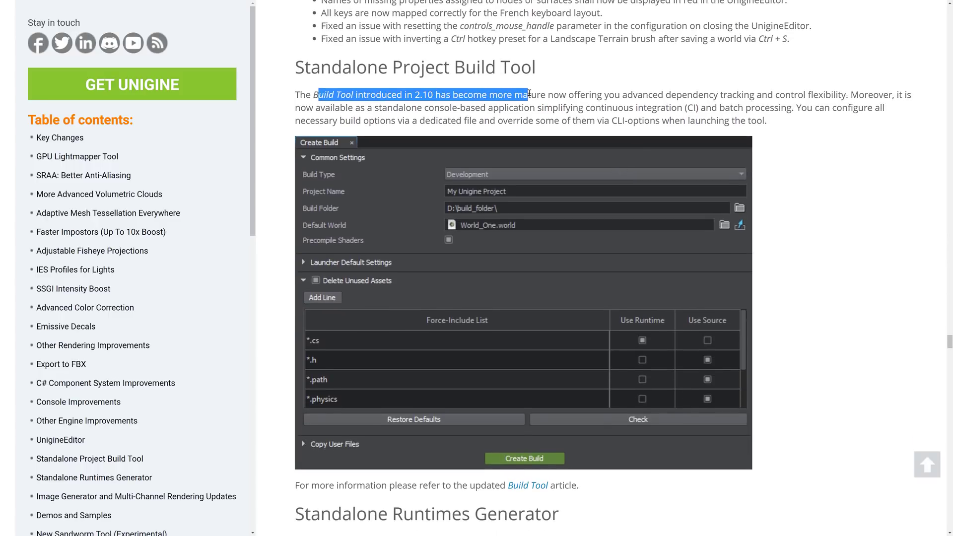
{"action": "left_click_drag", "start_coordinate": [529, 94], "coordinate": [700, 94]}
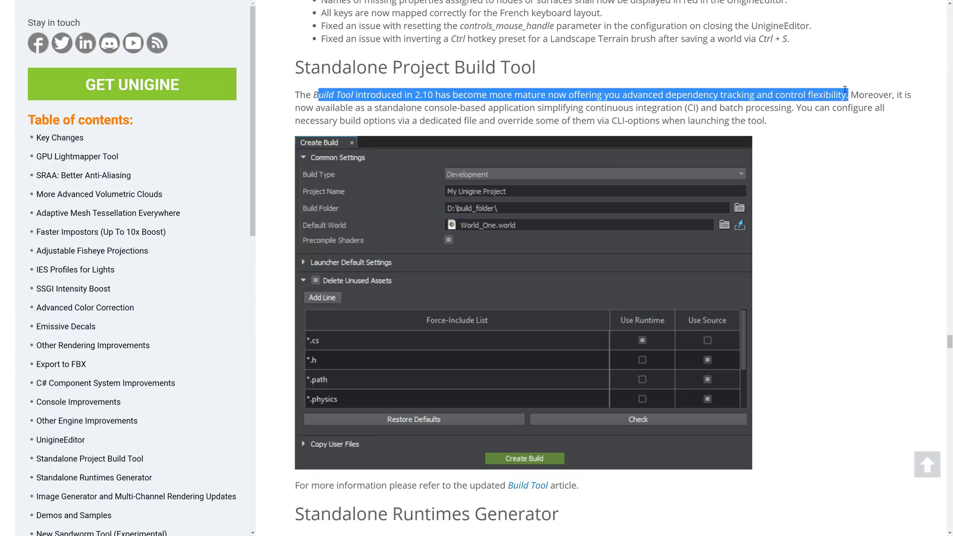
Read the Image Generator and Demos updates, highlighting the CraneRope helicopter towing sentence
{"action": "scroll", "scroll_direction": "down", "scroll_amount": 3}
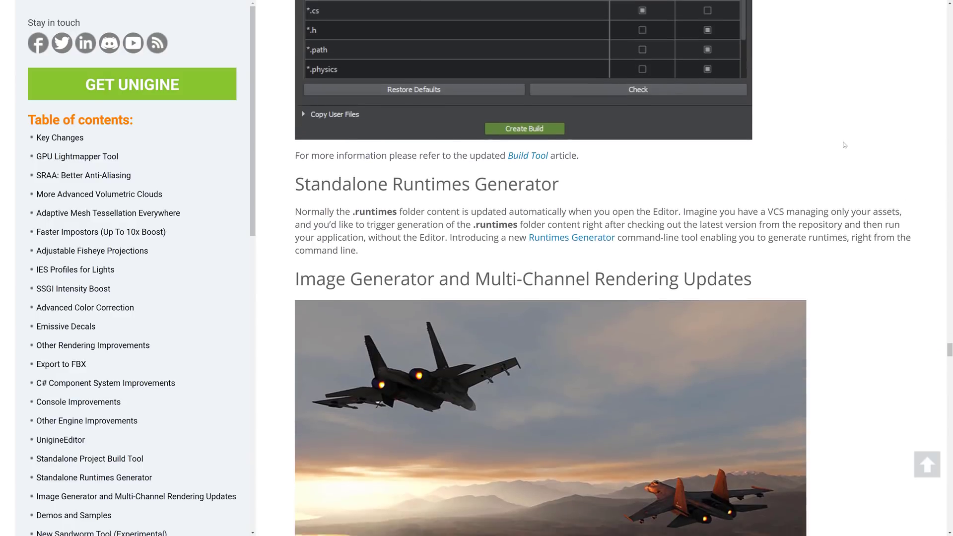
{"action": "scroll", "scroll_direction": "down", "scroll_amount": 3}
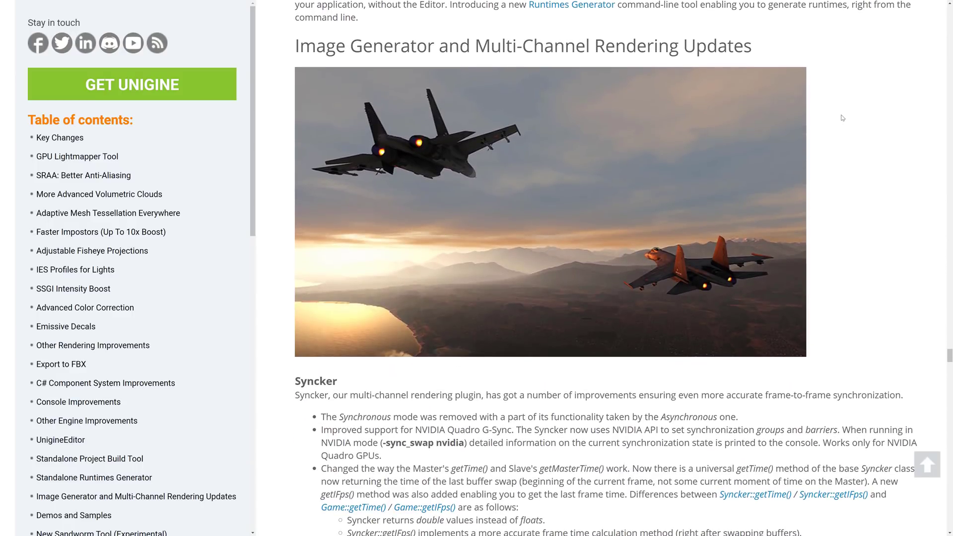
{"action": "scroll", "scroll_direction": "down", "scroll_amount": 3}
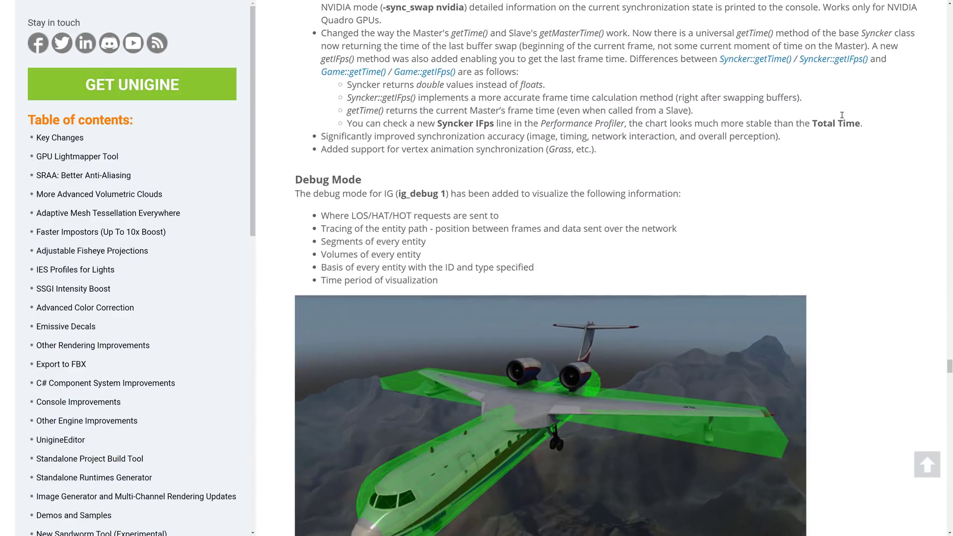
{"action": "scroll", "scroll_direction": "down", "scroll_amount": 3}
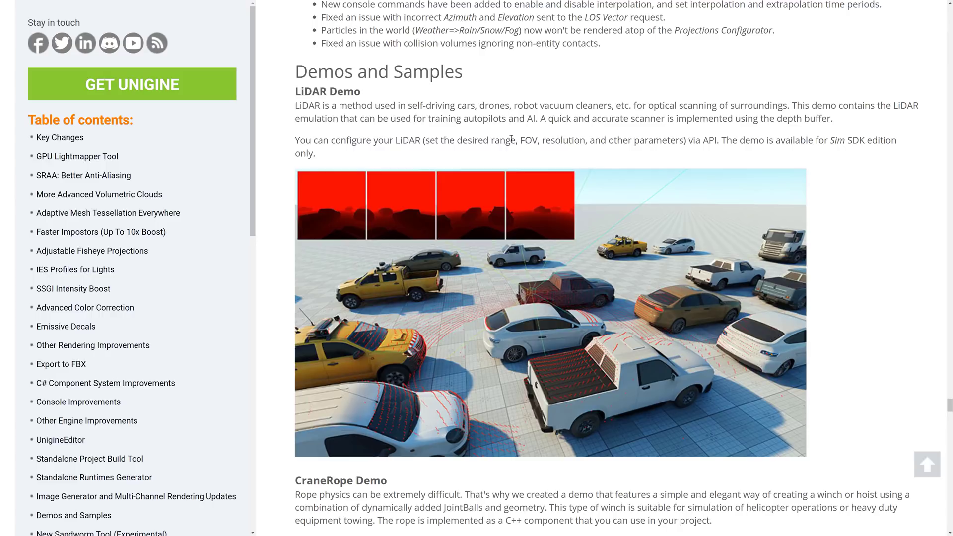
{"action": "scroll", "scroll_direction": "down", "scroll_amount": 3}
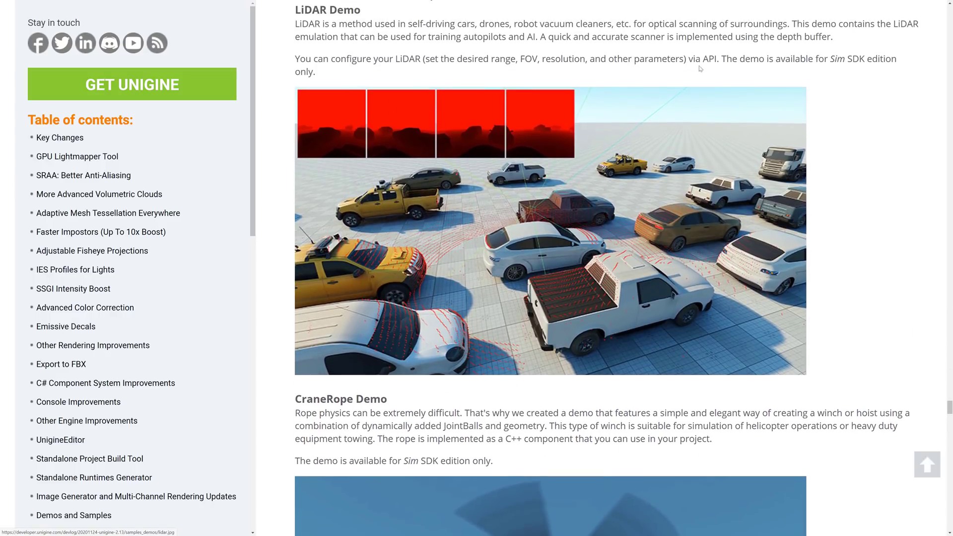
{"action": "scroll", "scroll_direction": "down", "scroll_amount": 3}
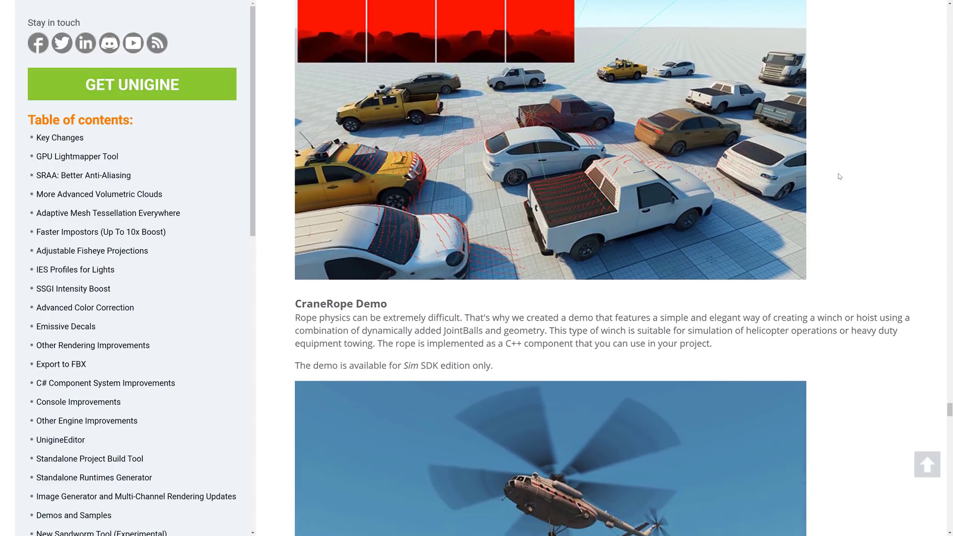
{"action": "scroll", "scroll_direction": "down", "scroll_amount": 3}
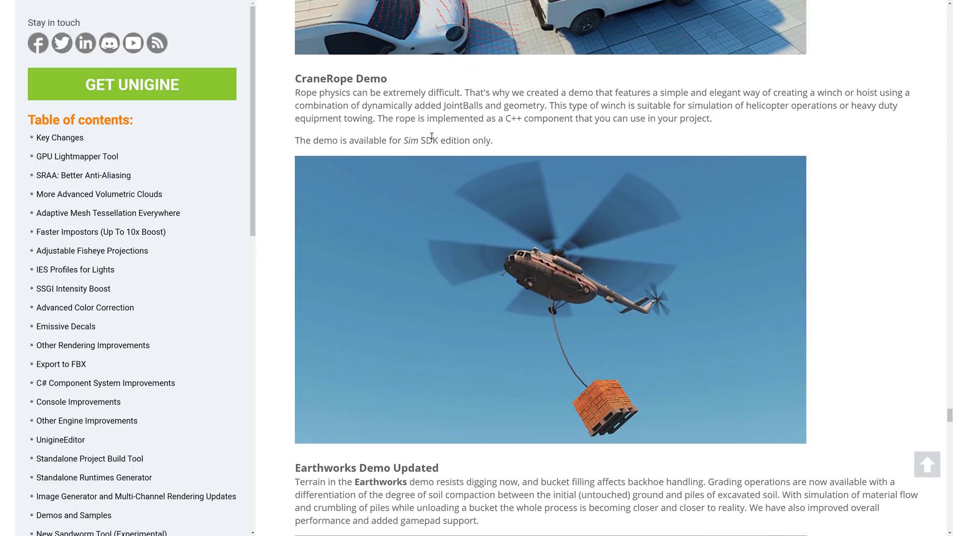
{"action": "left_click_drag", "start_coordinate": [665, 105], "coordinate": [505, 118]}
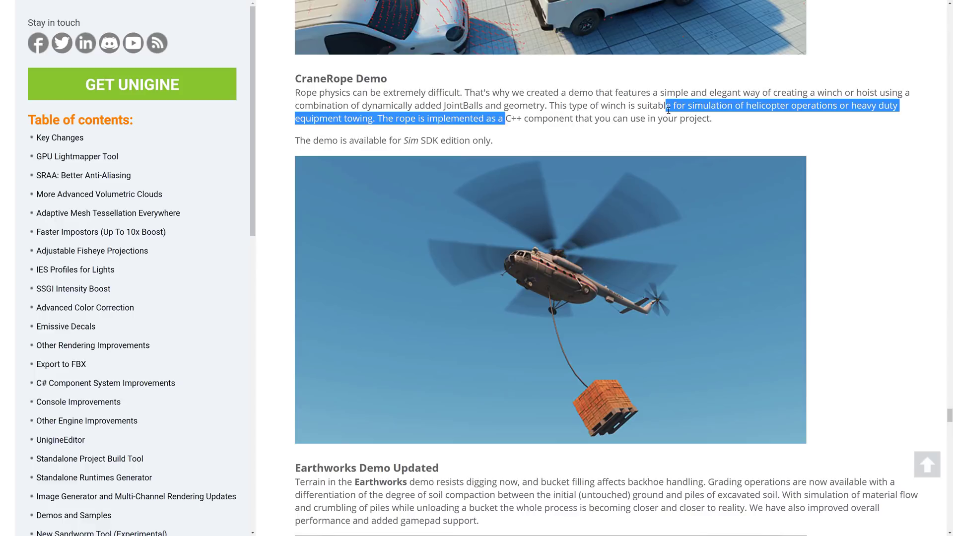
Read past the Scans and Samples updates to the New Sandworm Tool (Experimental) section
{"action": "scroll", "scroll_direction": "down", "scroll_amount": 3}
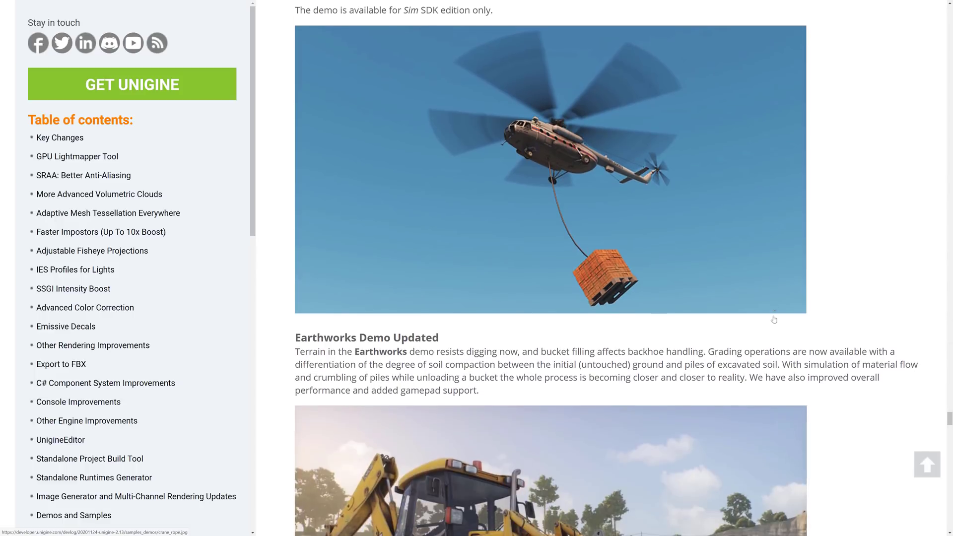
{"action": "scroll", "scroll_direction": "down", "scroll_amount": 3}
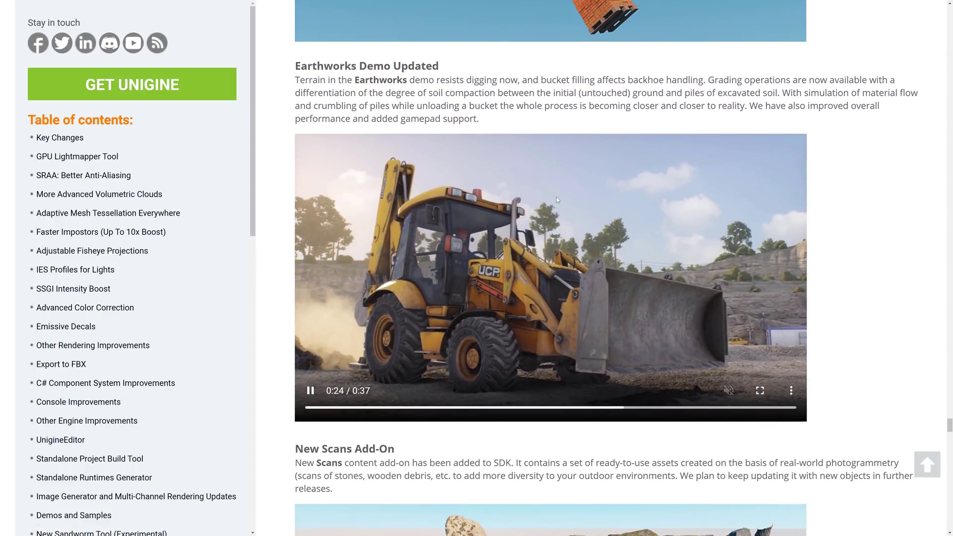
{"action": "scroll", "scroll_direction": "down", "scroll_amount": 3}
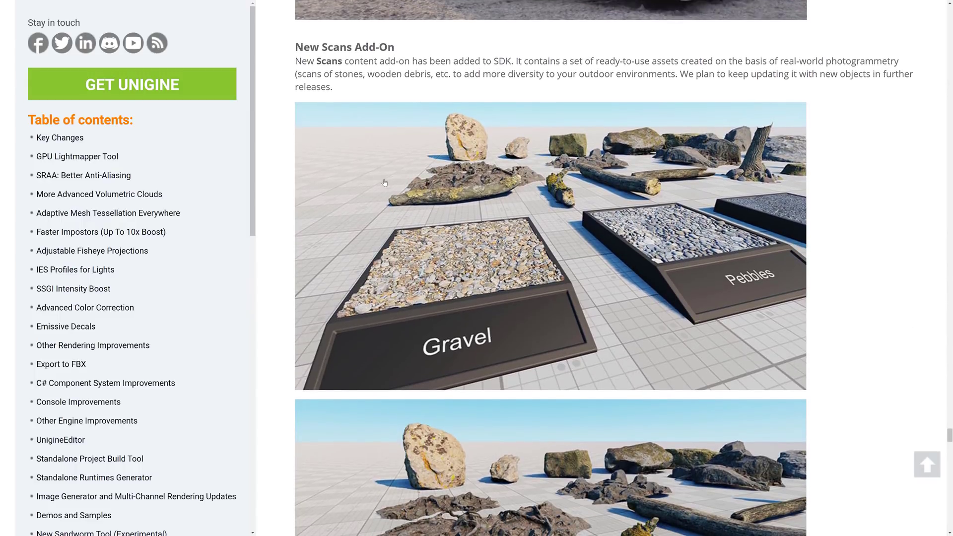
{"action": "mouse_move", "coordinate": [659, 191]}
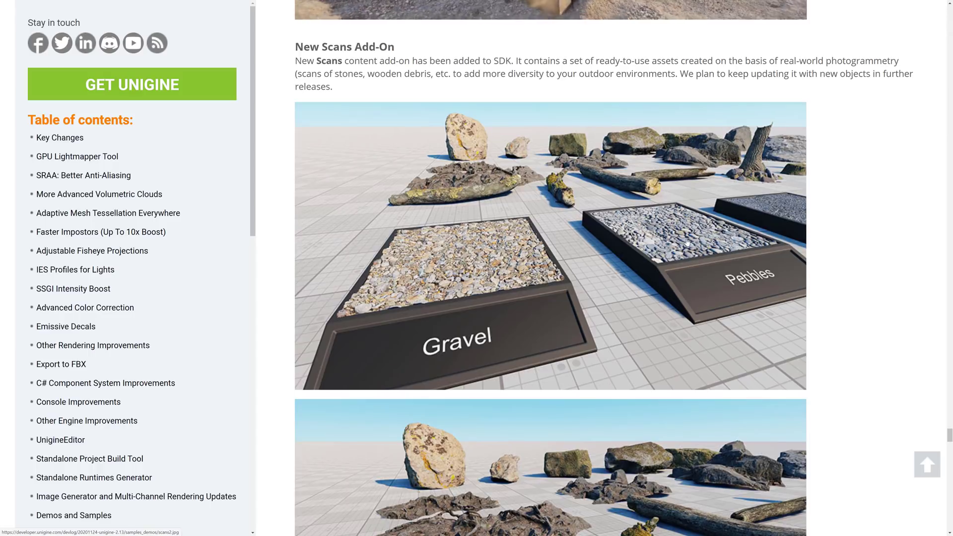
{"action": "scroll", "scroll_direction": "down", "scroll_amount": 3}
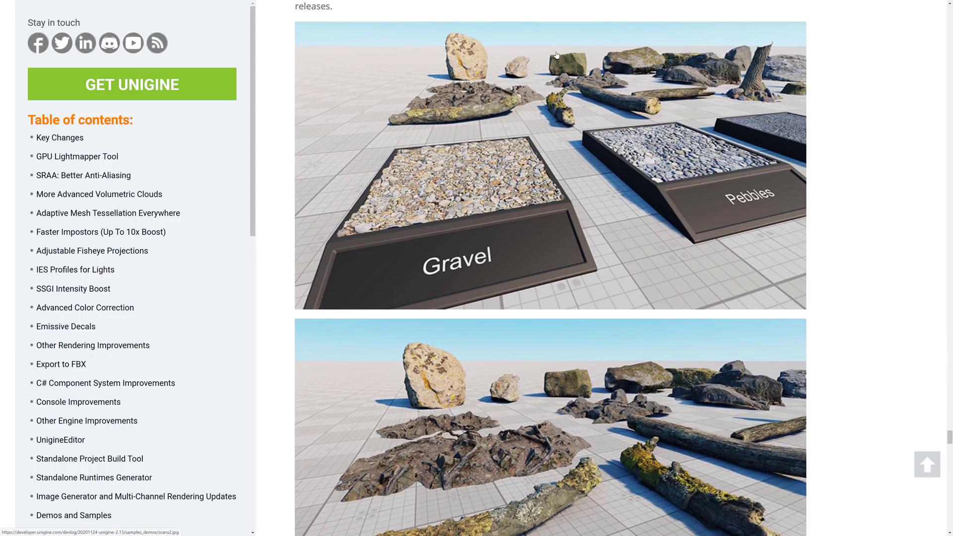
{"action": "scroll", "scroll_direction": "down", "scroll_amount": 3}
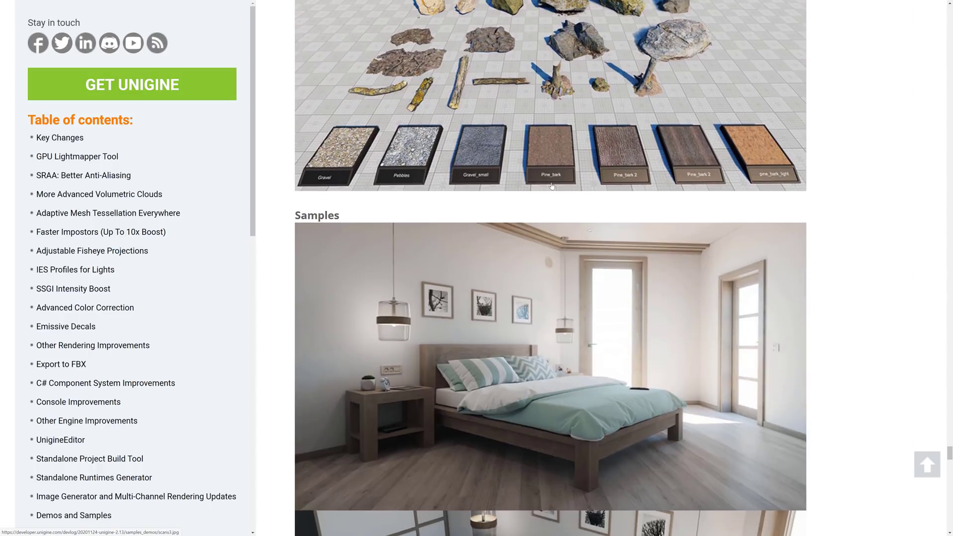
{"action": "scroll", "scroll_direction": "down", "scroll_amount": 3}
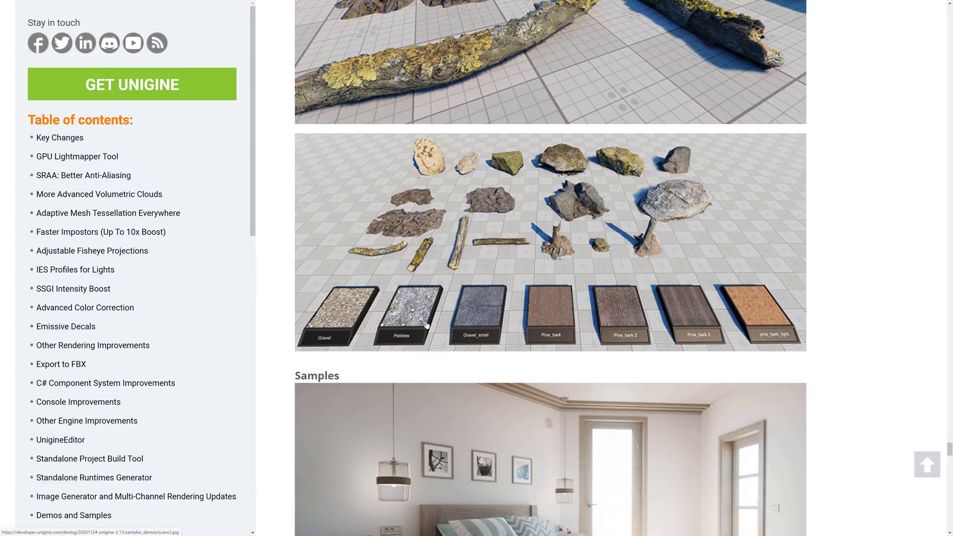
{"action": "scroll", "scroll_direction": "down", "scroll_amount": 3}
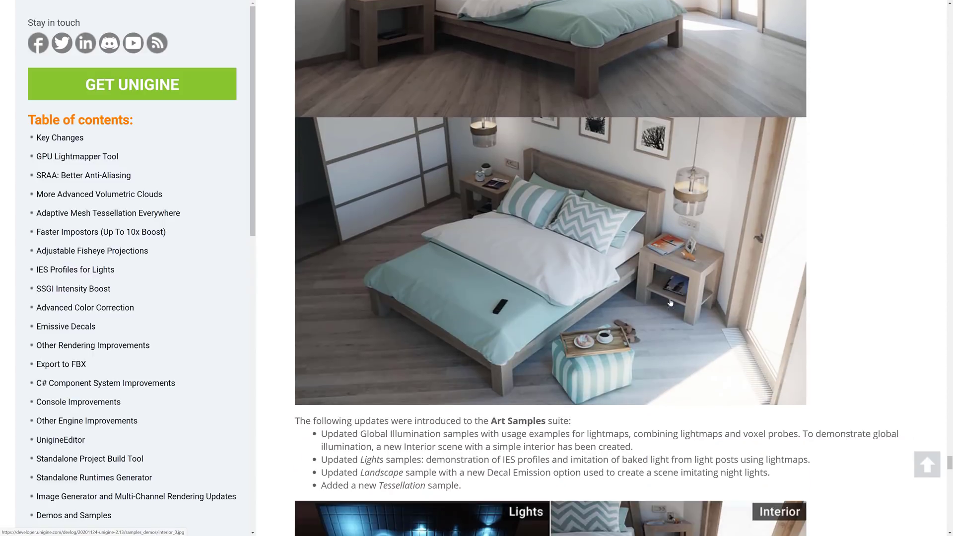
{"action": "scroll", "scroll_direction": "down", "scroll_amount": 3}
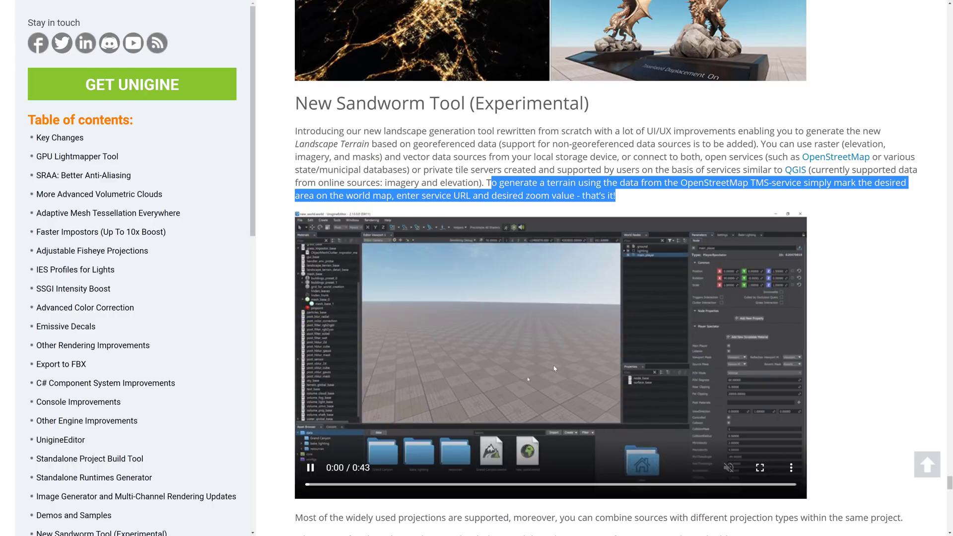
Scroll past the Sandworm tool to the Documentation and Learning Materials sections
{"action": "left_click", "coordinate": [311, 468]}
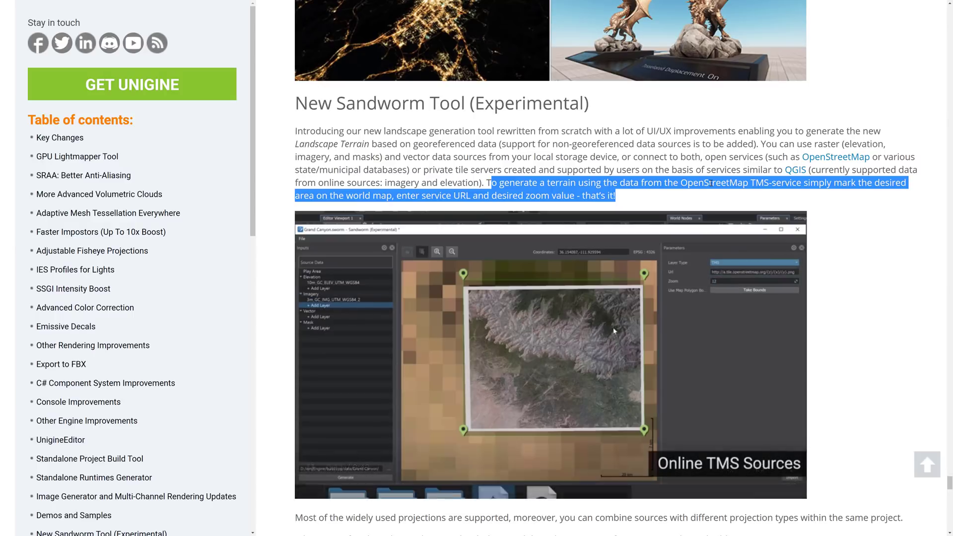
{"action": "scroll", "scroll_direction": "down", "scroll_amount": 3}
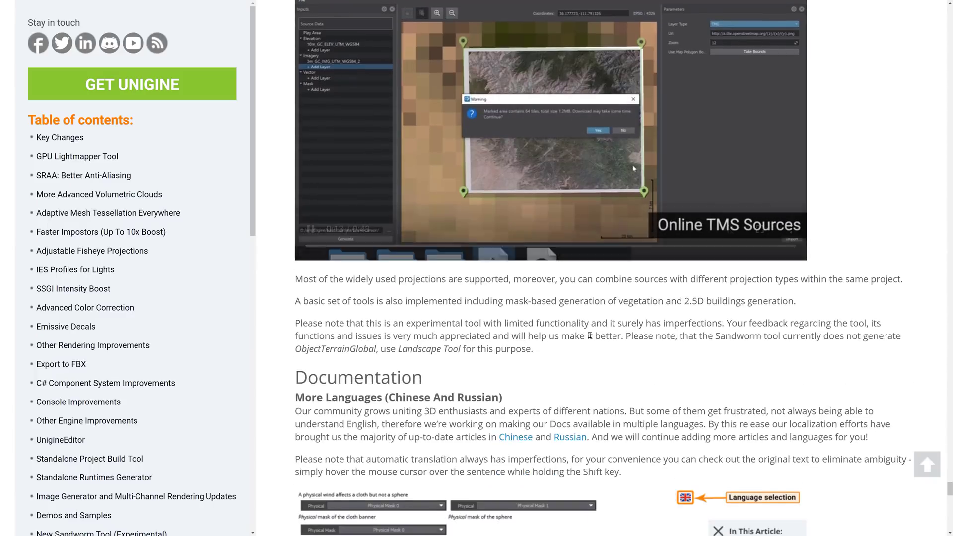
{"action": "scroll", "scroll_direction": "down", "scroll_amount": 3}
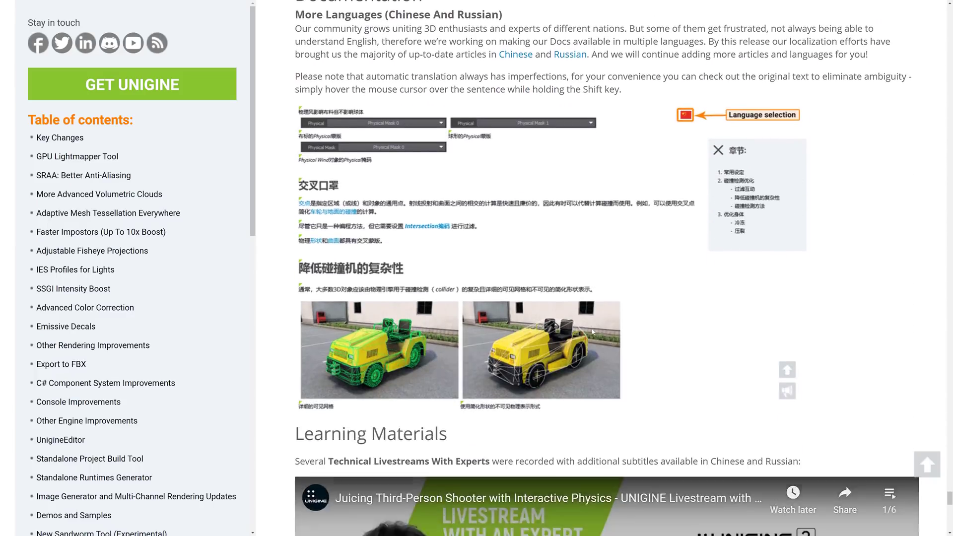
{"action": "scroll", "scroll_direction": "down", "scroll_amount": 3}
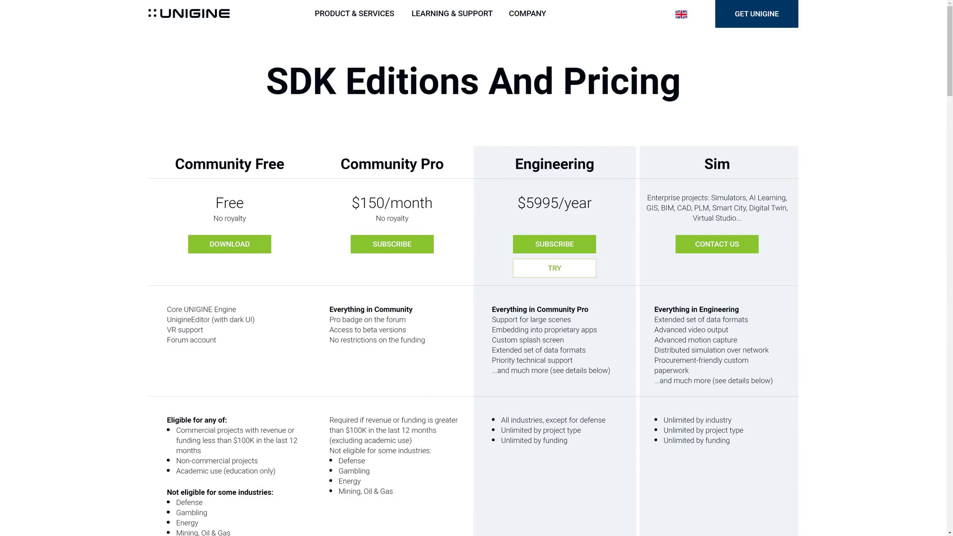
View the Community Free, Community Pro, Engineering and Sim edition comparison table
{"action": "scroll", "scroll_direction": "down", "scroll_amount": 3}
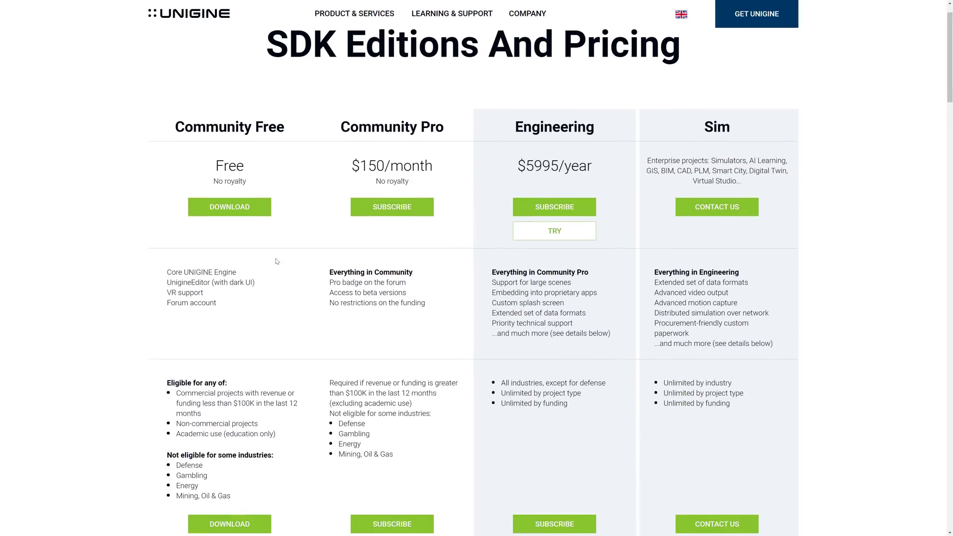
{"action": "scroll", "scroll_direction": "down", "scroll_amount": 3}
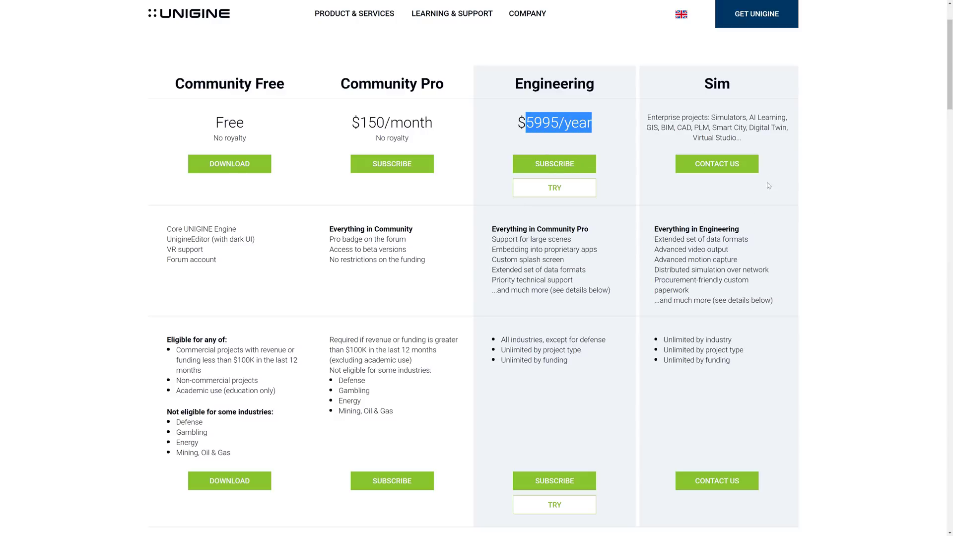
{"action": "mouse_move", "coordinate": [754, 235]}
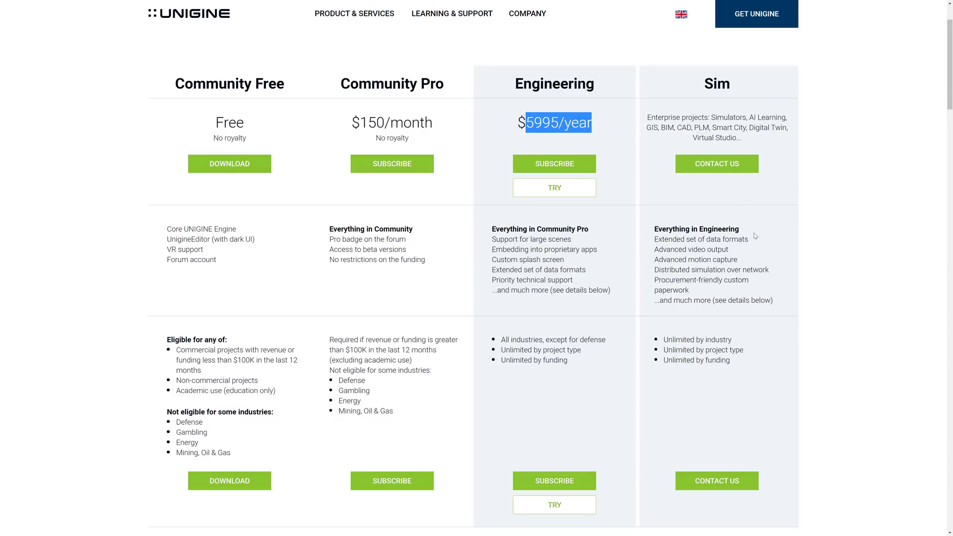
{"action": "mouse_move", "coordinate": [729, 296]}
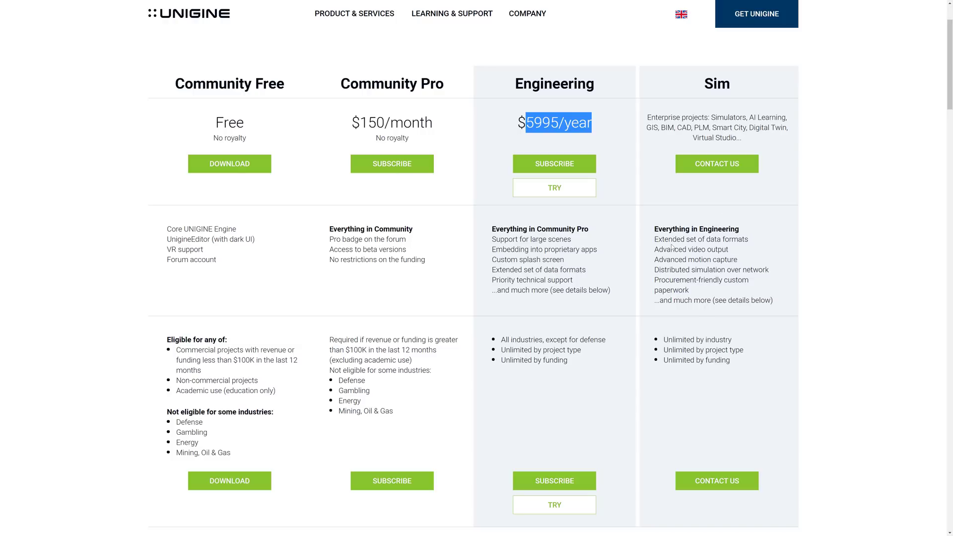
{"action": "left_click_drag", "start_coordinate": [654, 230], "coordinate": [772, 299]}
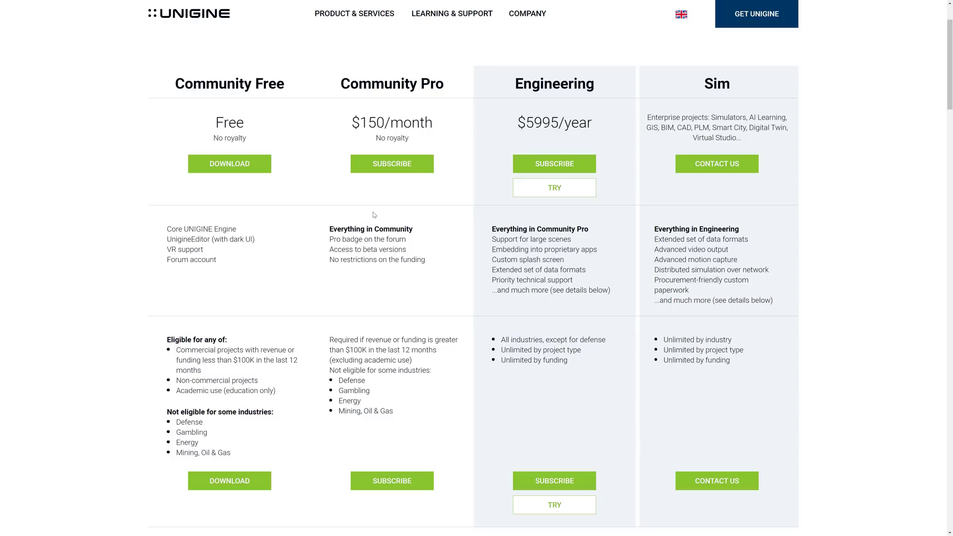
{"action": "mouse_move", "coordinate": [920, 204]}
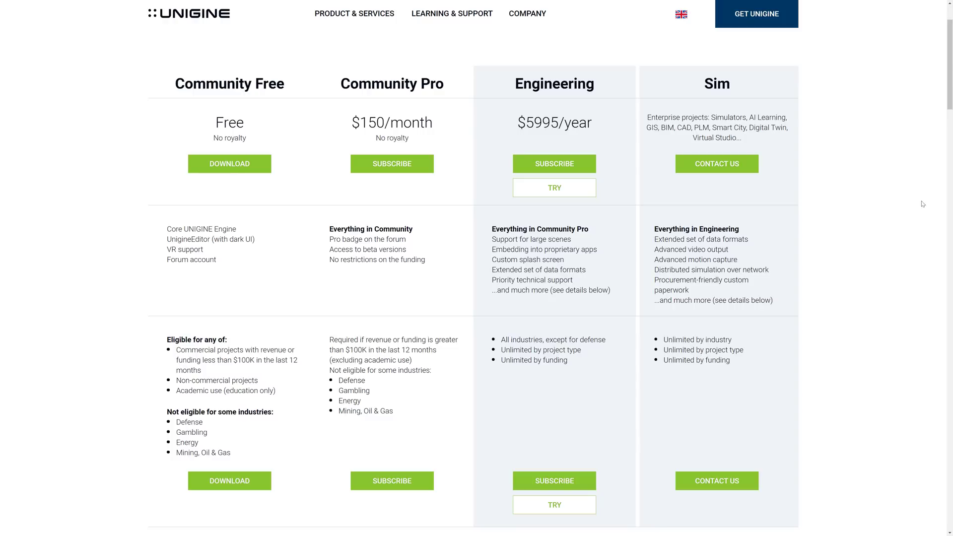
{"action": "mouse_move", "coordinate": [568, 260]}
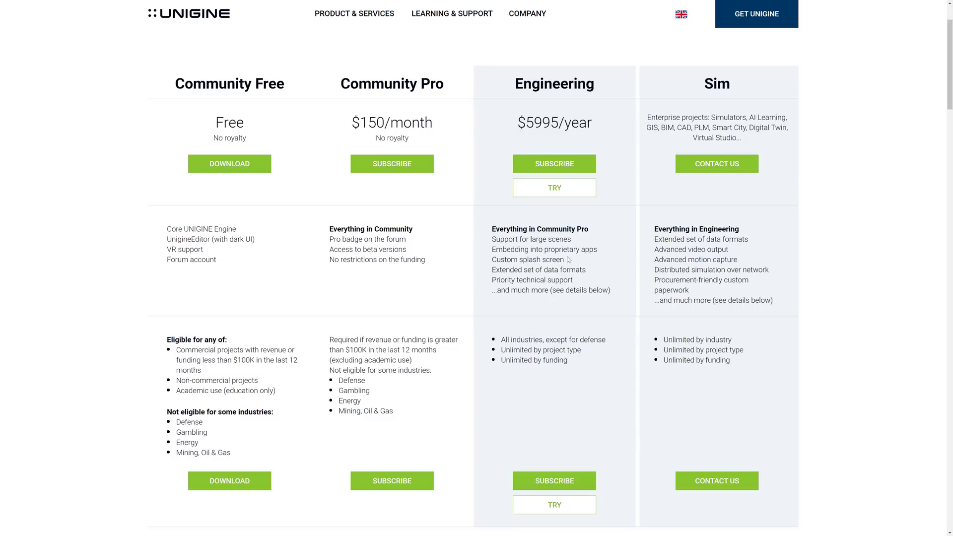
{"action": "mouse_move", "coordinate": [553, 226]}
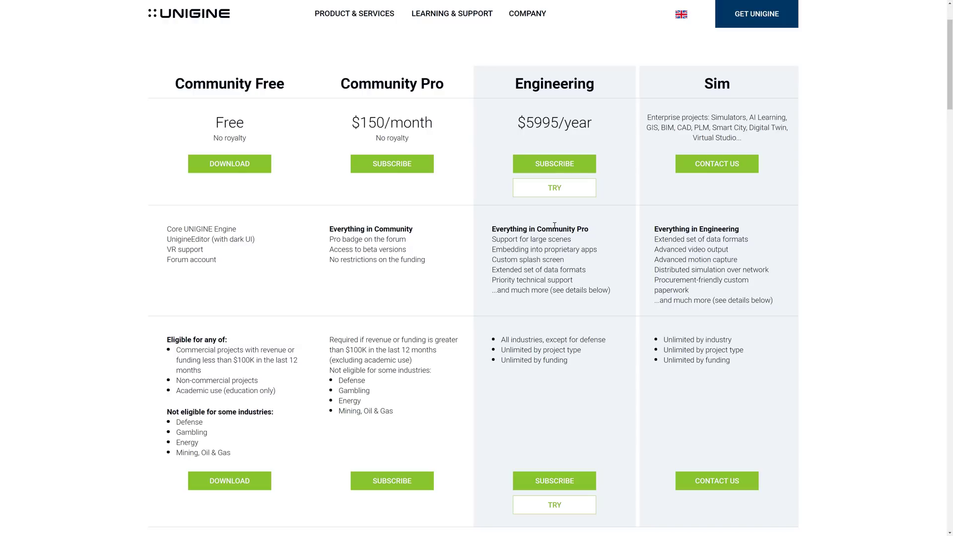
{"action": "mouse_move", "coordinate": [341, 249]}
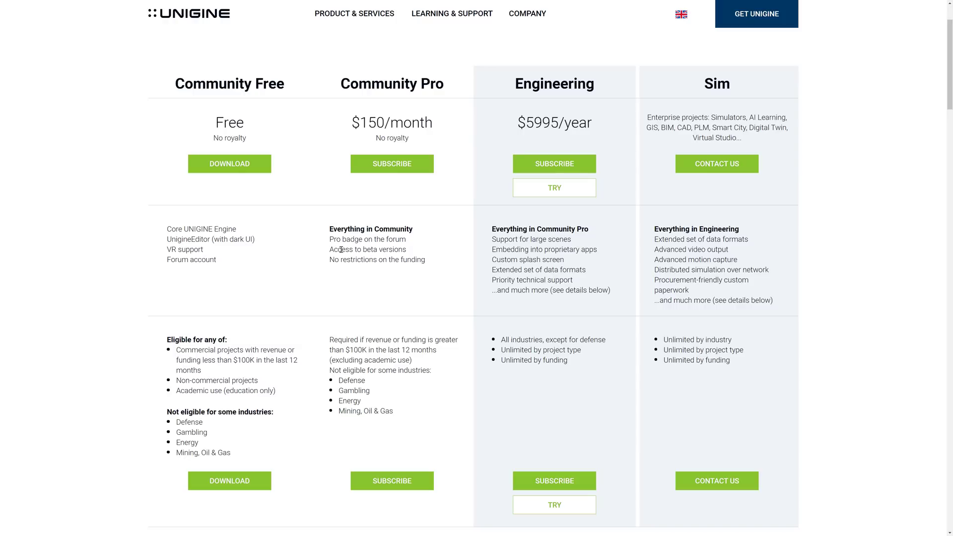
{"action": "mouse_move", "coordinate": [361, 260]}
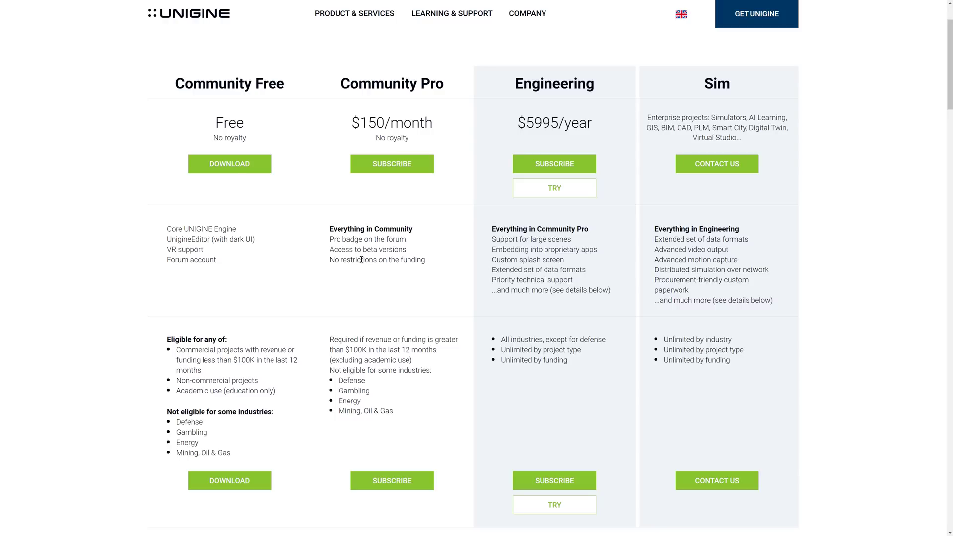
{"action": "mouse_move", "coordinate": [925, 157]}
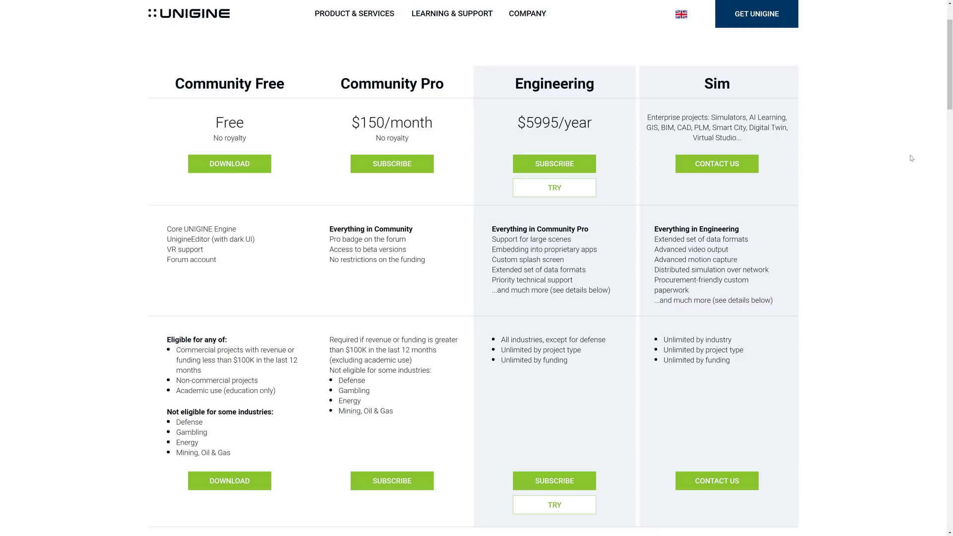
{"action": "mouse_move", "coordinate": [247, 28]}
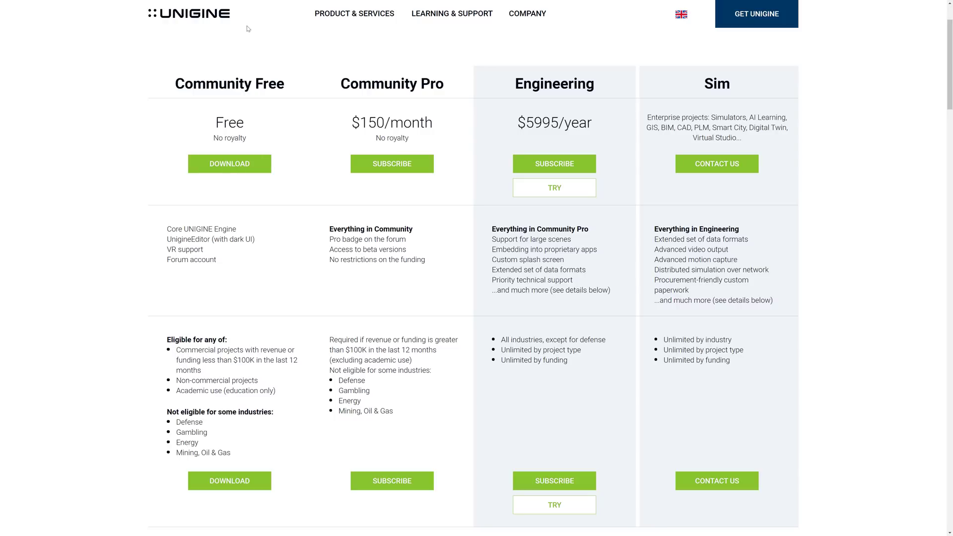
{"action": "mouse_move", "coordinate": [369, 113]}
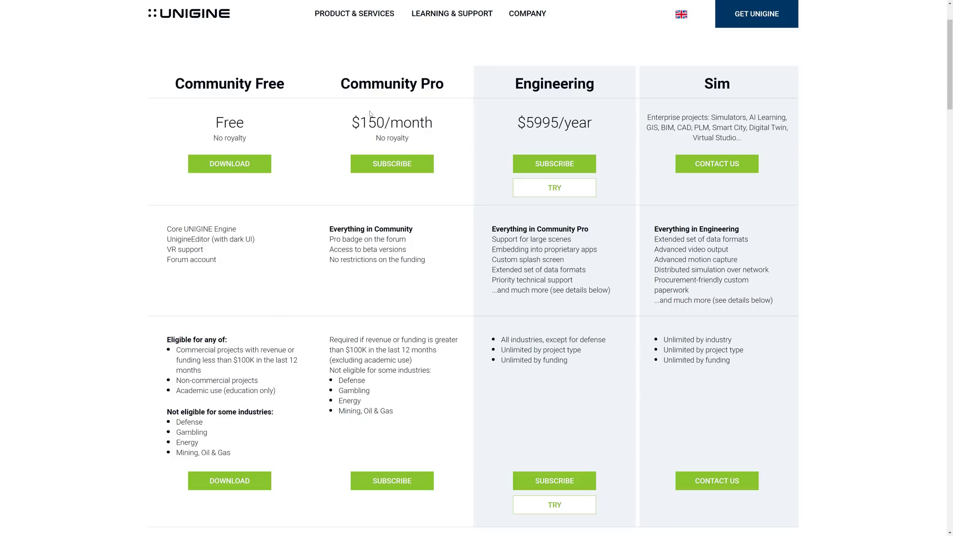
{"action": "mouse_move", "coordinate": [423, 336]}
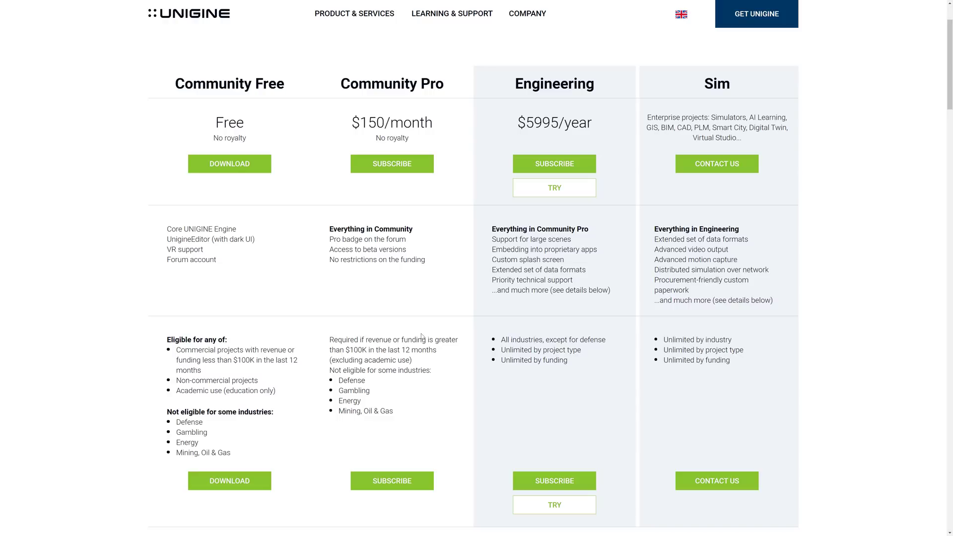
{"action": "mouse_move", "coordinate": [417, 333]}
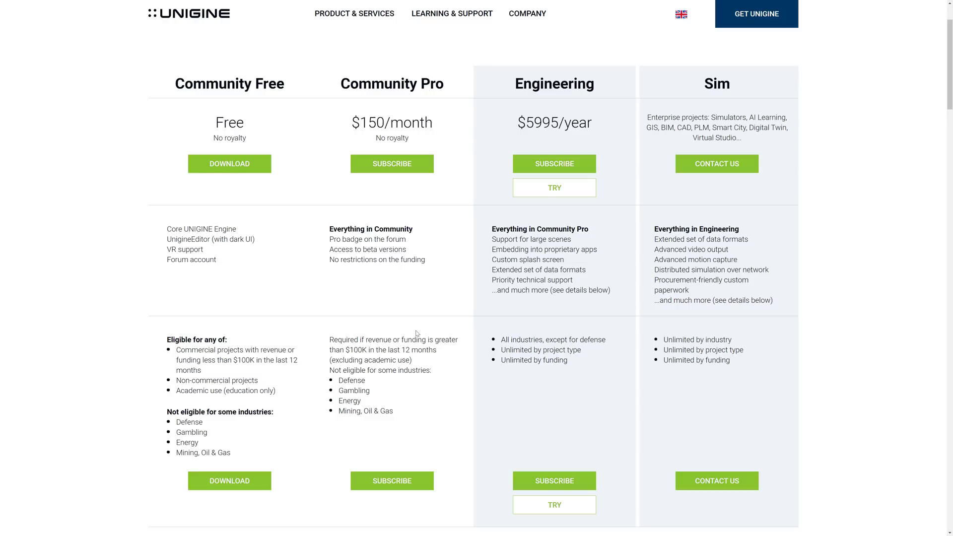
{"action": "left_click_drag", "start_coordinate": [512, 339], "coordinate": [568, 359]}
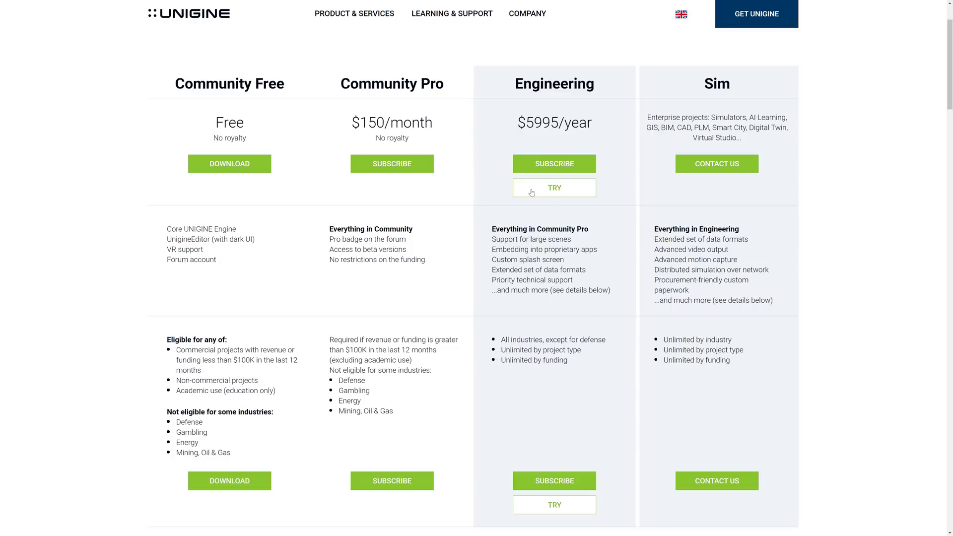
{"action": "mouse_move", "coordinate": [572, 159]}
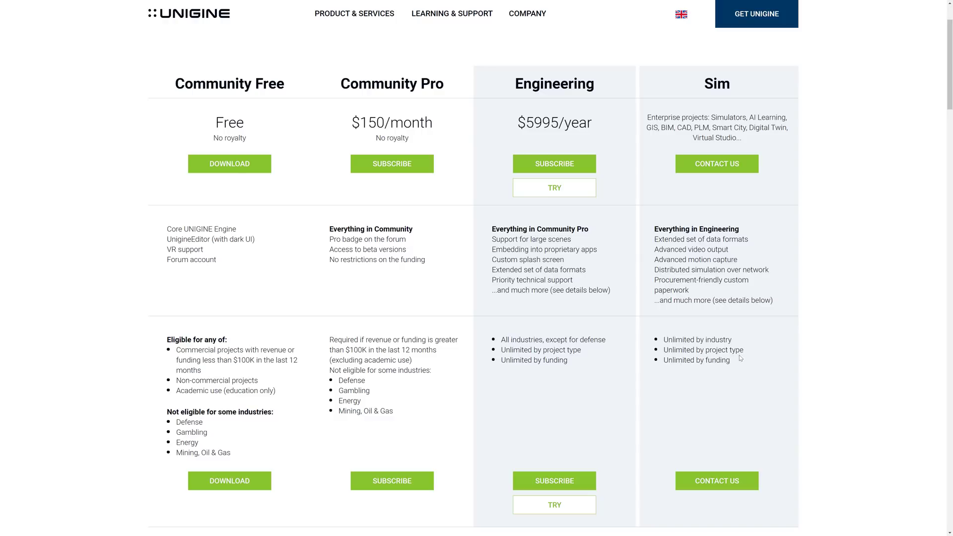
{"action": "left_click_drag", "start_coordinate": [664, 340], "coordinate": [738, 359]}
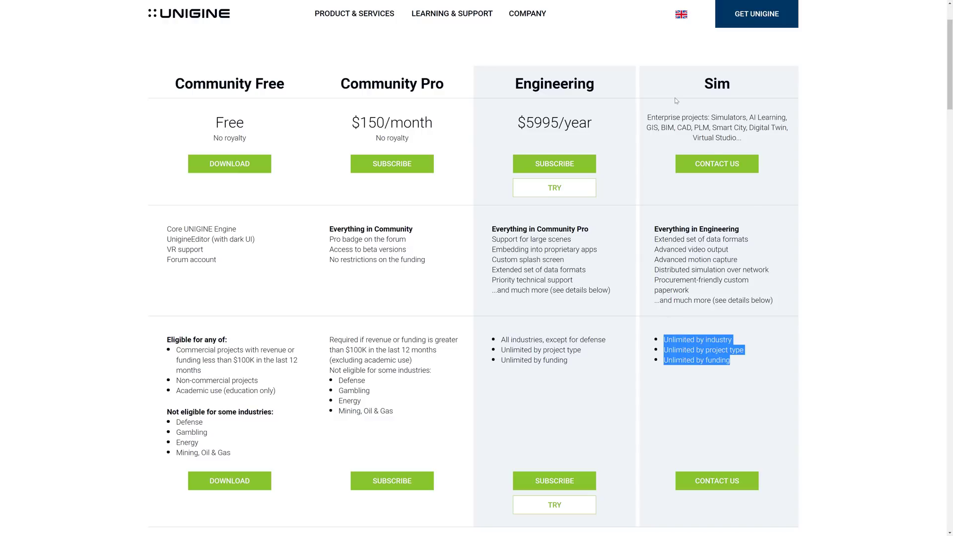
{"action": "left_click", "coordinate": [791, 325]}
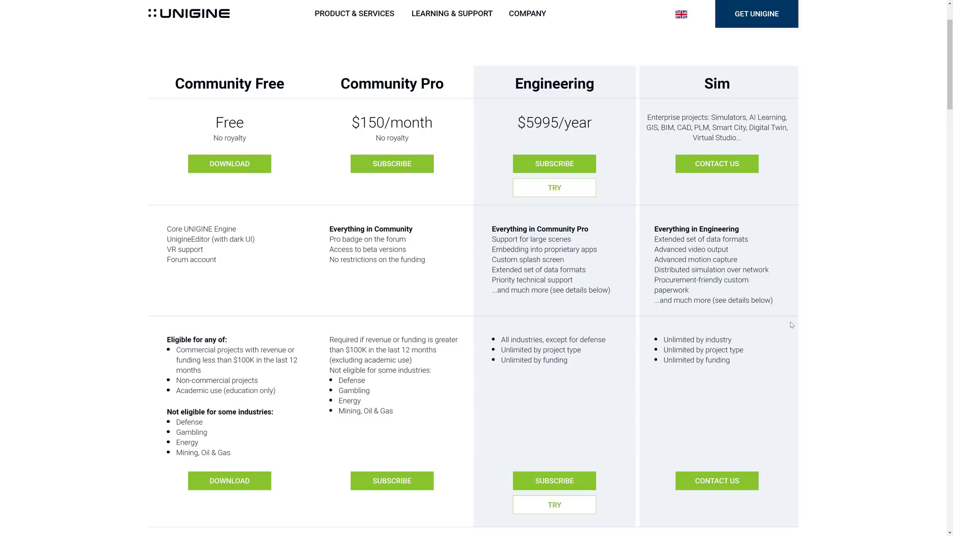
{"action": "mouse_move", "coordinate": [569, 105]}
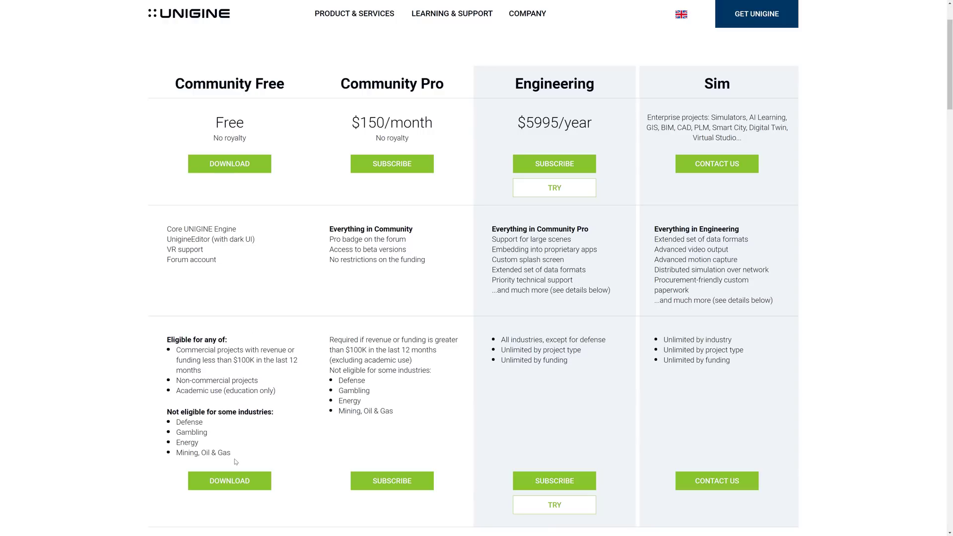
{"action": "left_click_drag", "start_coordinate": [176, 422], "coordinate": [221, 452]}
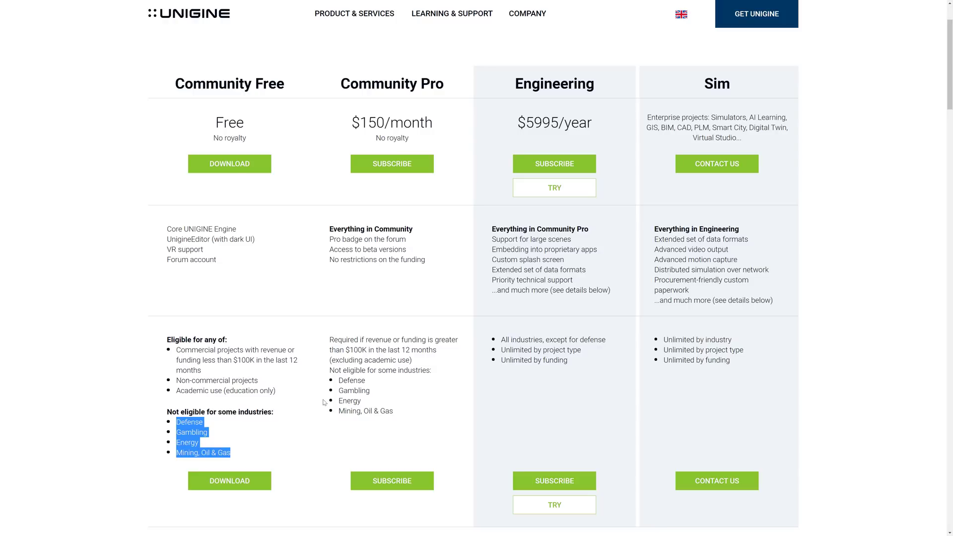
{"action": "mouse_move", "coordinate": [311, 338]}
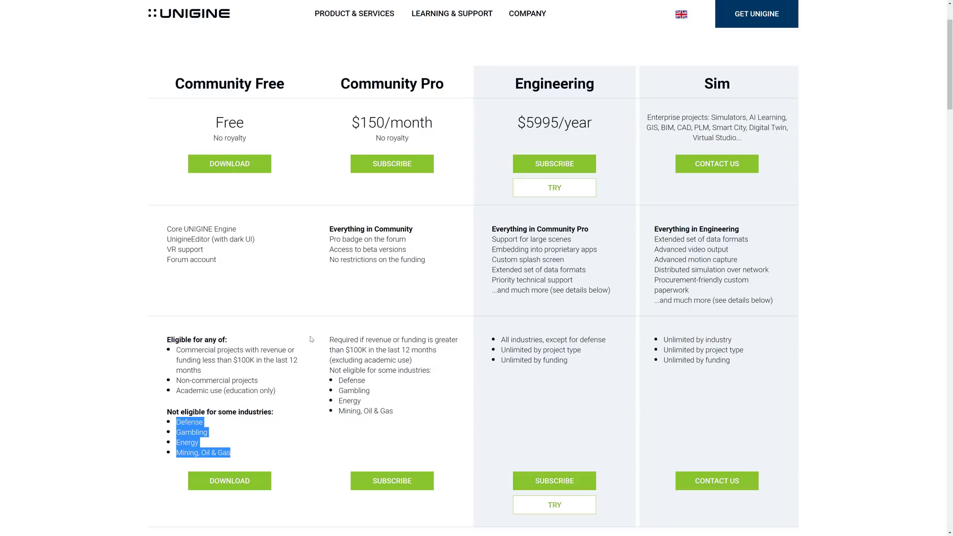
{"action": "left_click", "coordinate": [278, 370]}
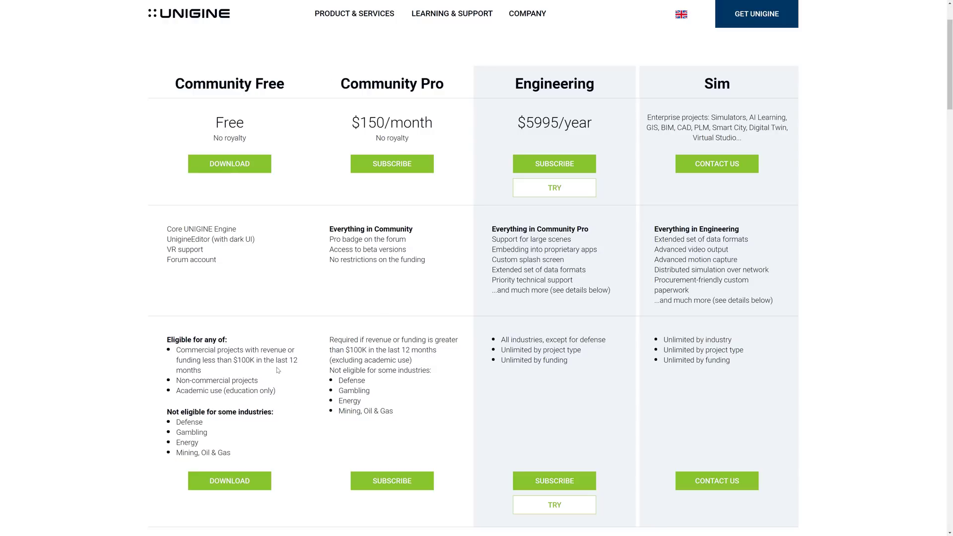
{"action": "mouse_move", "coordinate": [464, 413]}
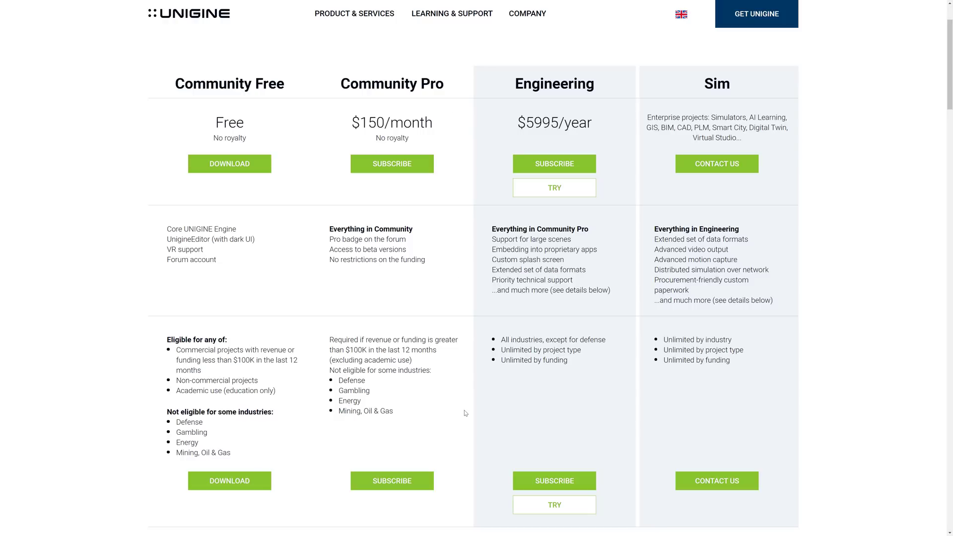
{"action": "mouse_move", "coordinate": [659, 338]}
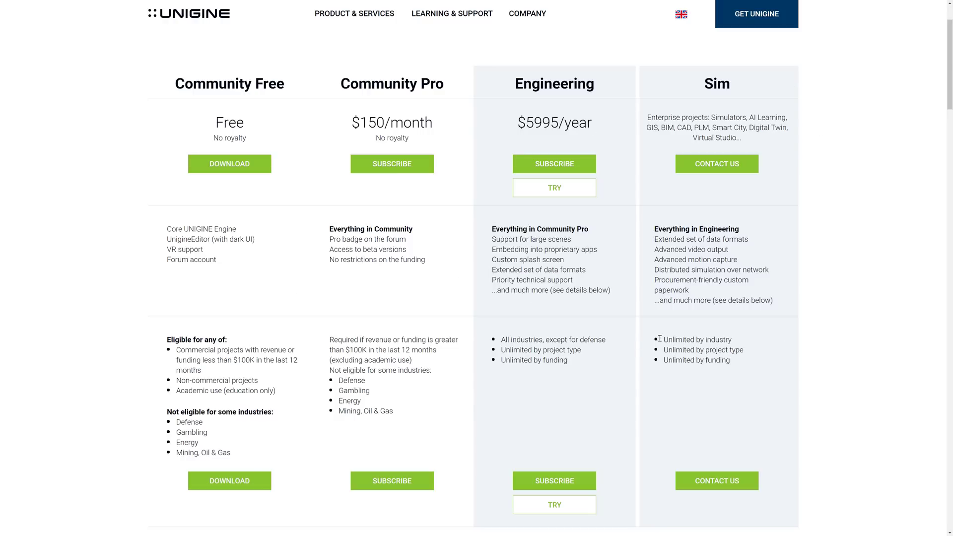
{"action": "left_click_drag", "start_coordinate": [338, 380], "coordinate": [393, 410]}
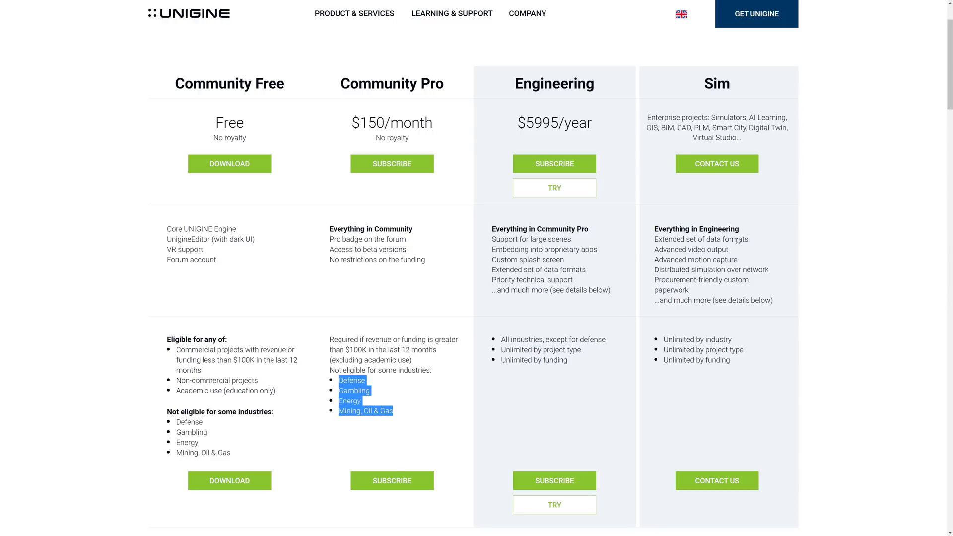
Read the Detailed Features Comparison rows on Video Output and Data Formats
{"action": "scroll", "scroll_direction": "down", "scroll_amount": 3}
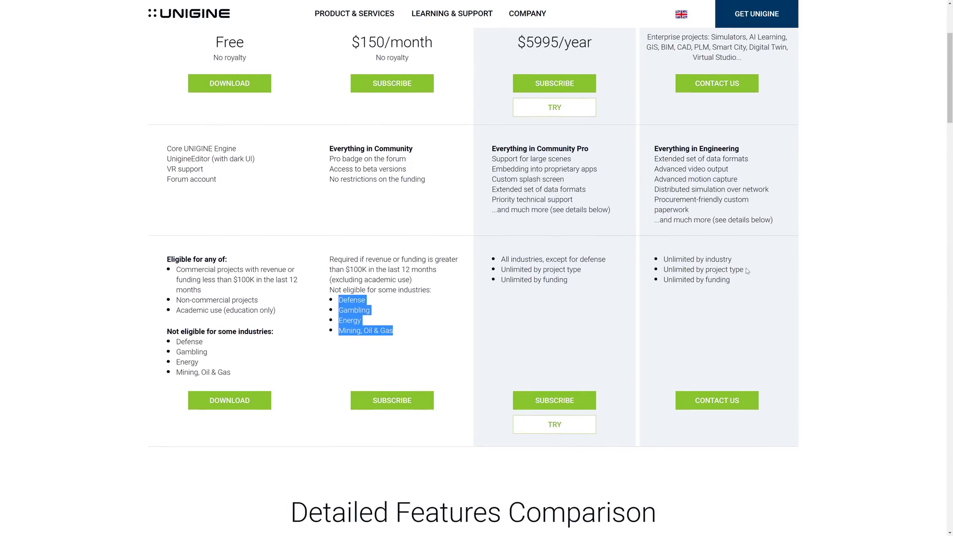
{"action": "scroll", "scroll_direction": "down", "scroll_amount": 3}
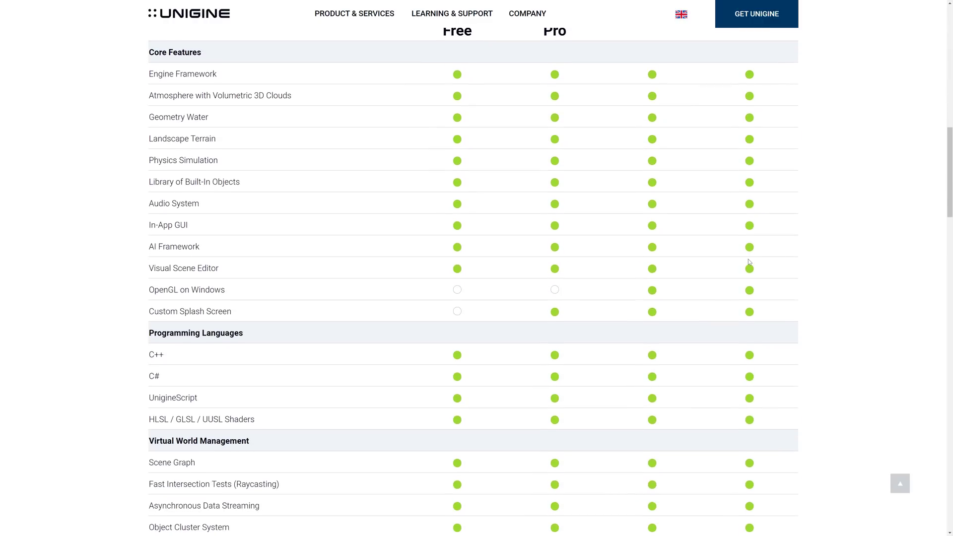
{"action": "scroll", "scroll_direction": "down", "scroll_amount": 3}
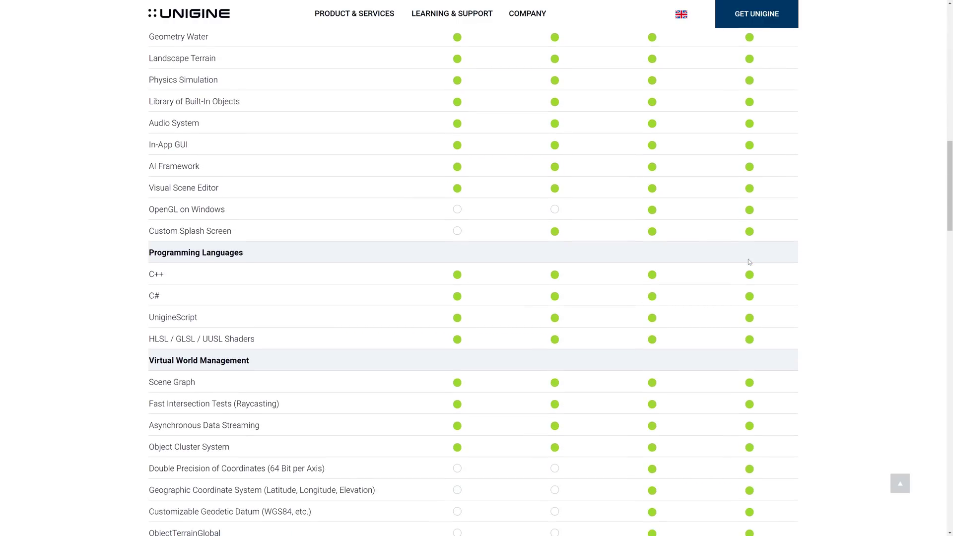
{"action": "scroll", "scroll_direction": "up", "scroll_amount": 3}
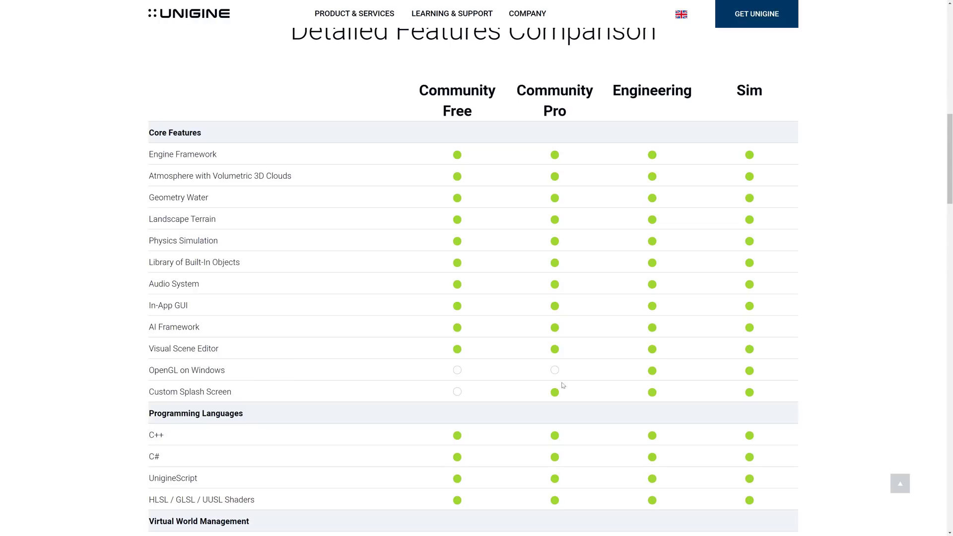
{"action": "scroll", "scroll_direction": "down", "scroll_amount": 3}
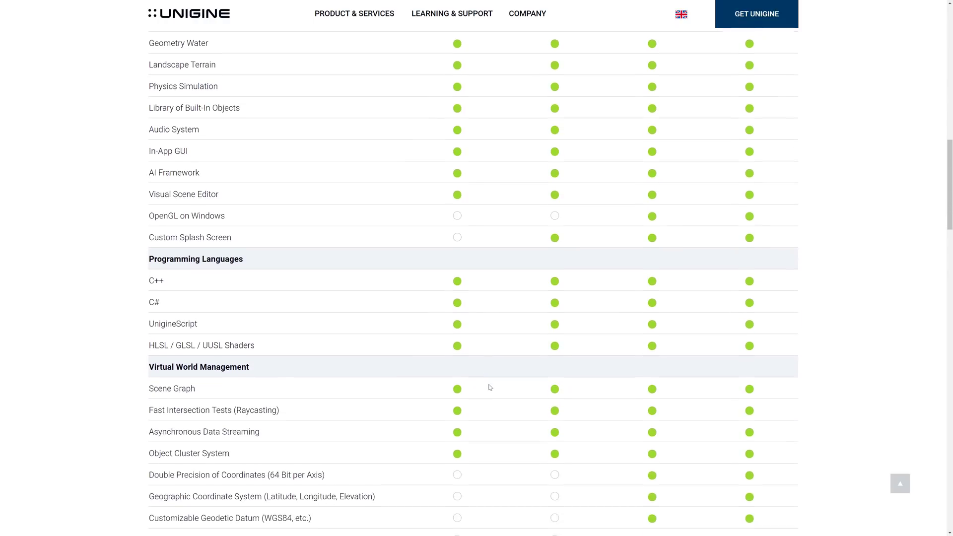
{"action": "scroll", "scroll_direction": "down", "scroll_amount": 3}
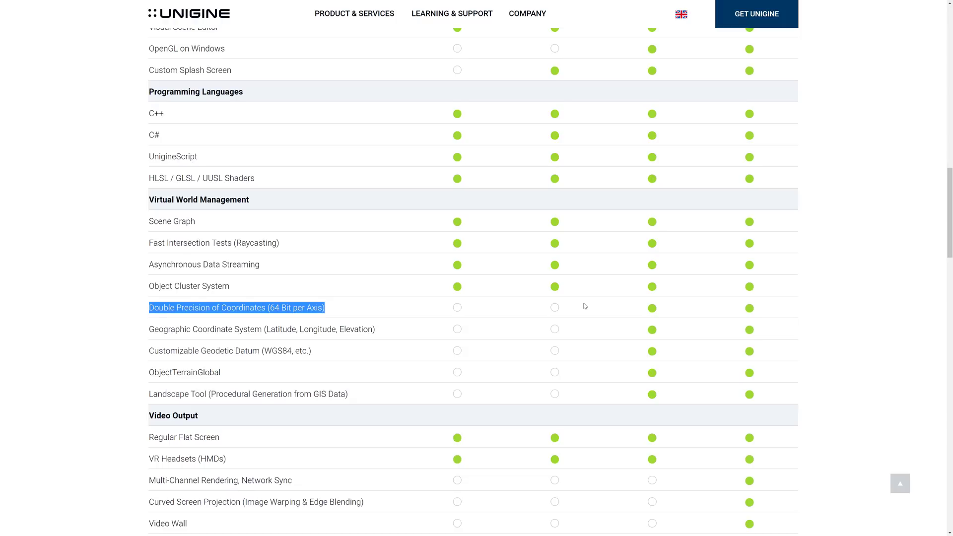
{"action": "mouse_move", "coordinate": [719, 372]}
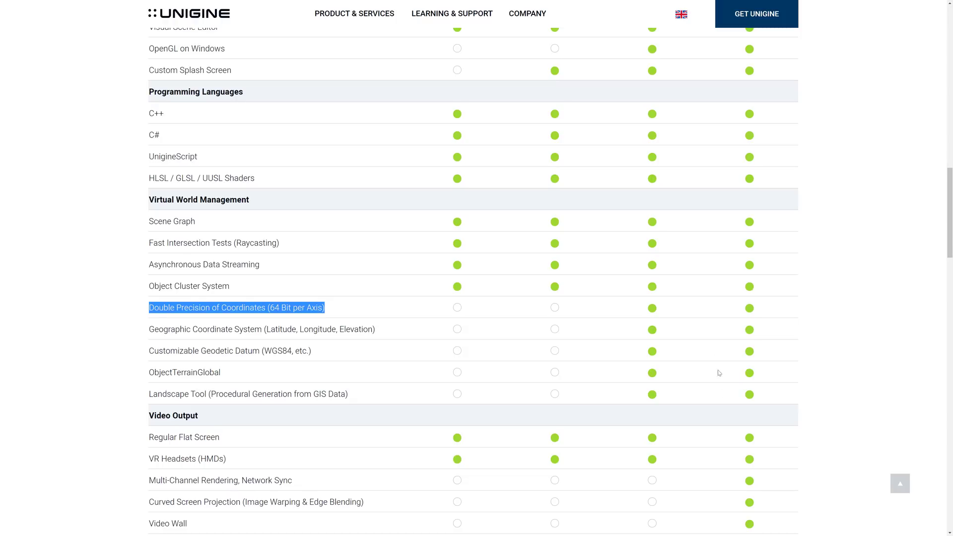
Reach the Support and Licensing Terms rows, then switch to another window
{"action": "scroll", "scroll_direction": "down", "scroll_amount": 3}
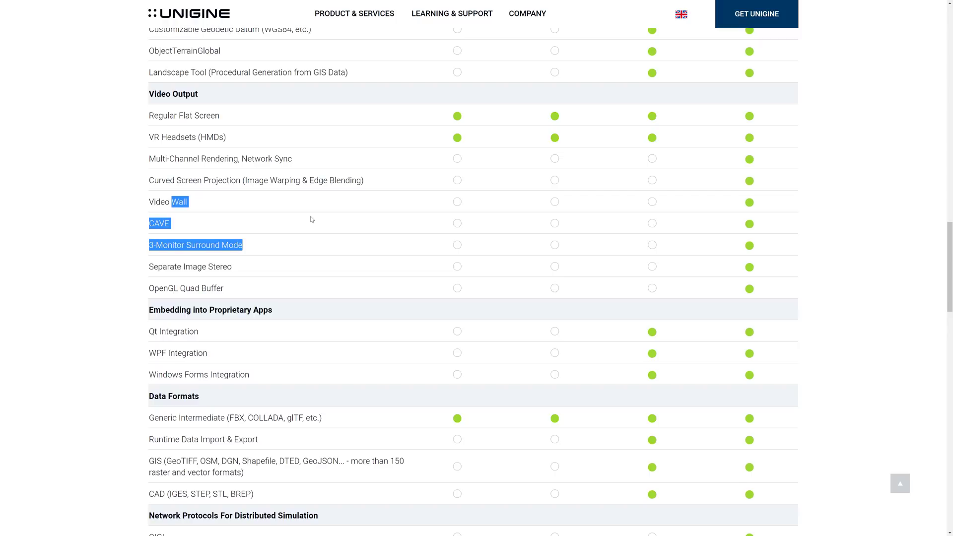
{"action": "mouse_move", "coordinate": [573, 260]}
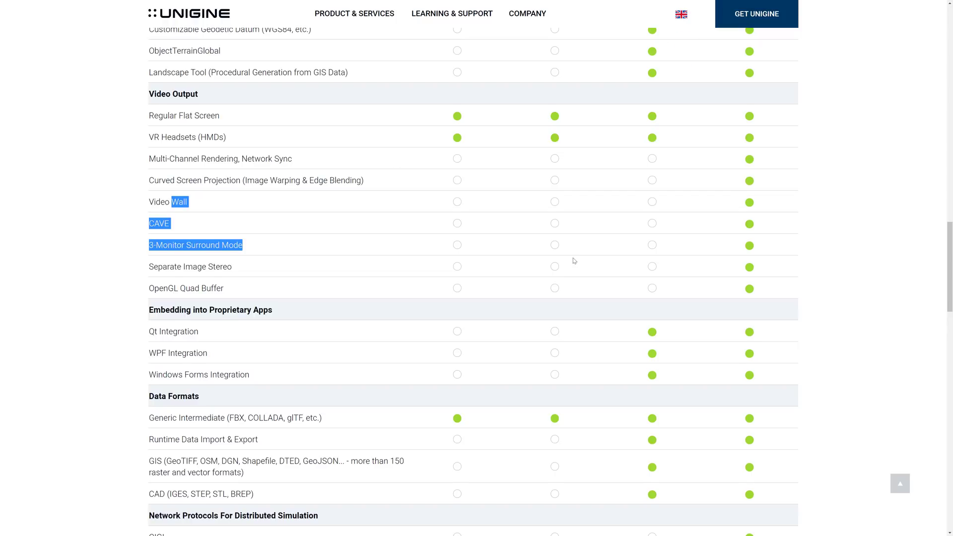
{"action": "scroll", "scroll_direction": "down", "scroll_amount": 3}
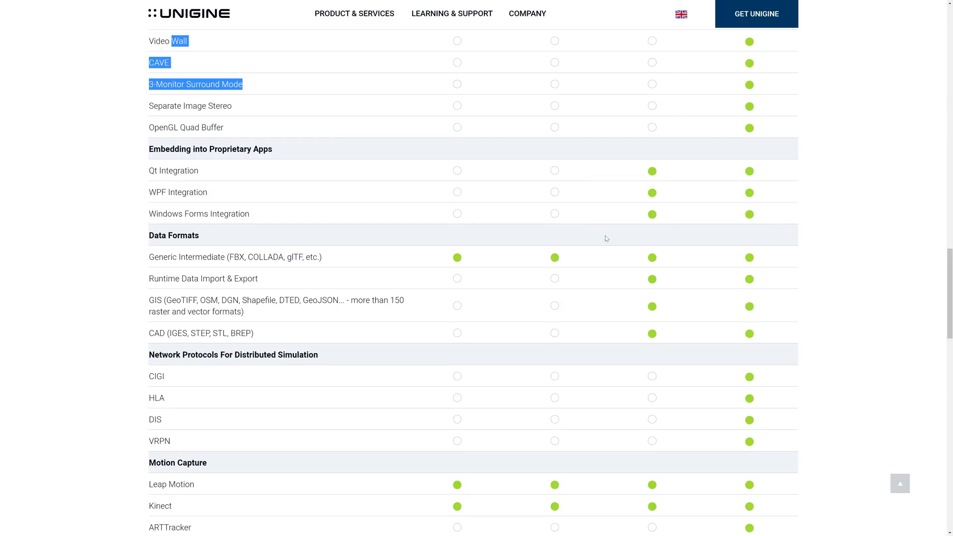
{"action": "scroll", "scroll_direction": "down", "scroll_amount": 3}
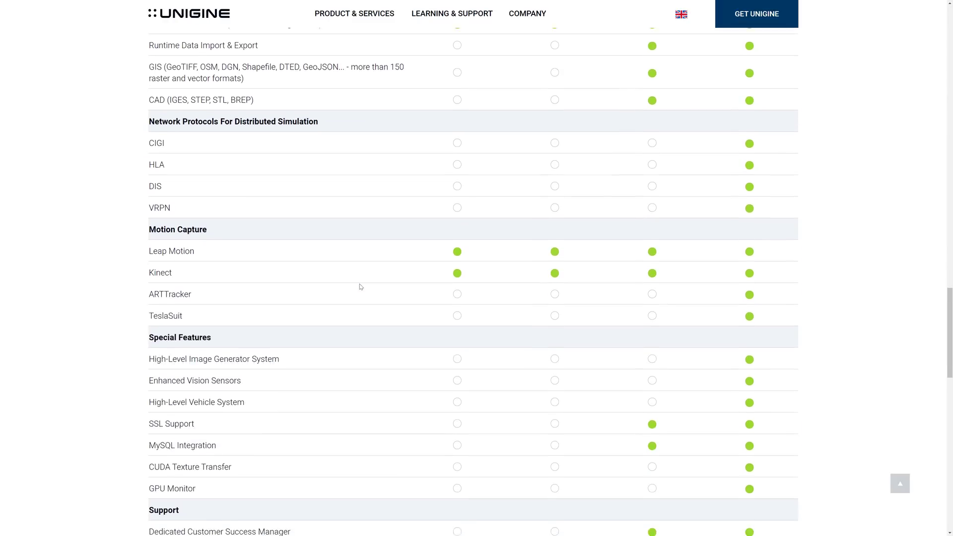
{"action": "scroll", "scroll_direction": "down", "scroll_amount": 3}
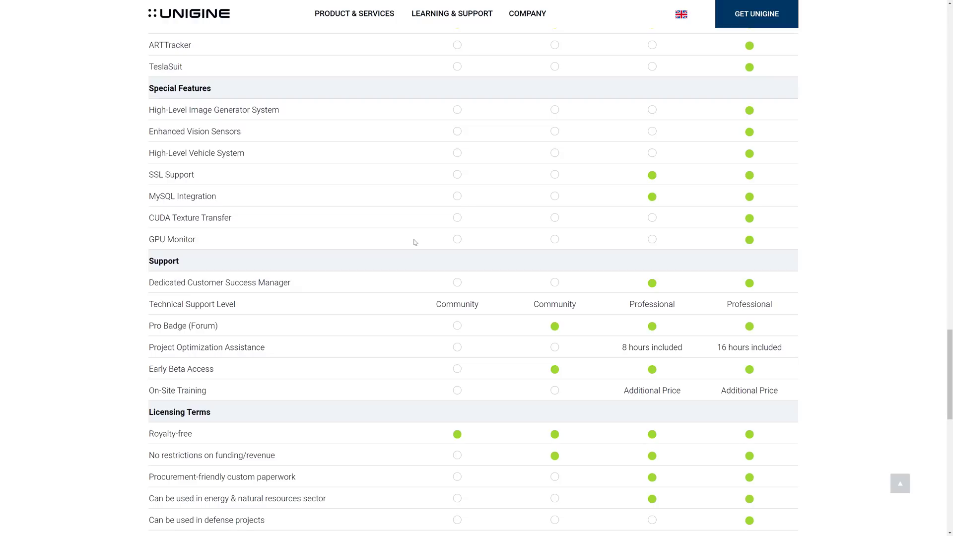
{"action": "key", "text": "alt+tab"}
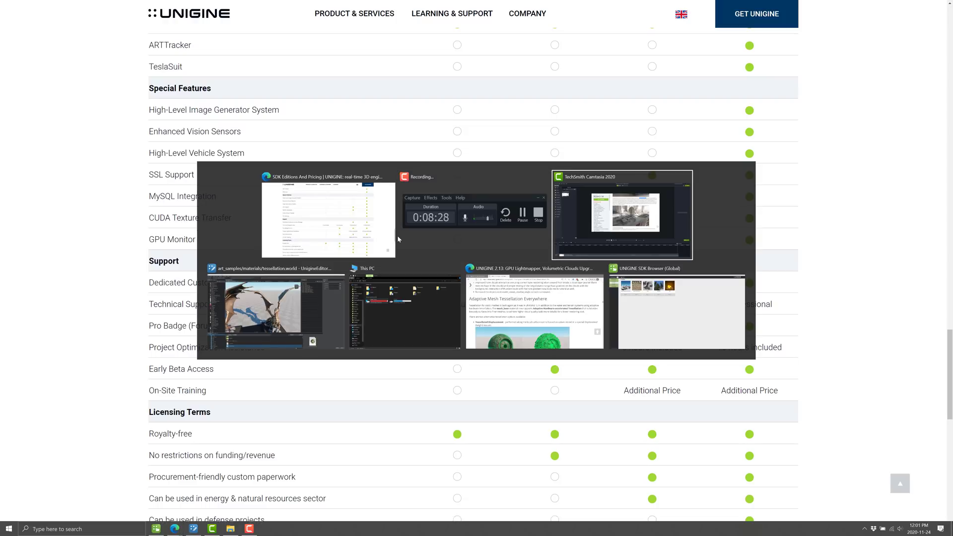